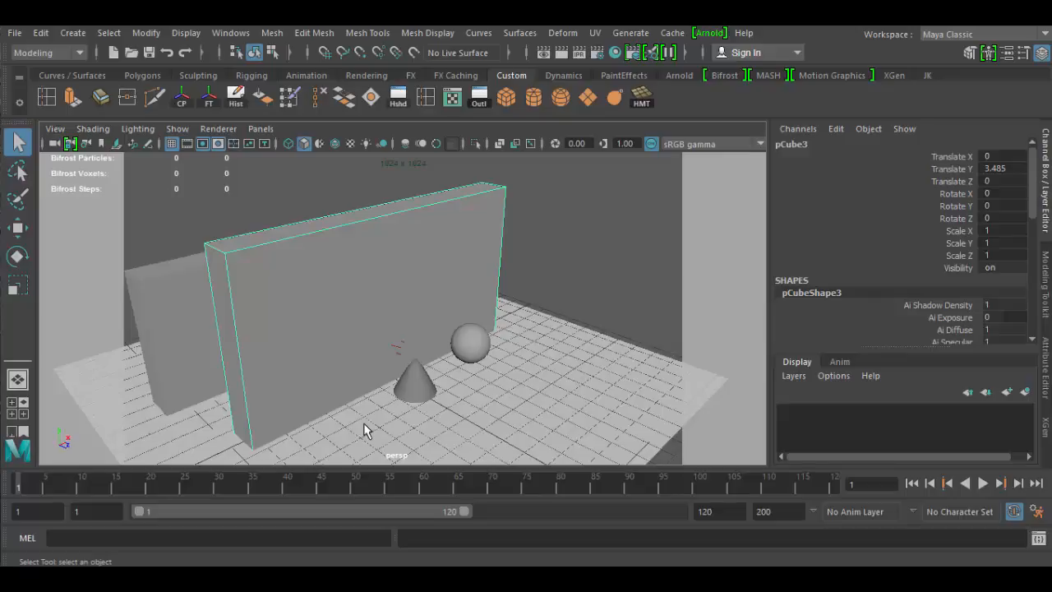
# Display the walls and sphere with their rock textures and orbit around the walls
pyautogui.press('5')
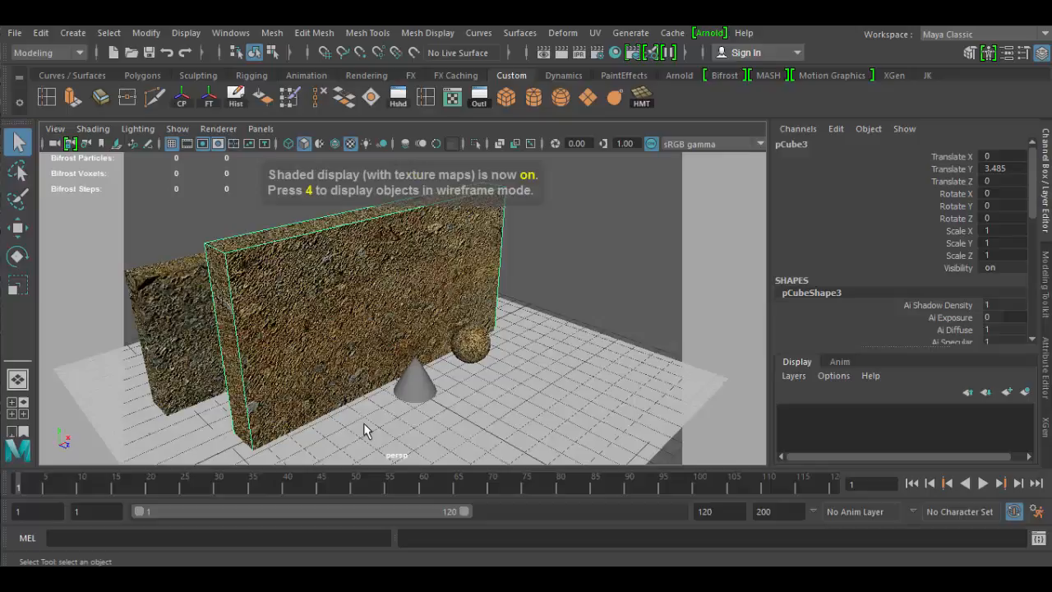
pyautogui.moveTo(344, 414)
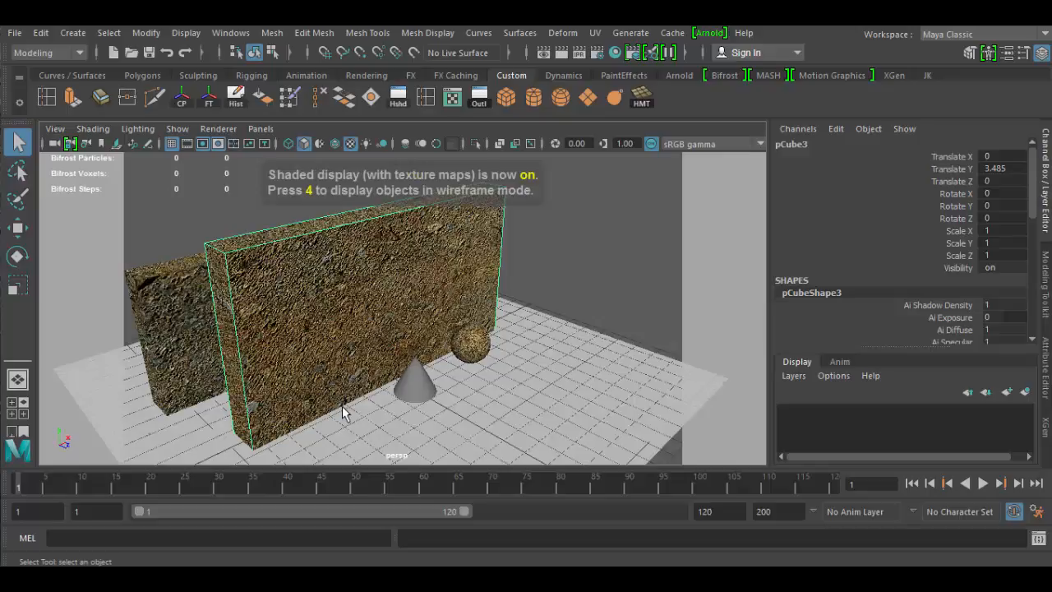
pyautogui.moveTo(345, 411); pyautogui.dragTo(387, 412)
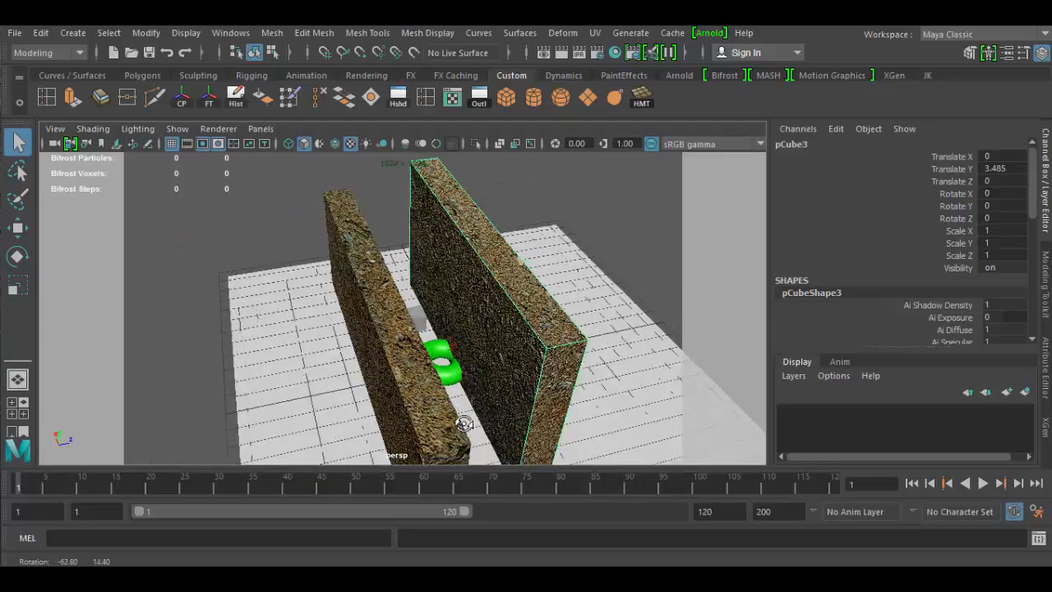
pyautogui.moveTo(464, 423); pyautogui.dragTo(398, 419)
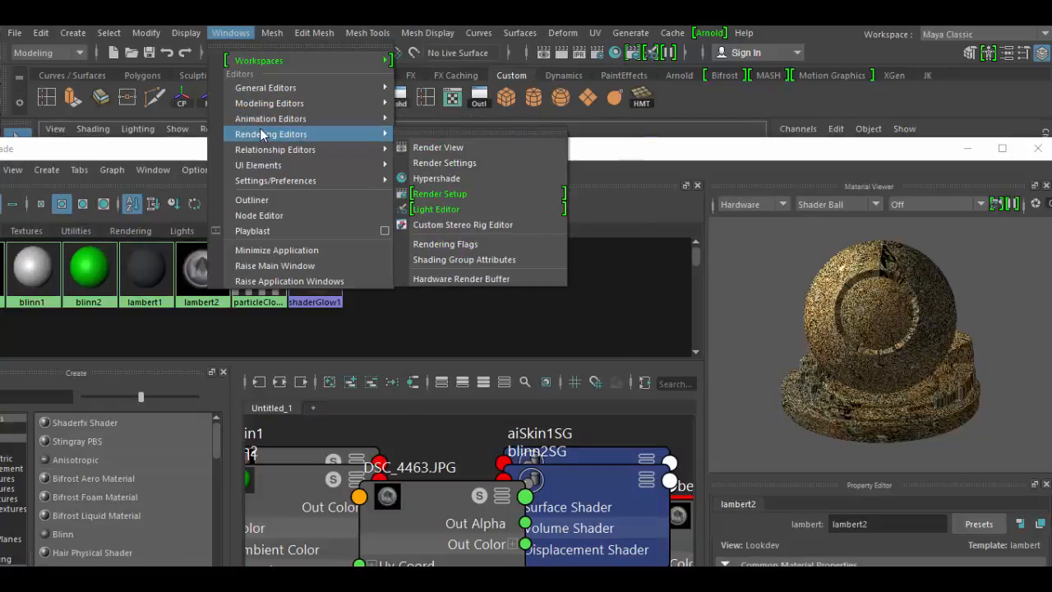
pyautogui.moveTo(436, 179)
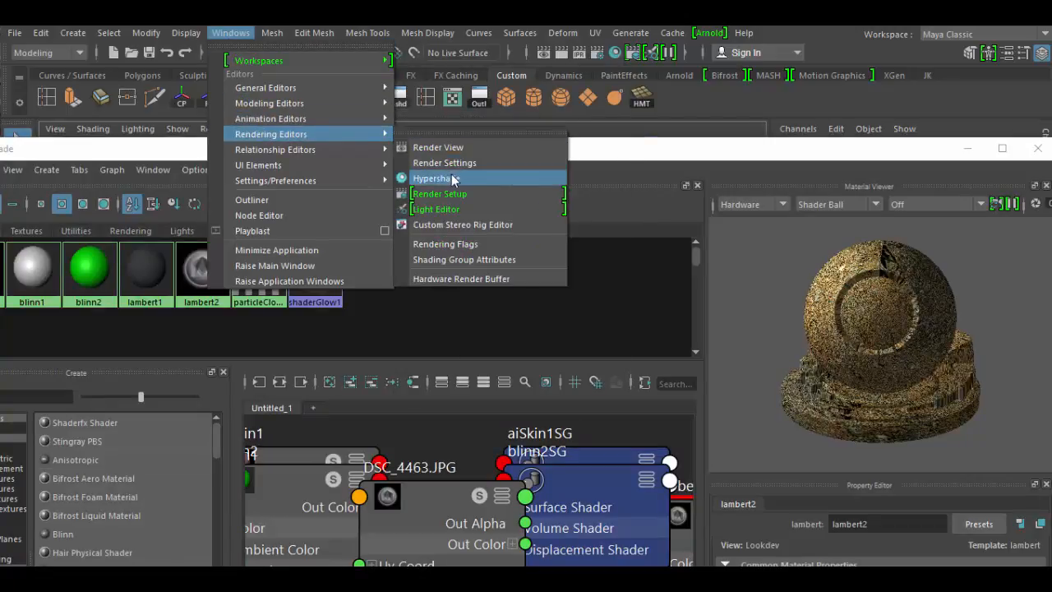
# Open Hypershade and create an Arnold aiStandard shader, aiStandard1
pyautogui.click(436, 179)
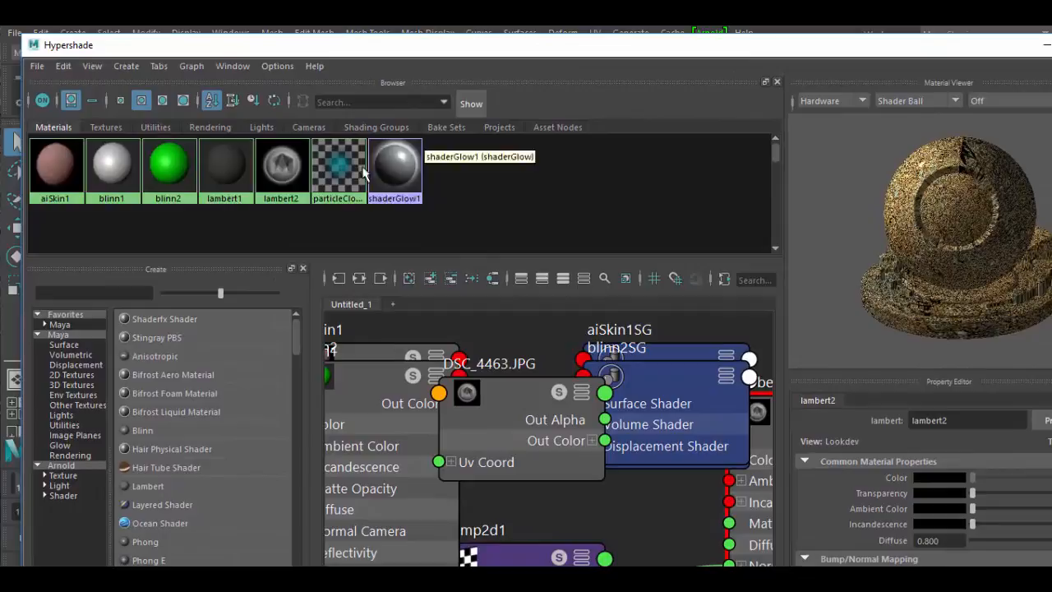
pyautogui.click(63, 496)
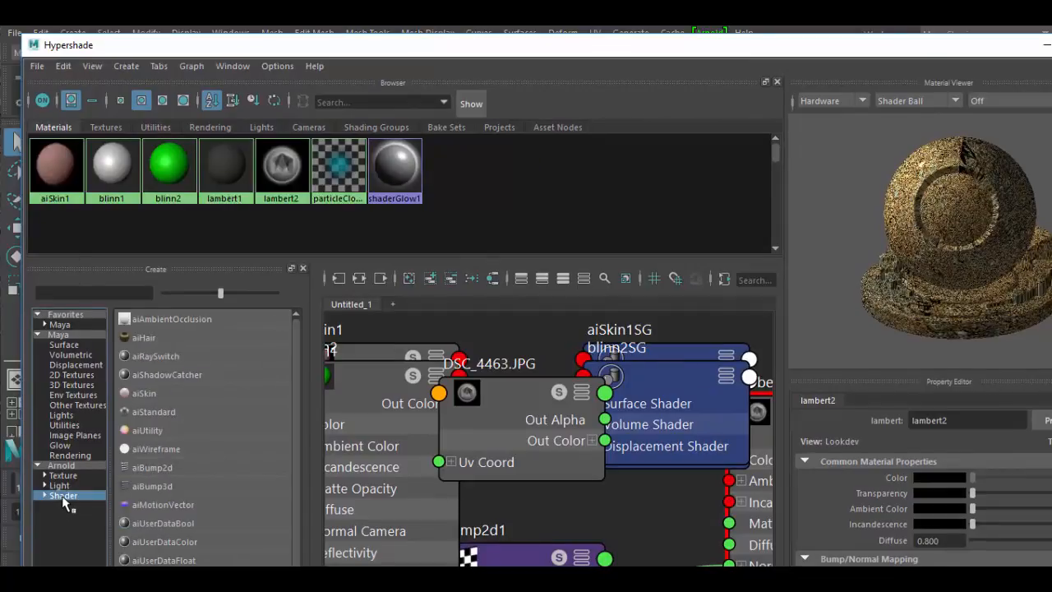
pyautogui.moveTo(170, 459)
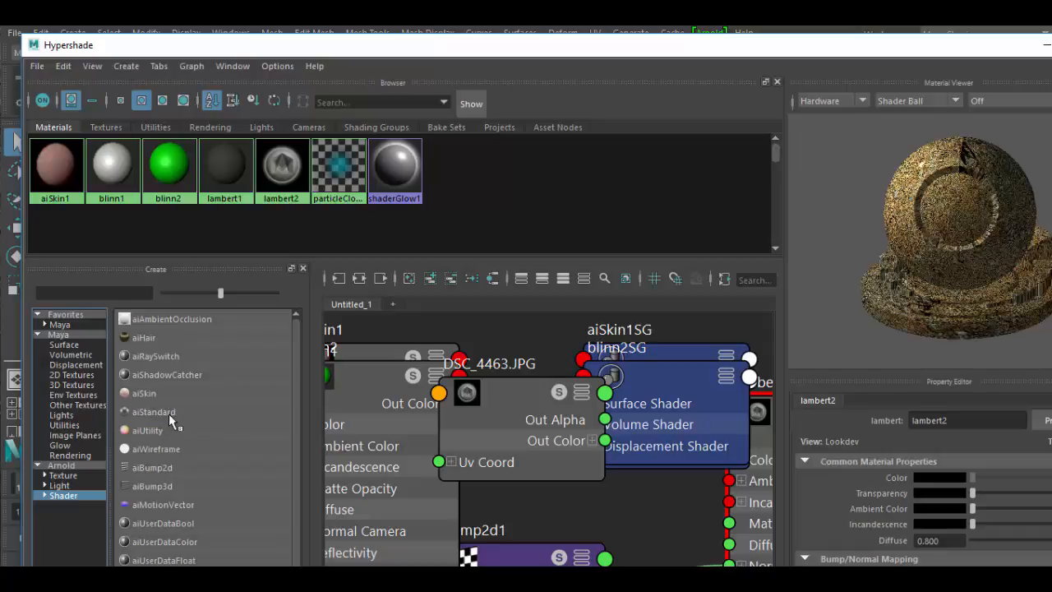
pyautogui.doubleClick(152, 411)
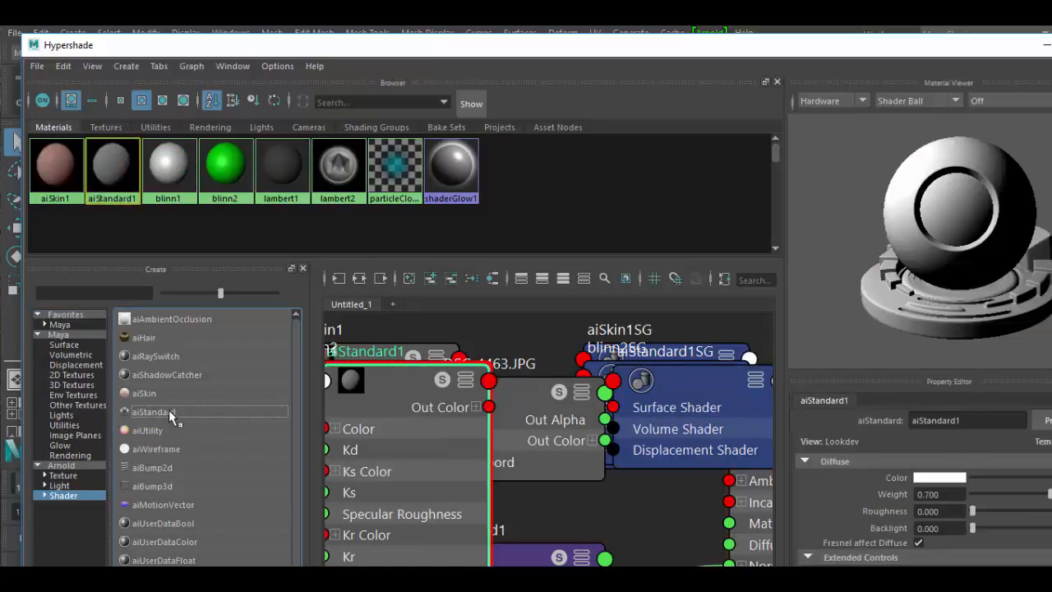
pyautogui.moveTo(112, 169)
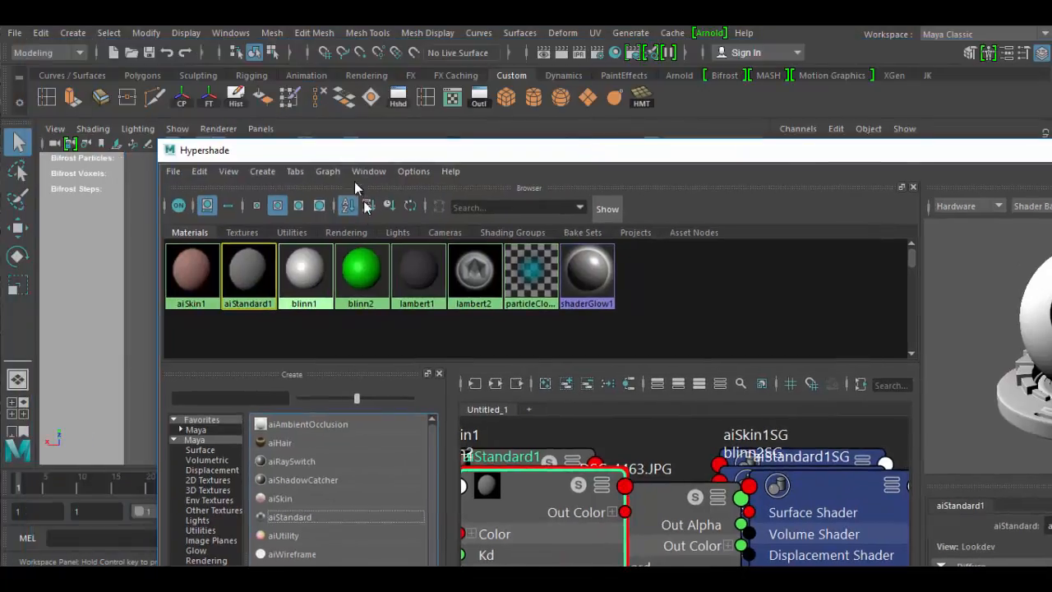
# Lower the Hypershade window to uncover the scene and select the grey cube
pyautogui.moveTo(204, 149); pyautogui.dragTo(269, 350)
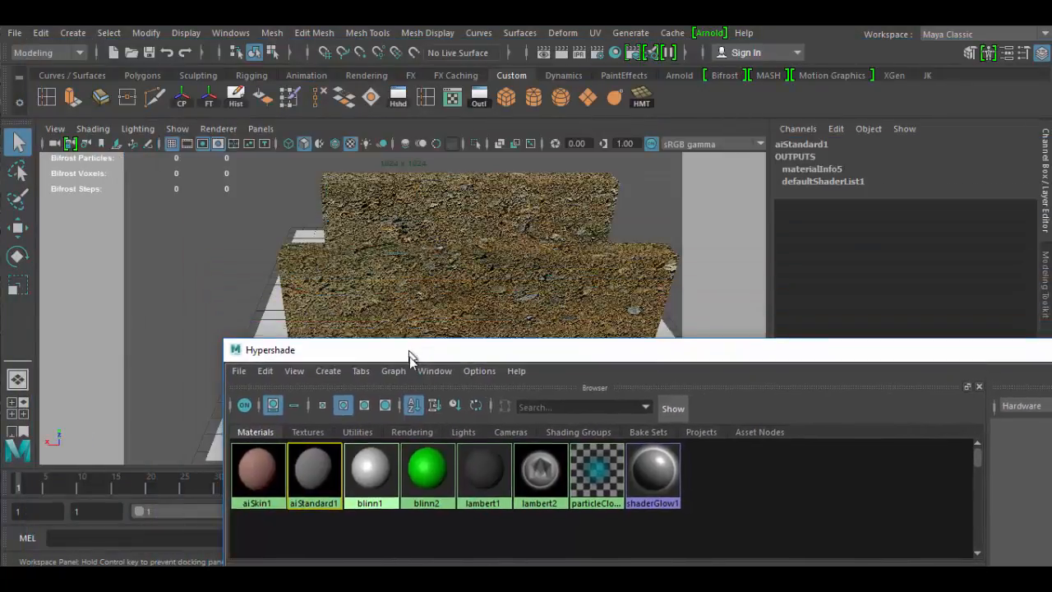
pyautogui.moveTo(411, 350); pyautogui.dragTo(411, 366)
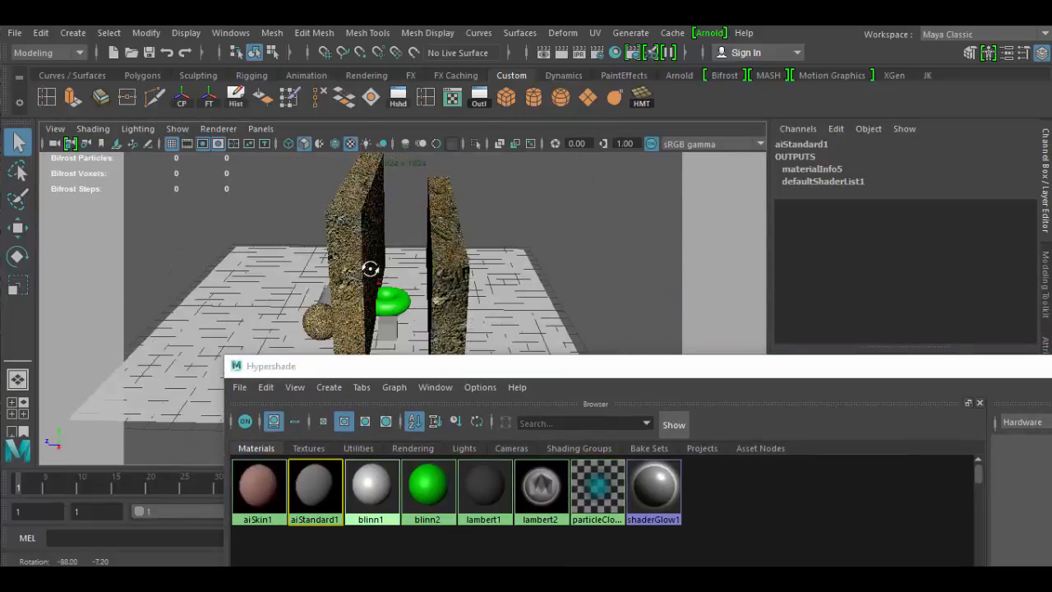
pyautogui.click(388, 329)
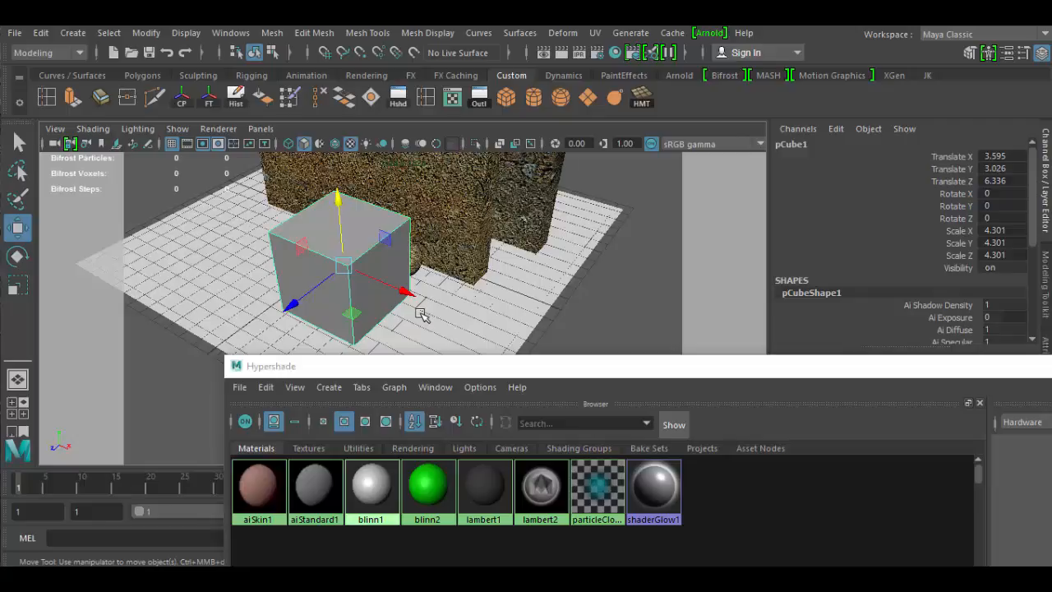
pyautogui.moveTo(540, 491)
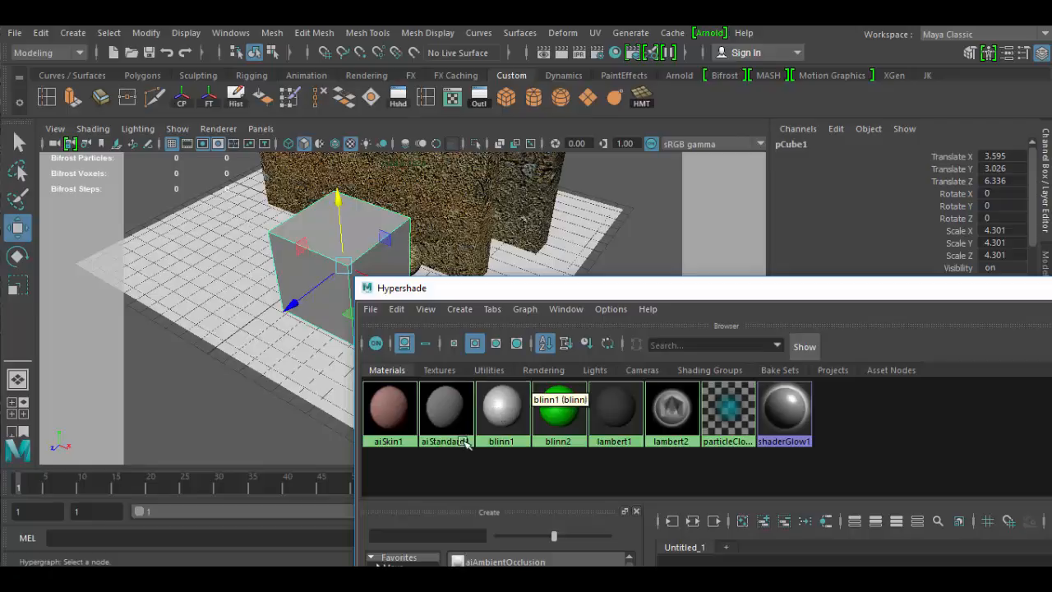
pyautogui.moveTo(445, 409)
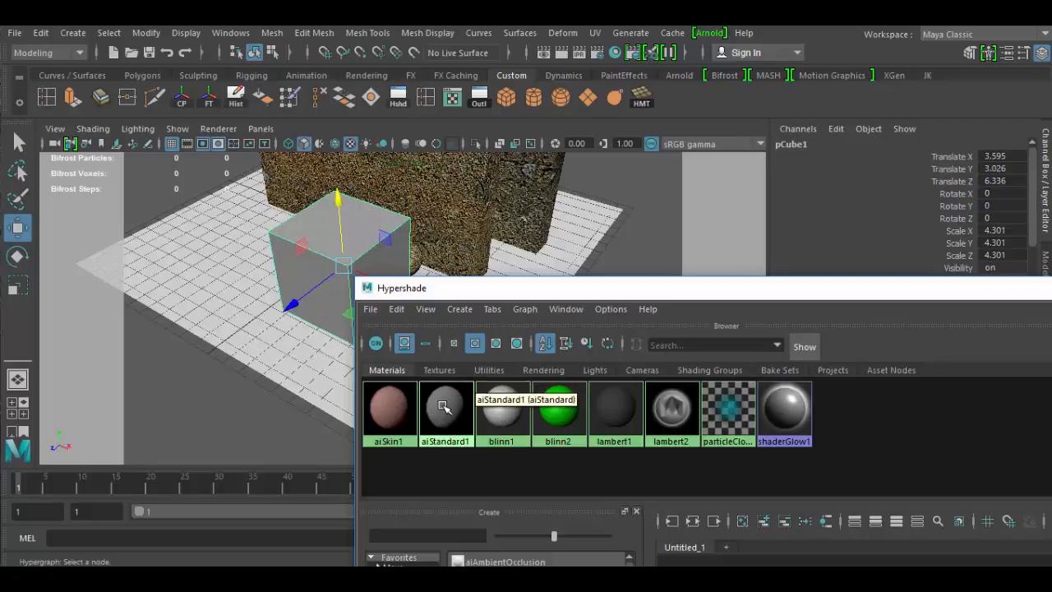
# Assign aiStandard1 to the selected cube and close the Hypershade window
pyautogui.rightClick(445, 407)
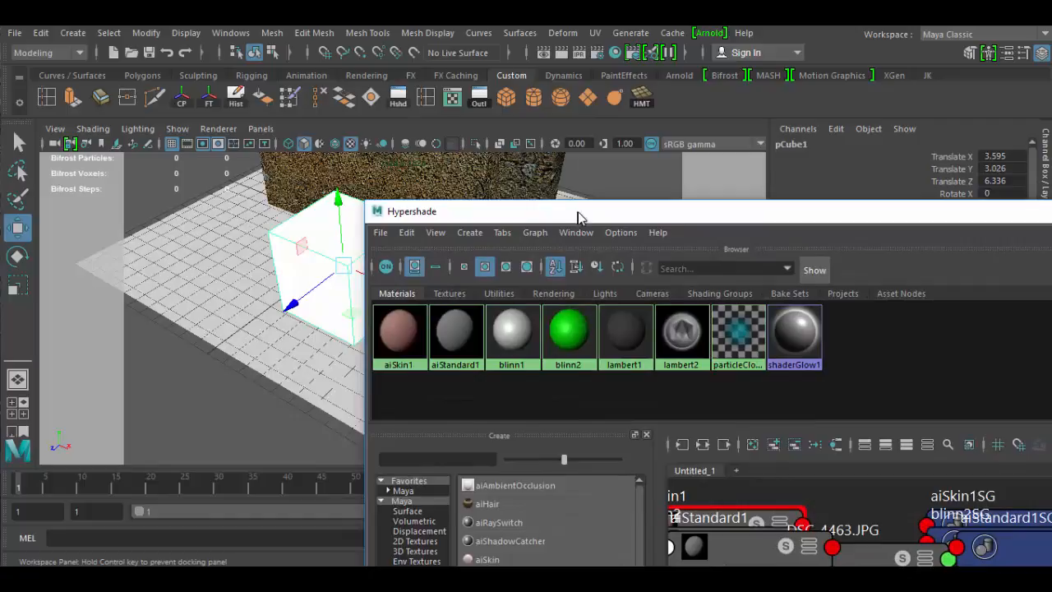
pyautogui.moveTo(569, 329)
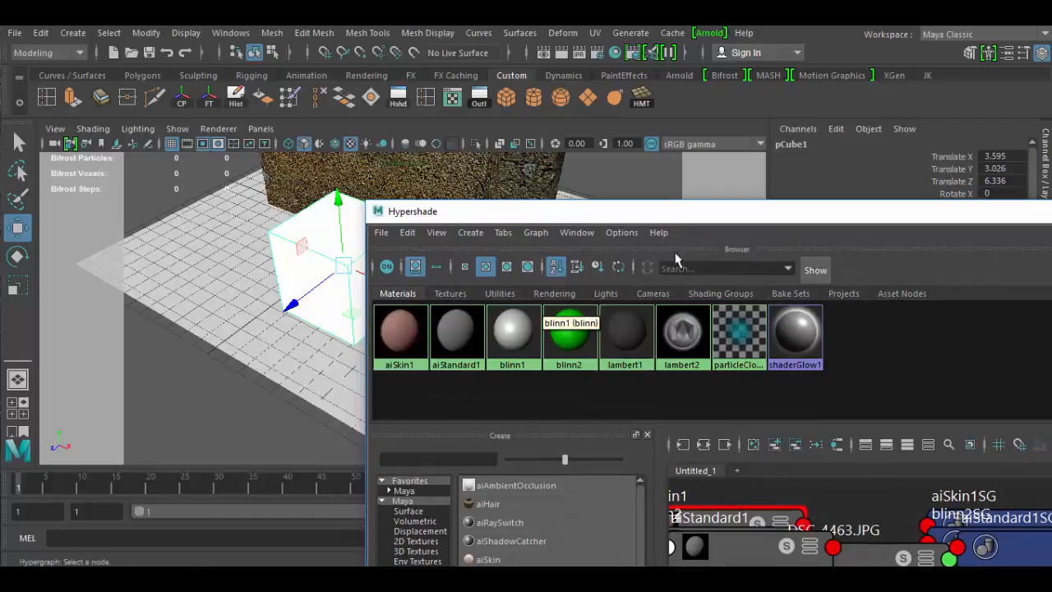
pyautogui.moveTo(413, 212); pyautogui.dragTo(204, 190)
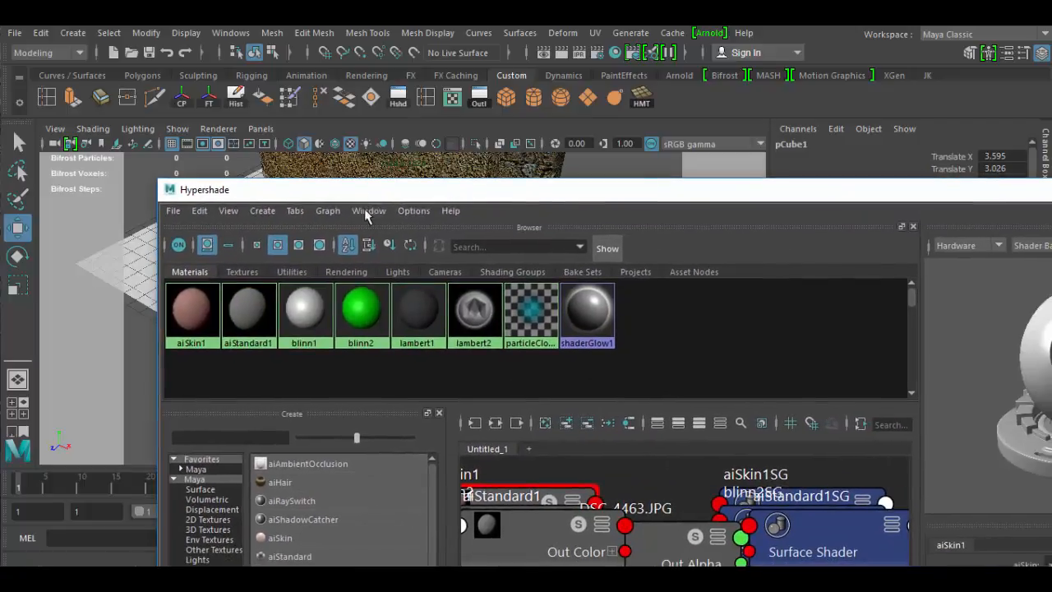
pyautogui.click(248, 308)
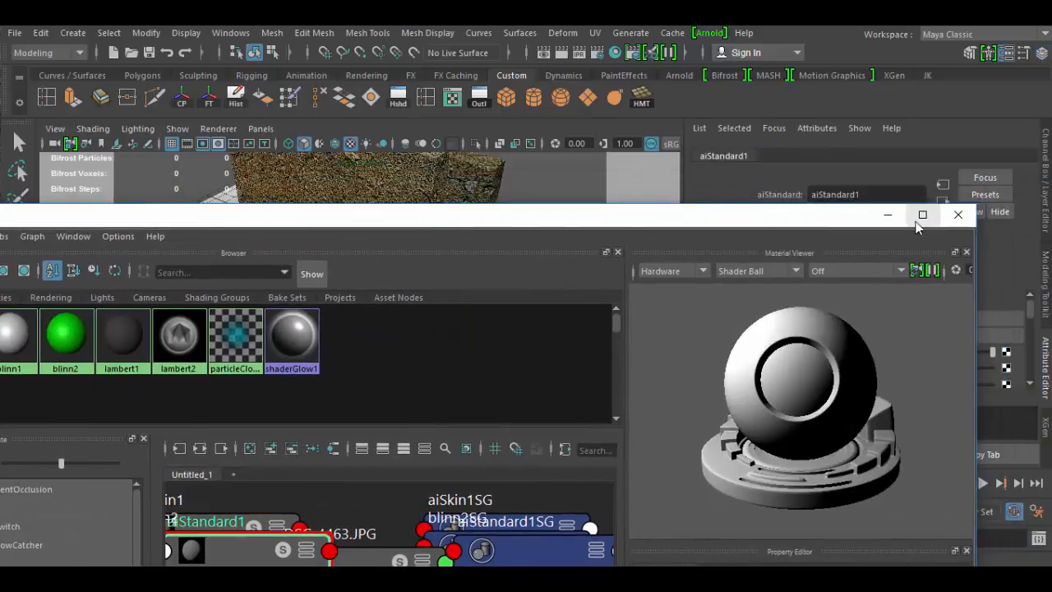
pyautogui.click(958, 215)
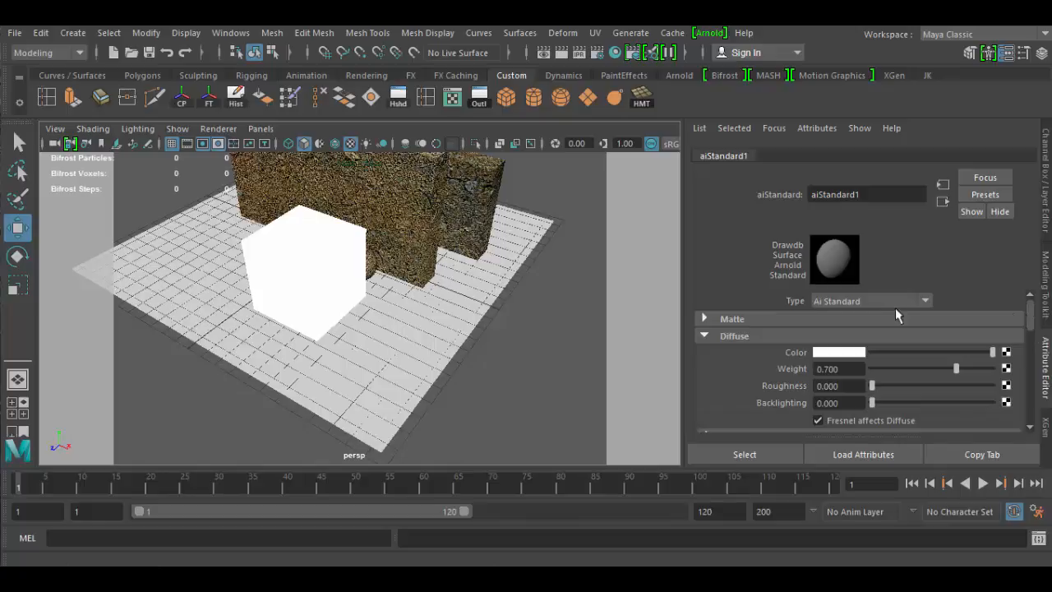
# Select the cube, show aiStandard1's attributes, and switch to untextured shaded display
pyautogui.scroll(-3)
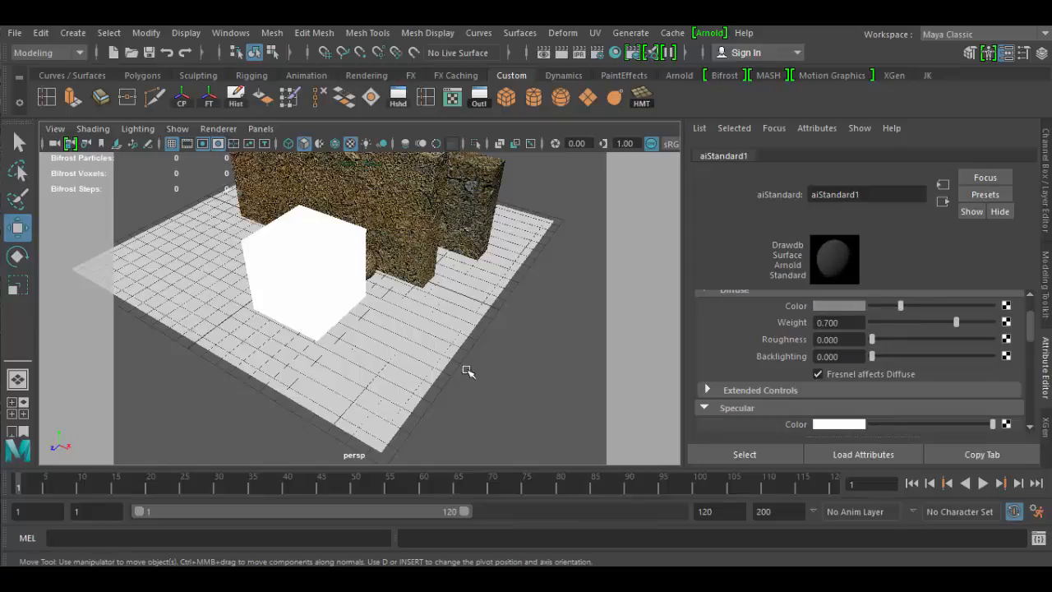
pyautogui.click(304, 255)
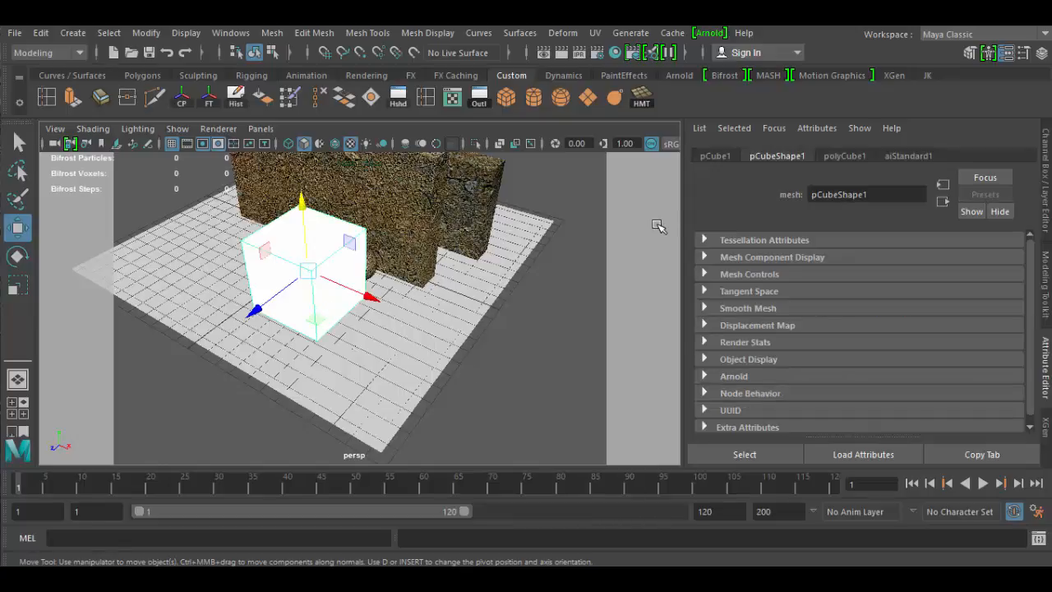
pyautogui.click(909, 155)
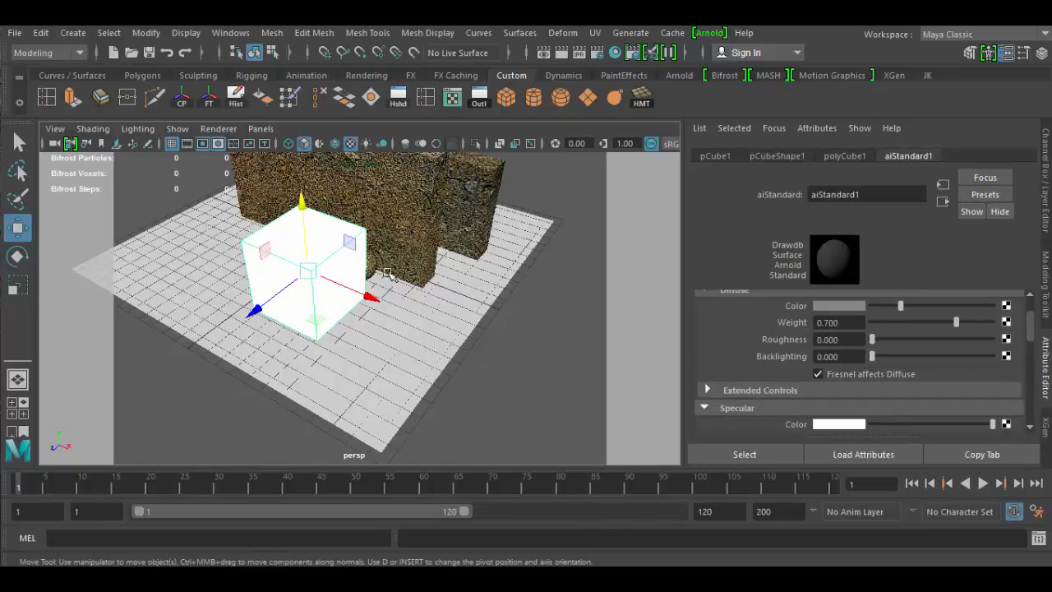
pyautogui.press('5')
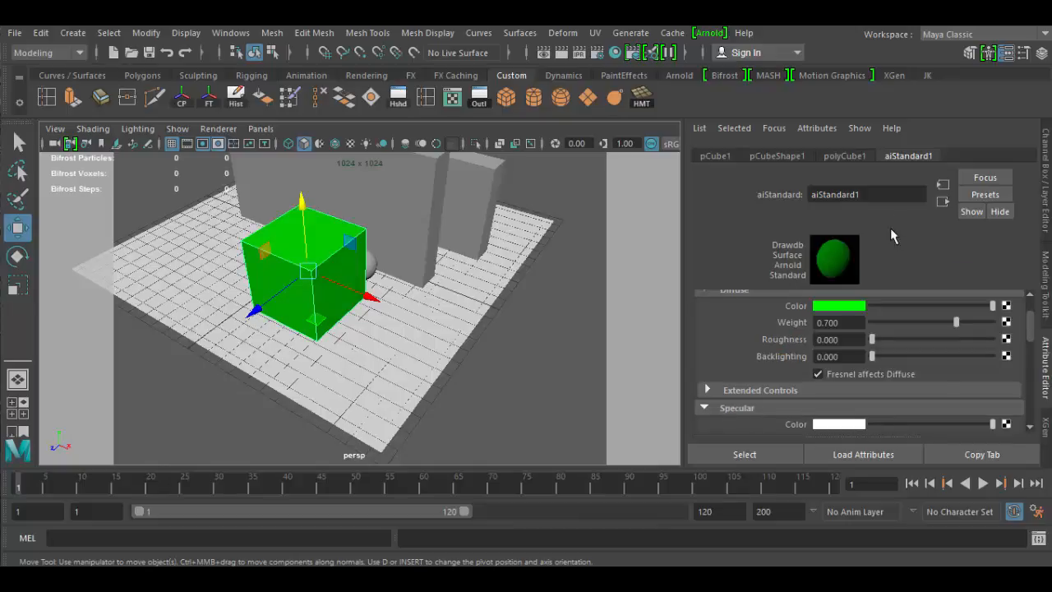
pyautogui.moveTo(906, 287)
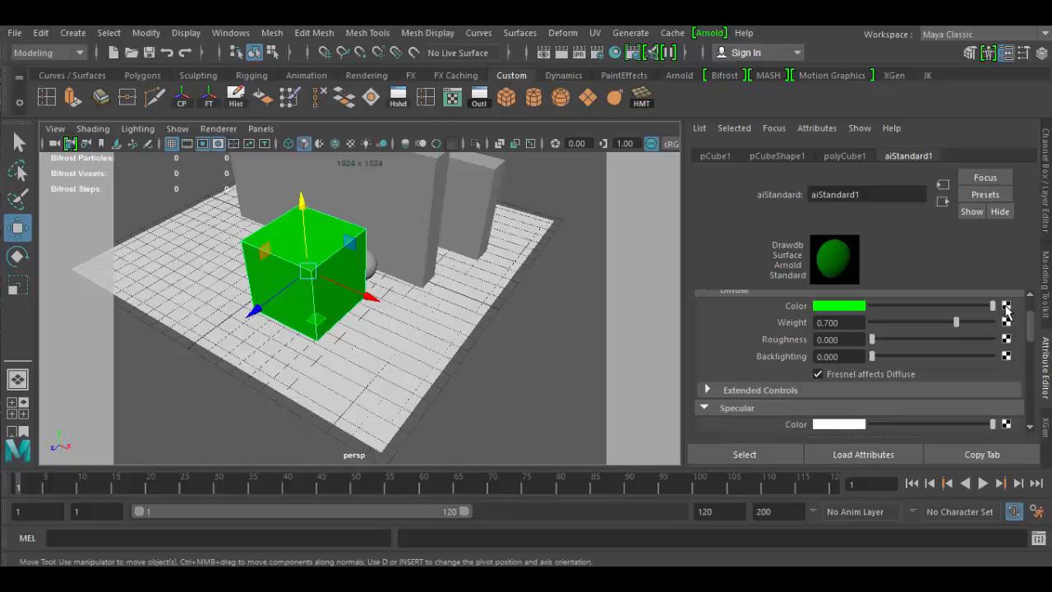
pyautogui.moveTo(481, 415)
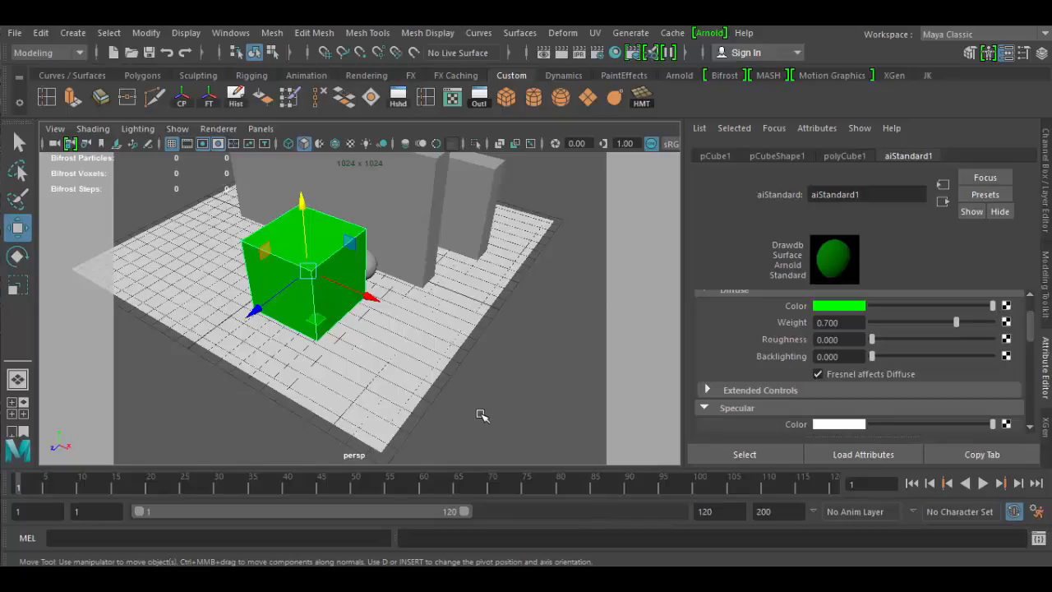
pyautogui.moveTo(760, 363)
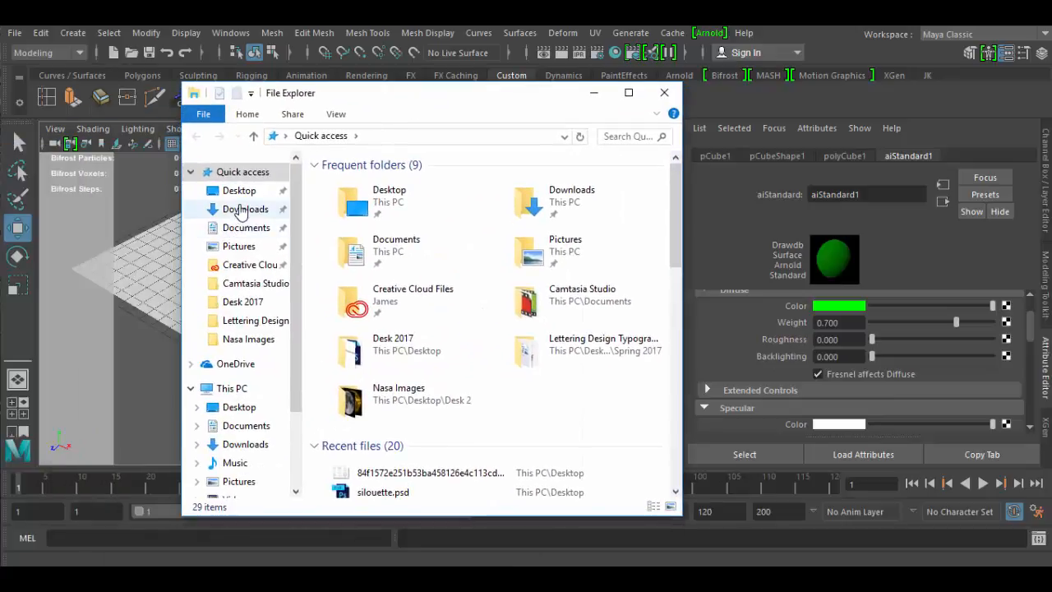
# Browse from Documents through maya, projects and default into the sourceimages folder
pyautogui.click(246, 228)
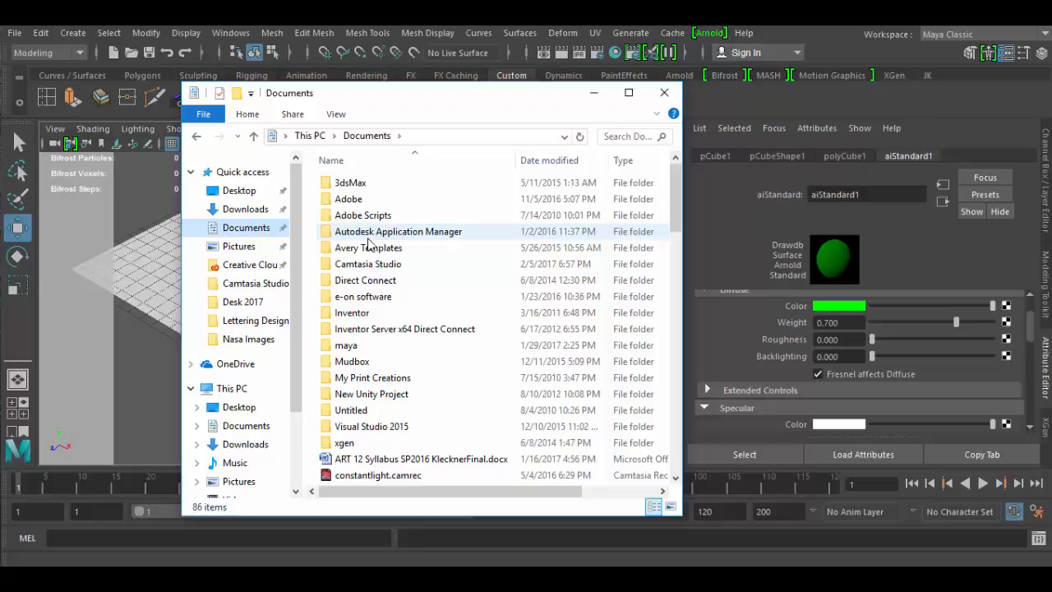
pyautogui.doubleClick(346, 345)
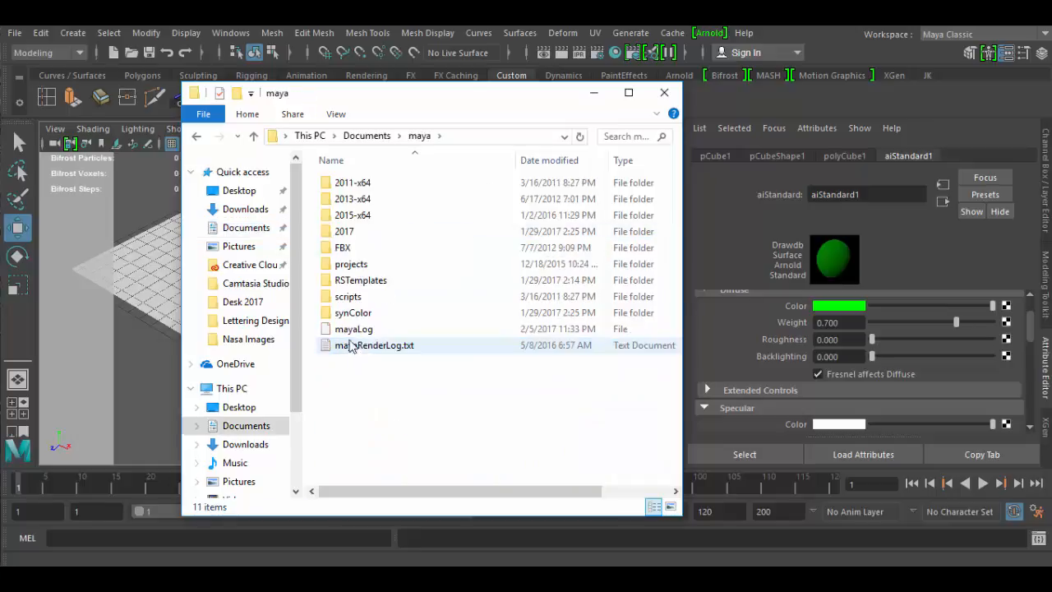
pyautogui.doubleClick(351, 264)
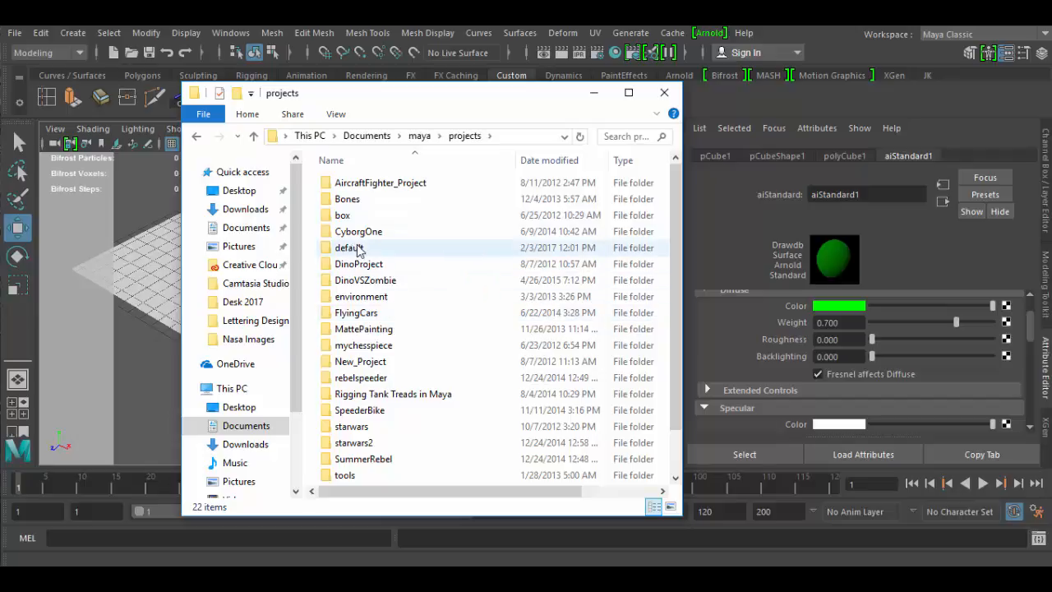
pyautogui.moveTo(392, 259)
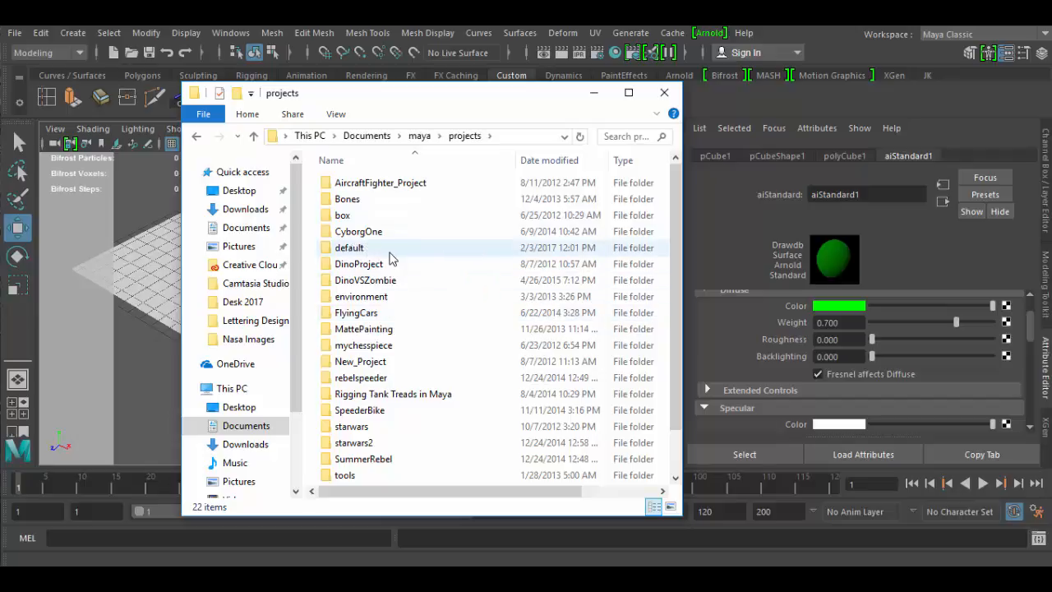
pyautogui.moveTo(392, 253)
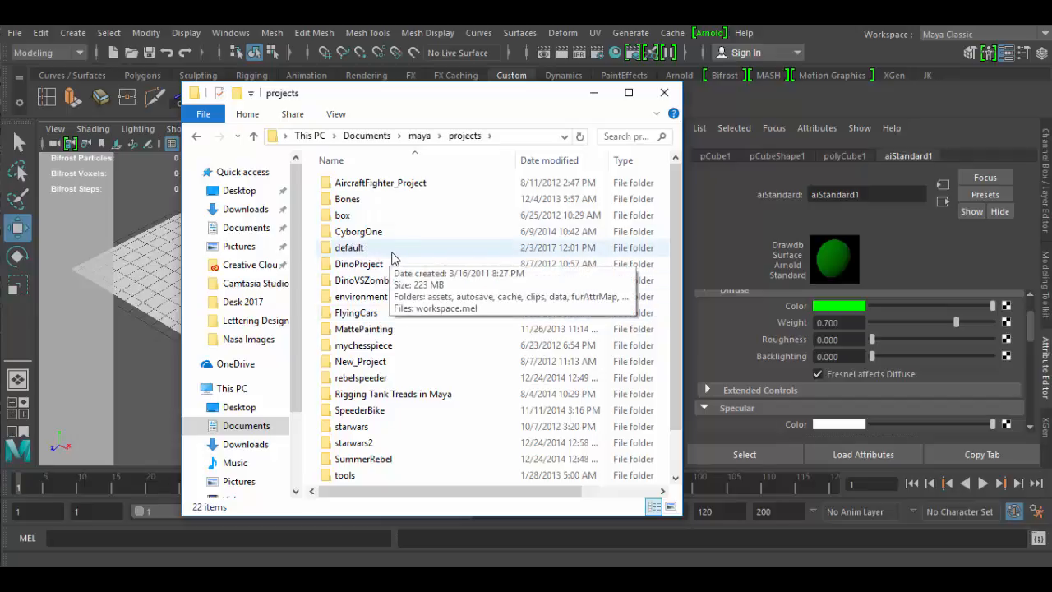
pyautogui.doubleClick(349, 247)
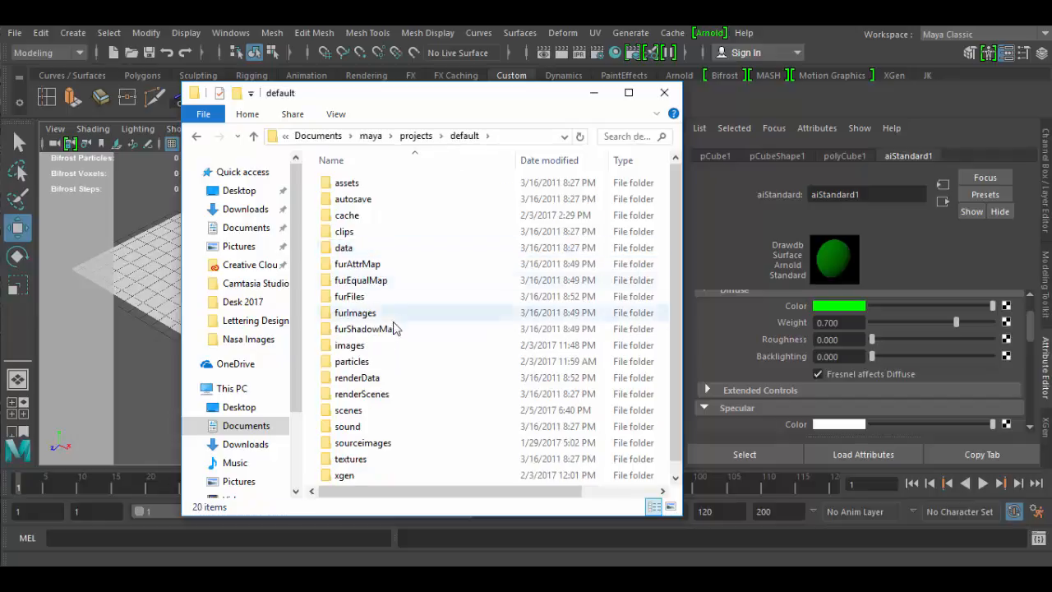
pyautogui.scroll(-3)
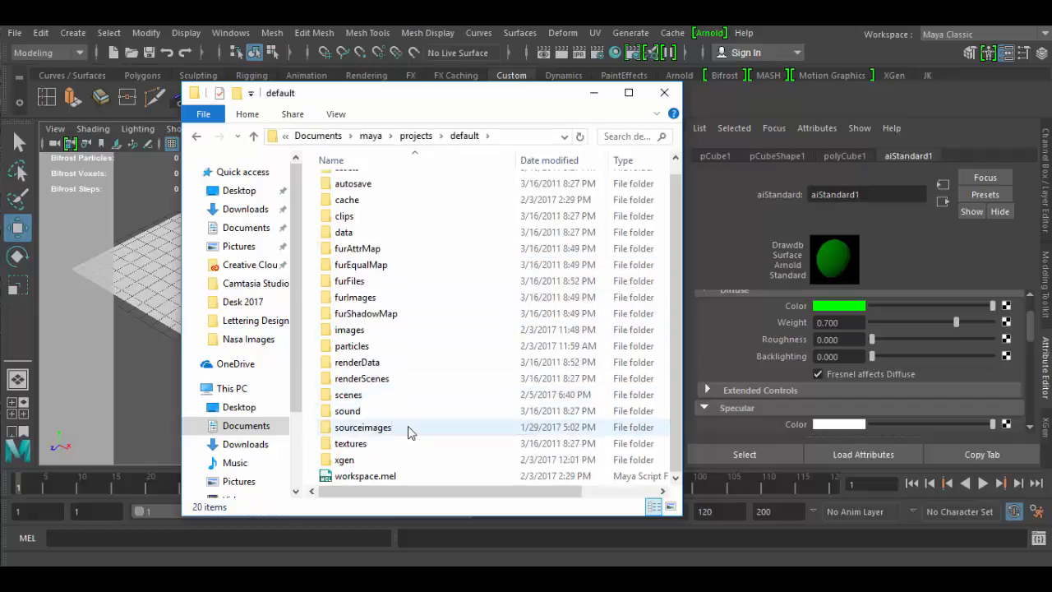
pyautogui.doubleClick(363, 426)
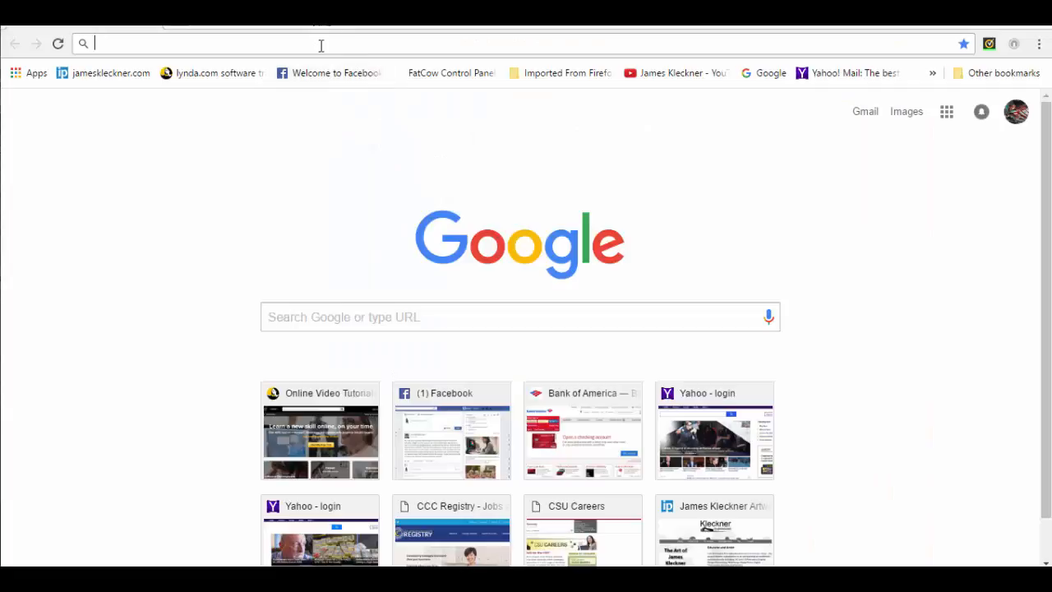
# Find the green moss texture on TextureKing's Metals page 2 and open its download page
pyautogui.write('www.yahoomail.com')
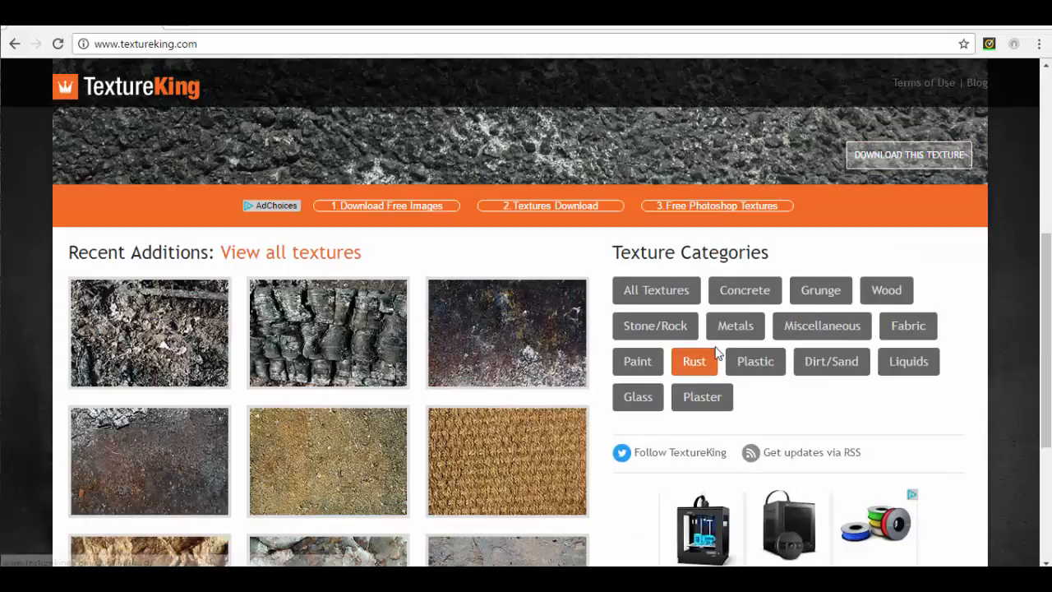
pyautogui.click(735, 326)
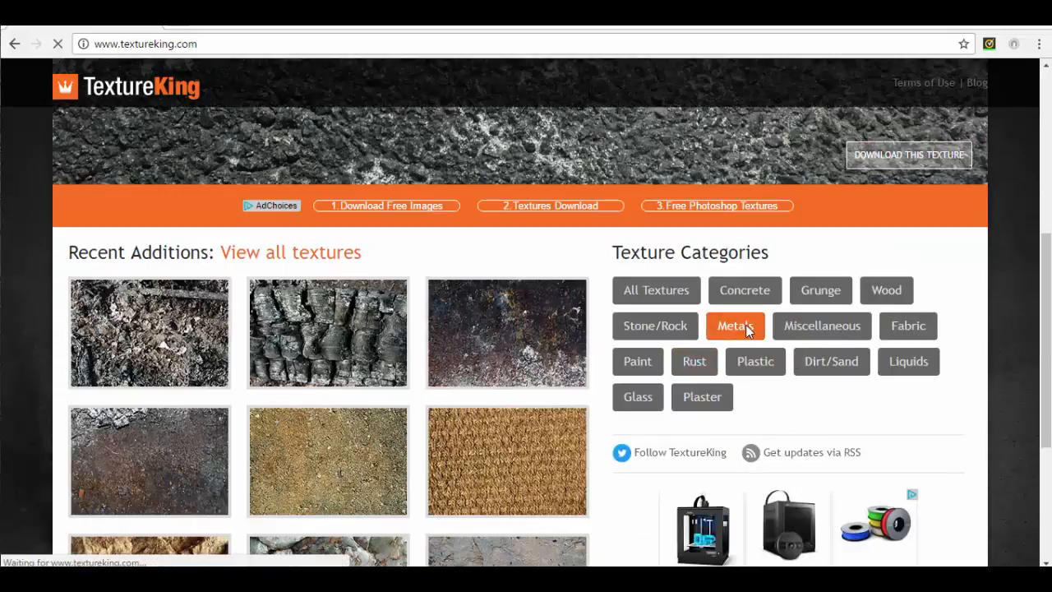
pyautogui.click(735, 326)
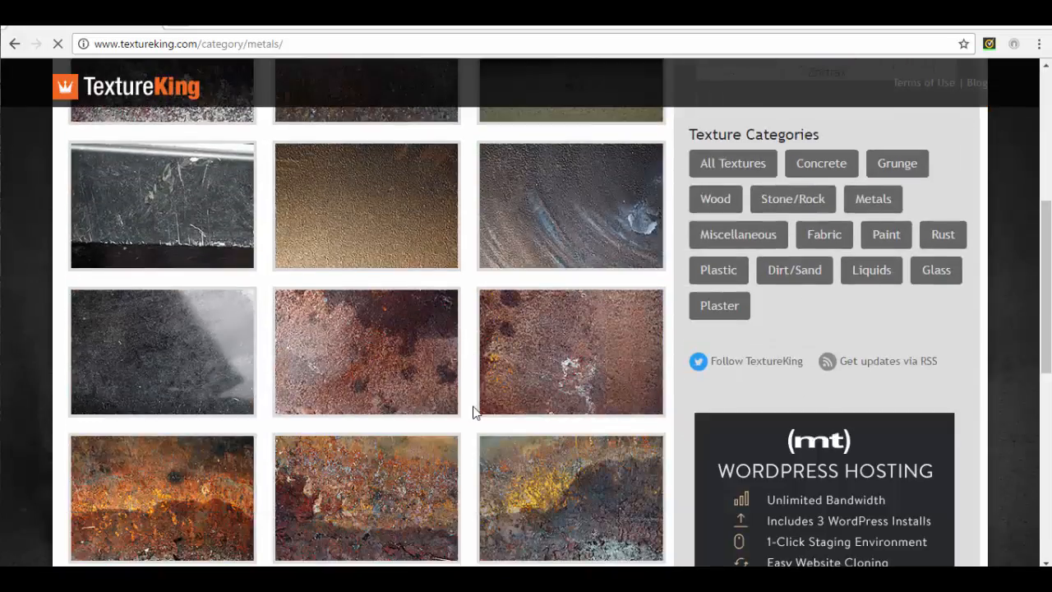
pyautogui.scroll(-3)
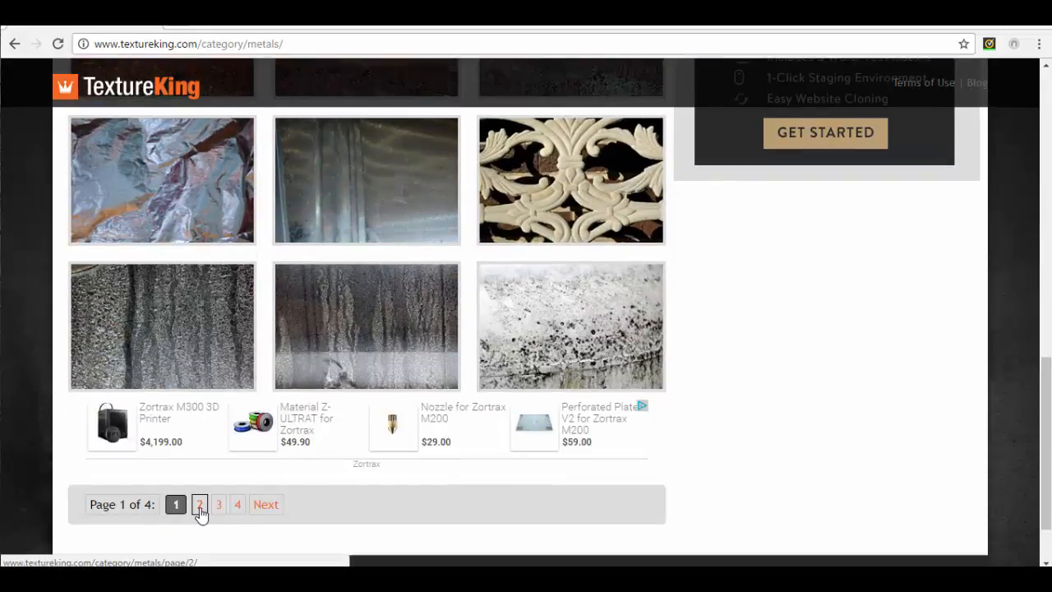
pyautogui.click(199, 504)
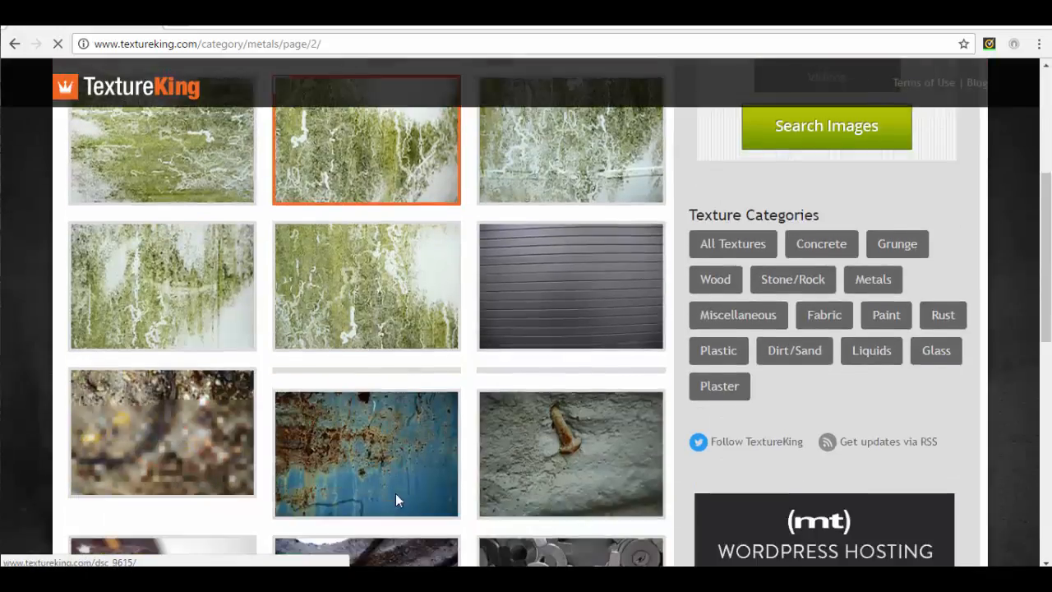
pyautogui.scroll(-3)
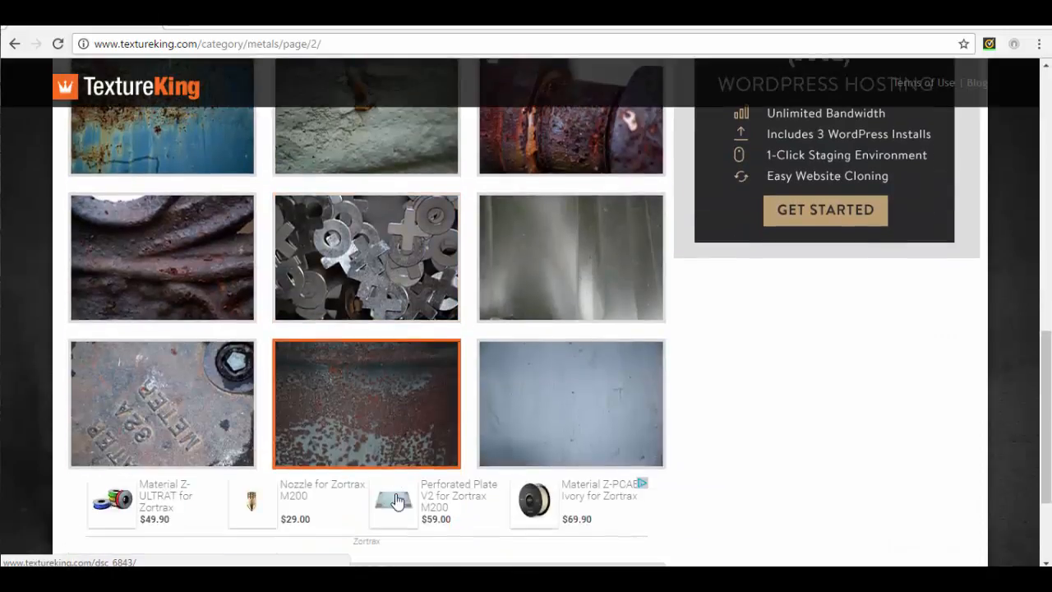
pyautogui.scroll(3)
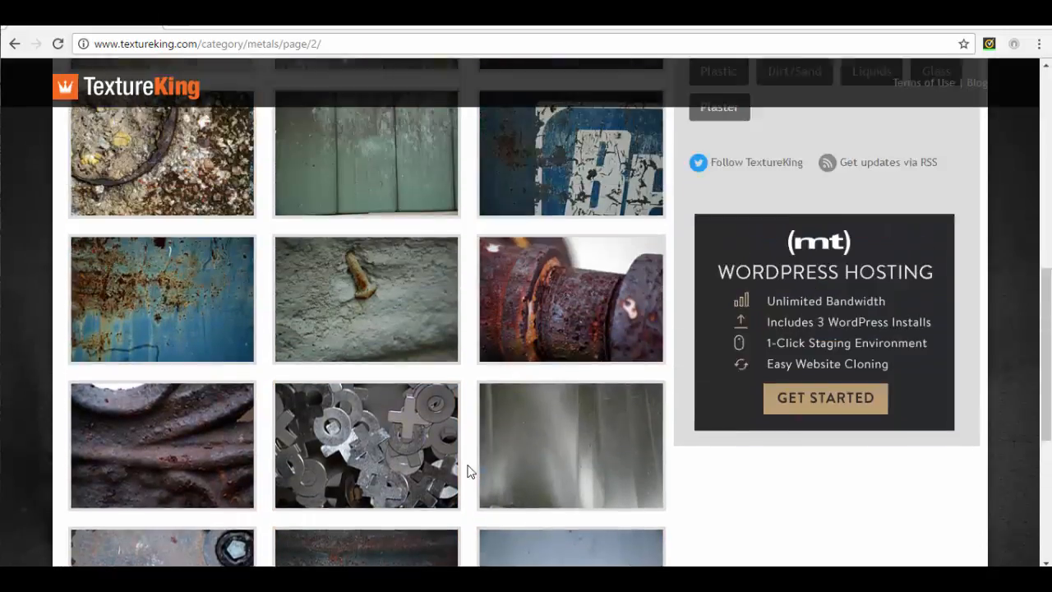
pyautogui.scroll(3)
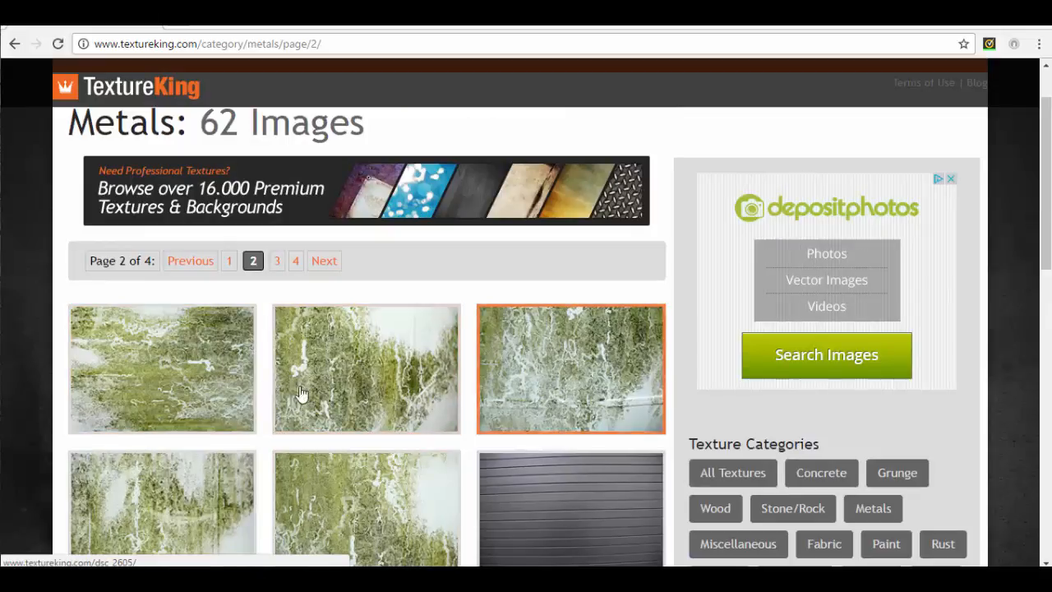
pyautogui.scroll(-3)
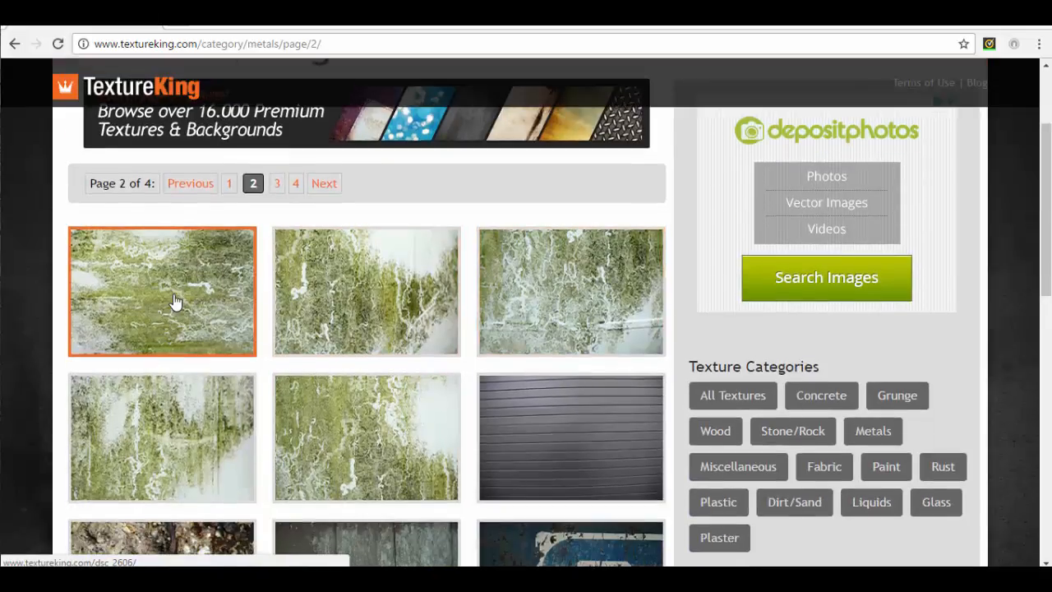
pyautogui.click(162, 291)
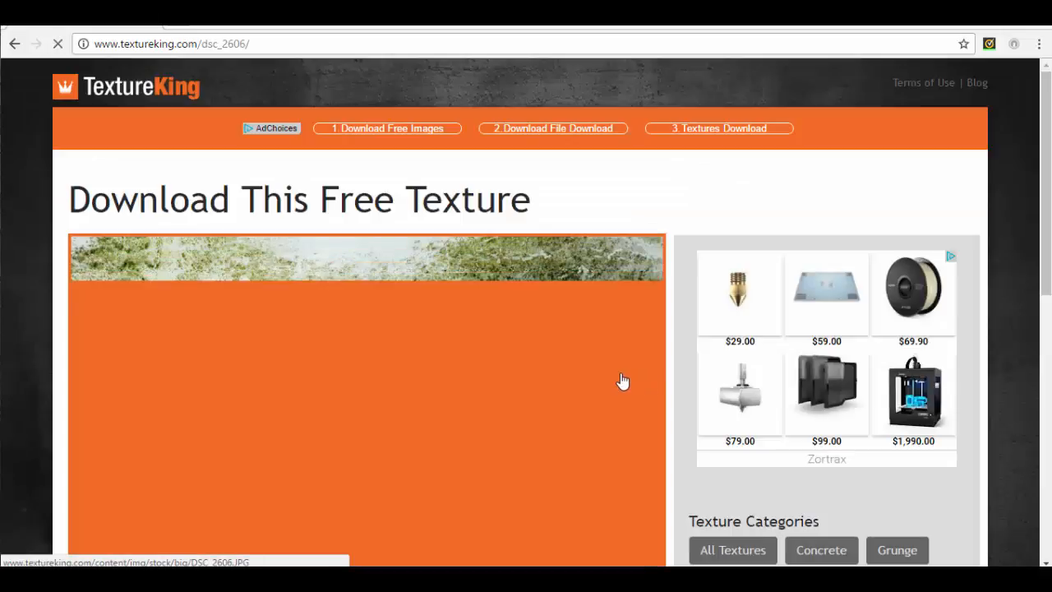
# Save the full-size moss image into Documents/maya/projects/default
pyautogui.scroll(-3)
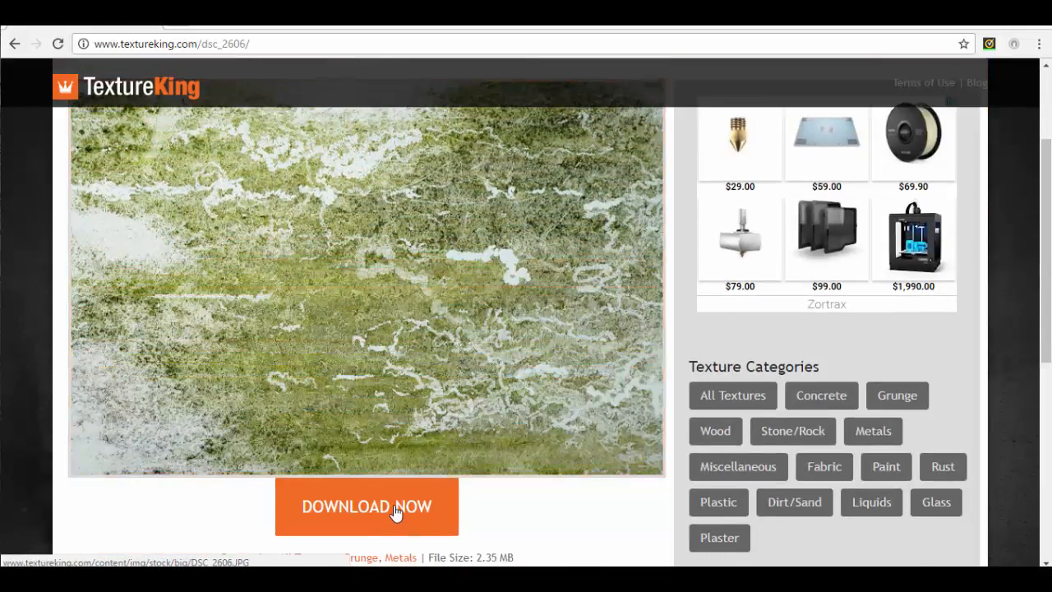
pyautogui.rightClick(473, 329)
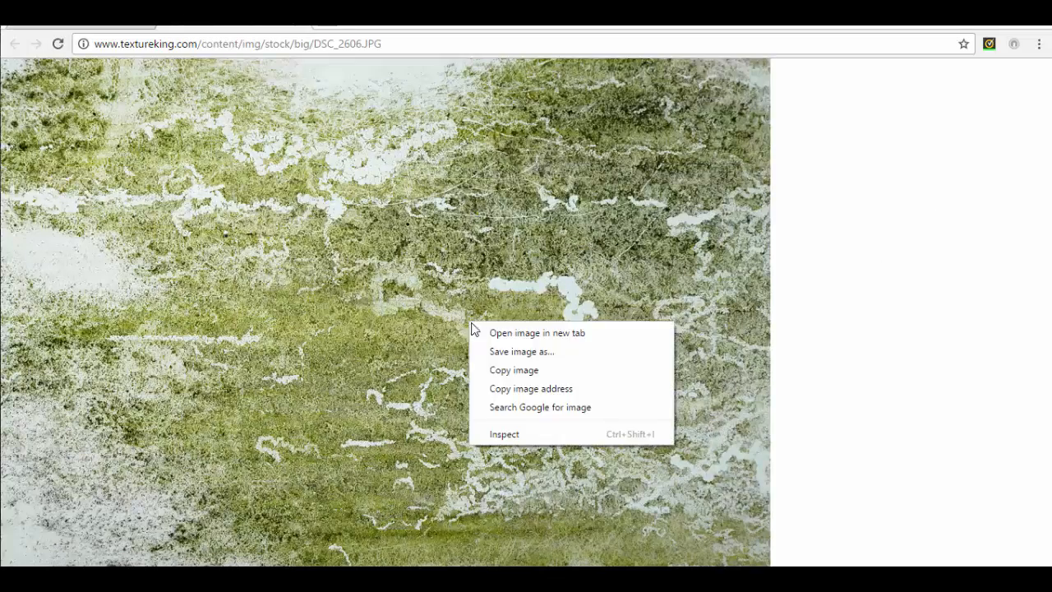
pyautogui.click(521, 351)
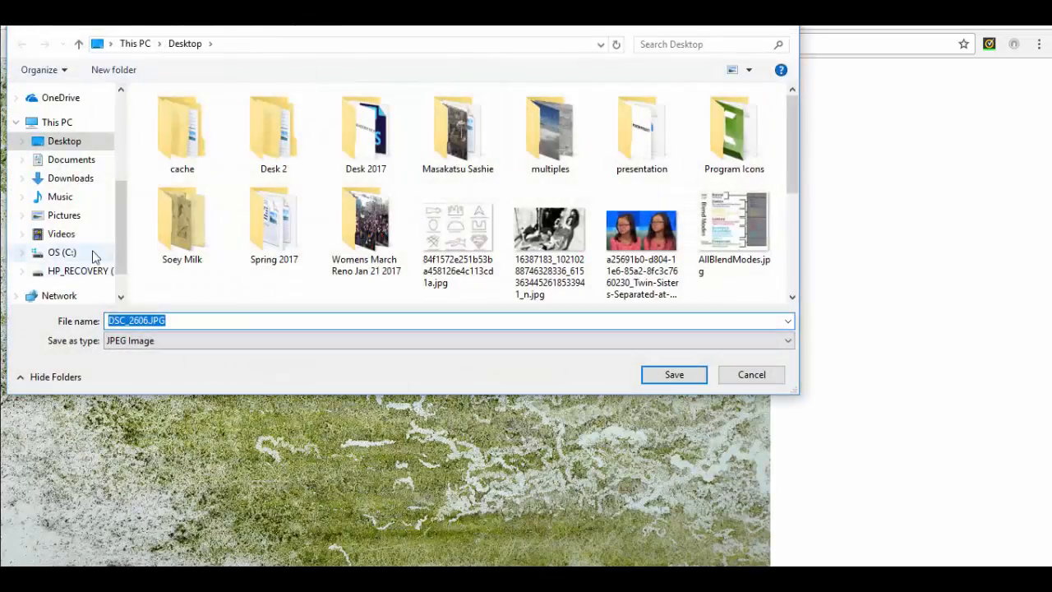
pyautogui.click(70, 160)
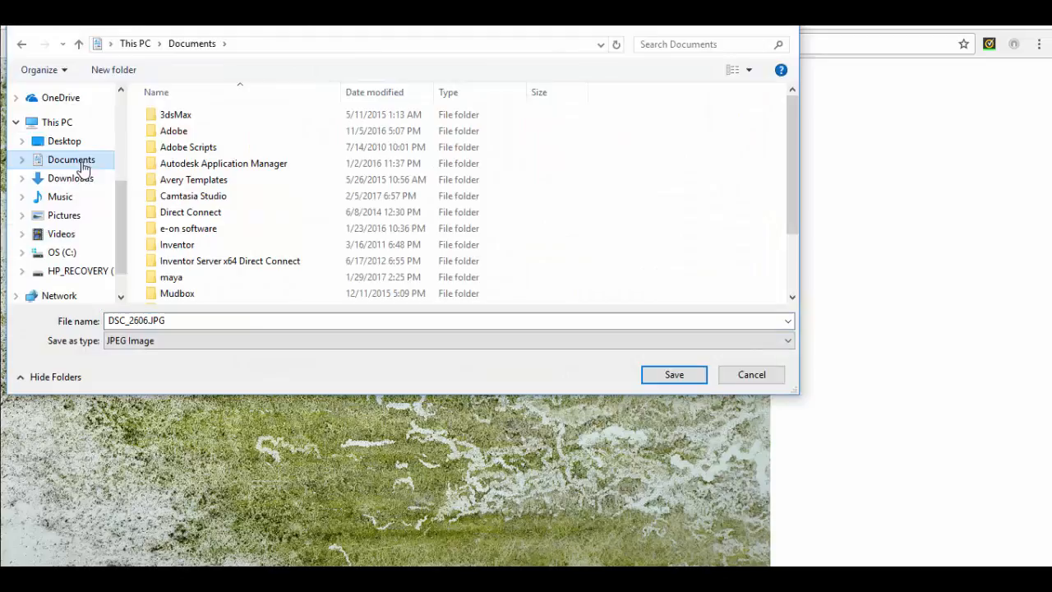
pyautogui.doubleClick(171, 277)
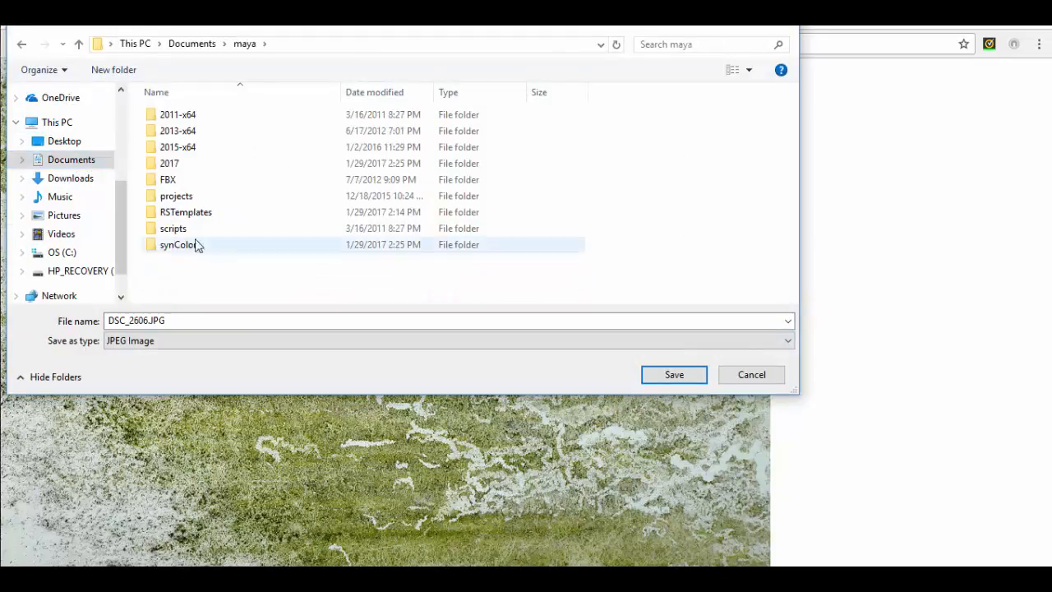
pyautogui.doubleClick(175, 195)
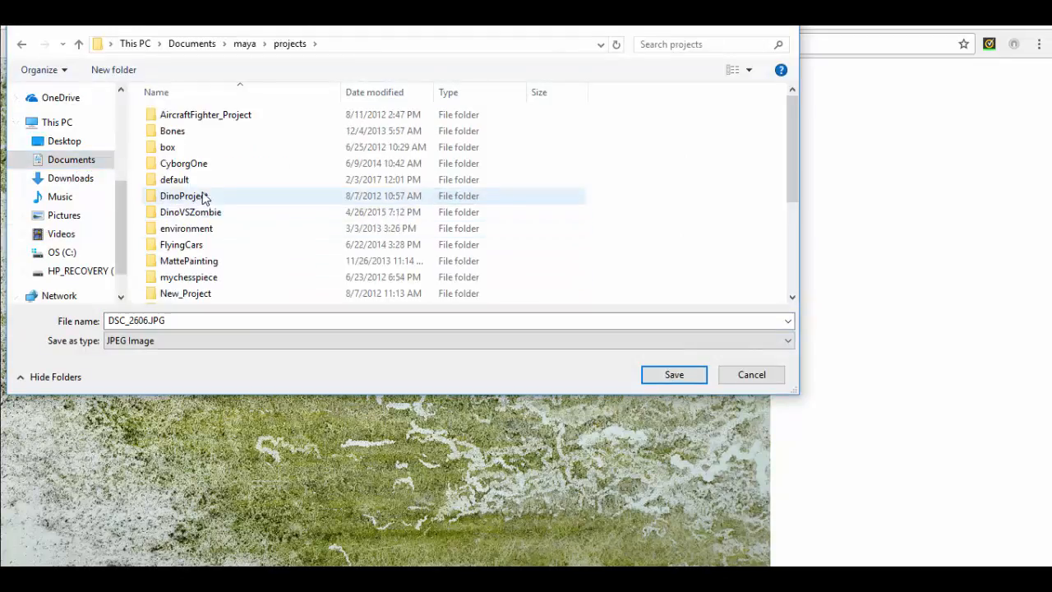
pyautogui.doubleClick(174, 180)
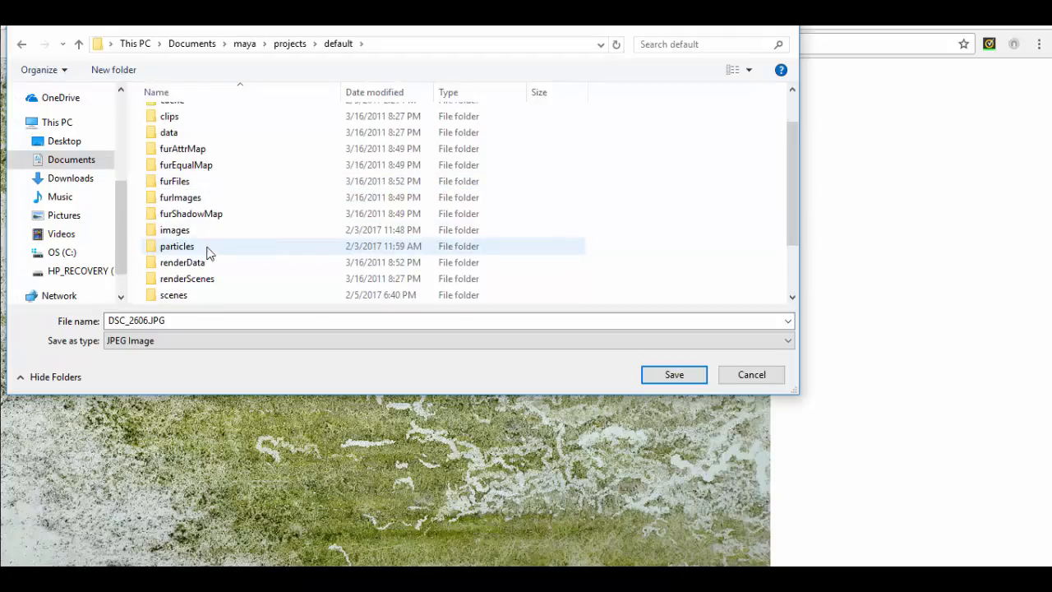
pyautogui.click(190, 262)
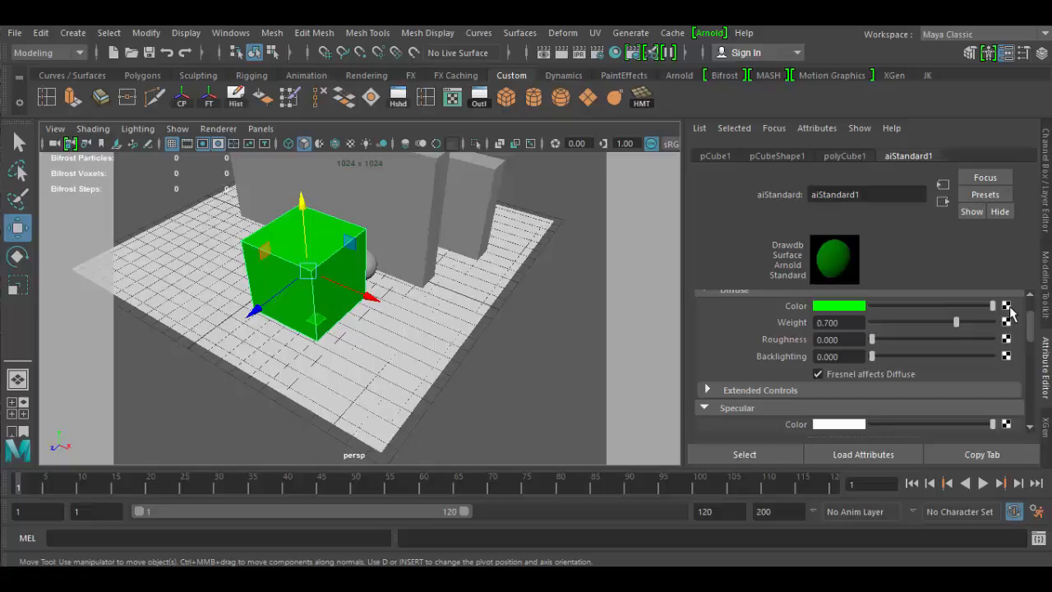
pyautogui.moveTo(729, 314)
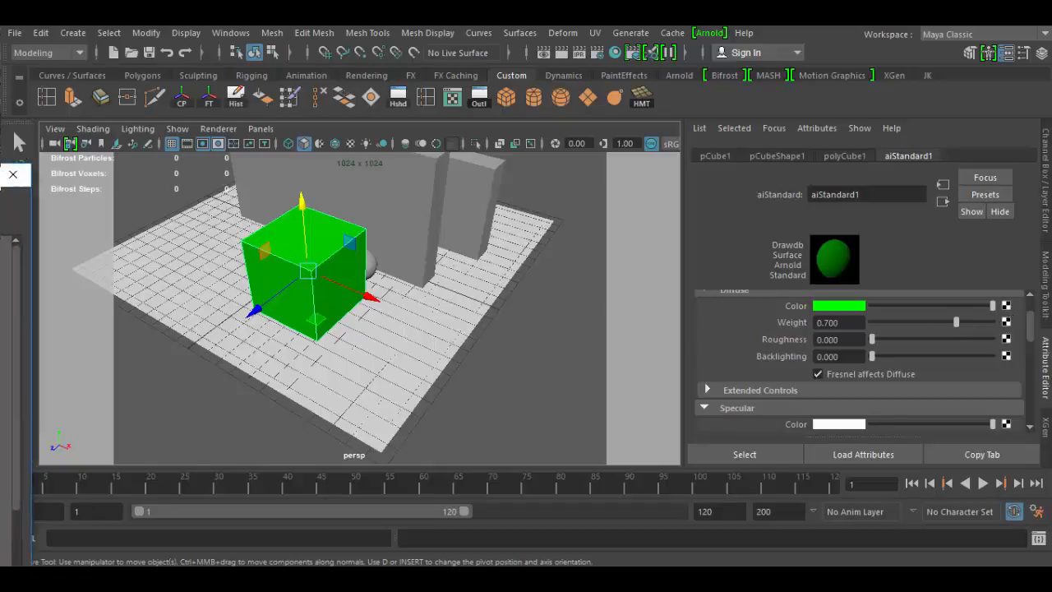
# Connect a file3 texture node to Diffuse Color and set its Filter Type to Off
pyautogui.click(1006, 305)
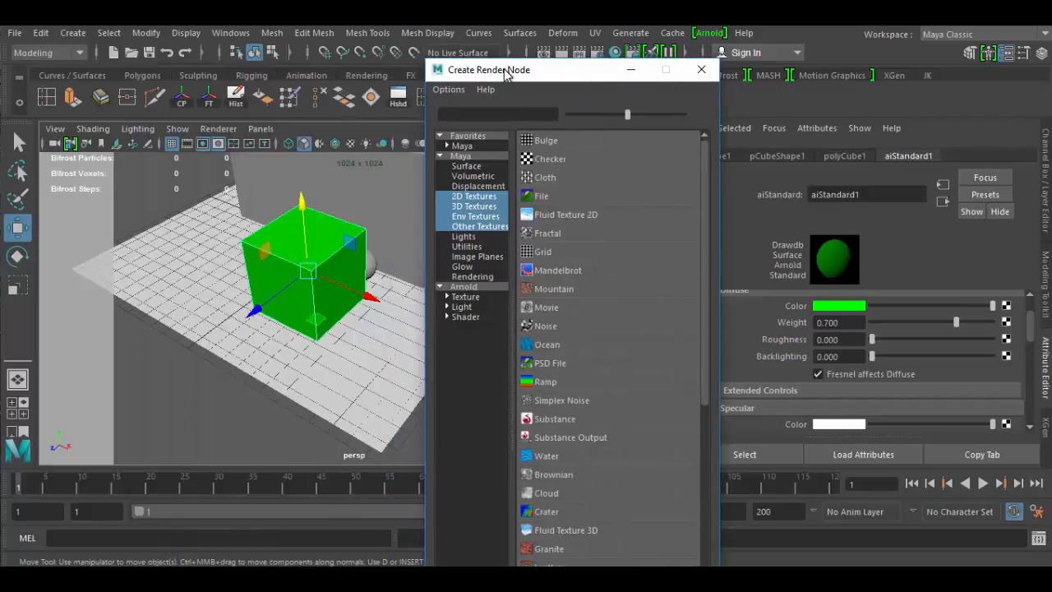
pyautogui.moveTo(547, 197)
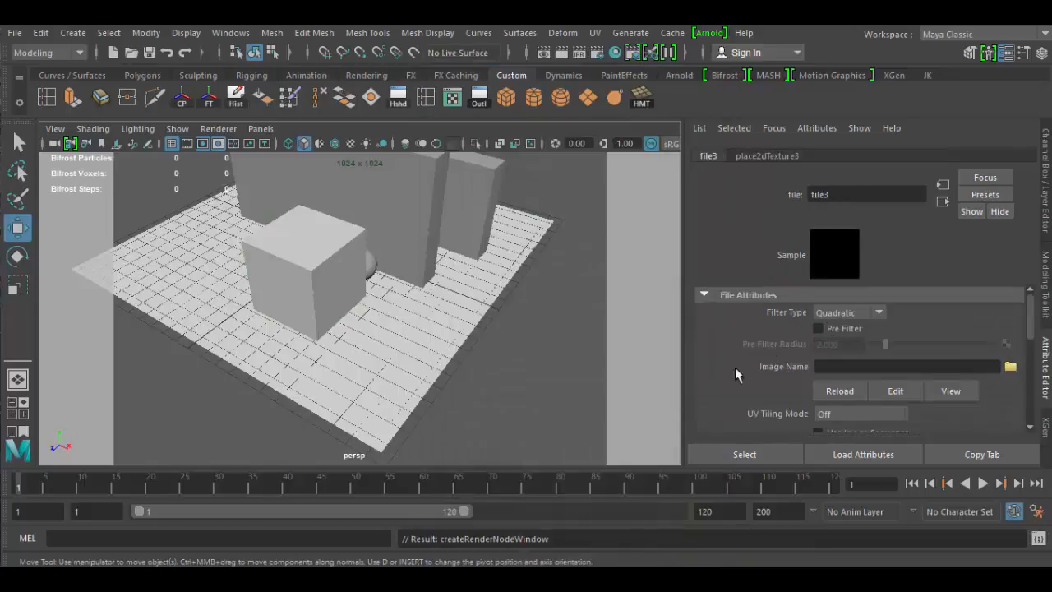
pyautogui.moveTo(636, 345)
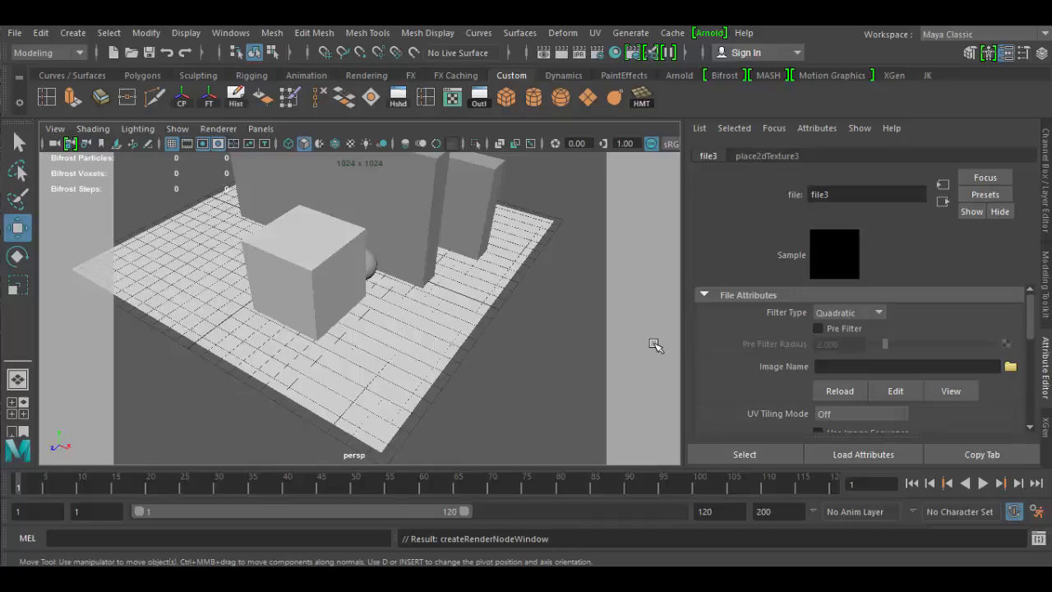
pyautogui.moveTo(867, 308)
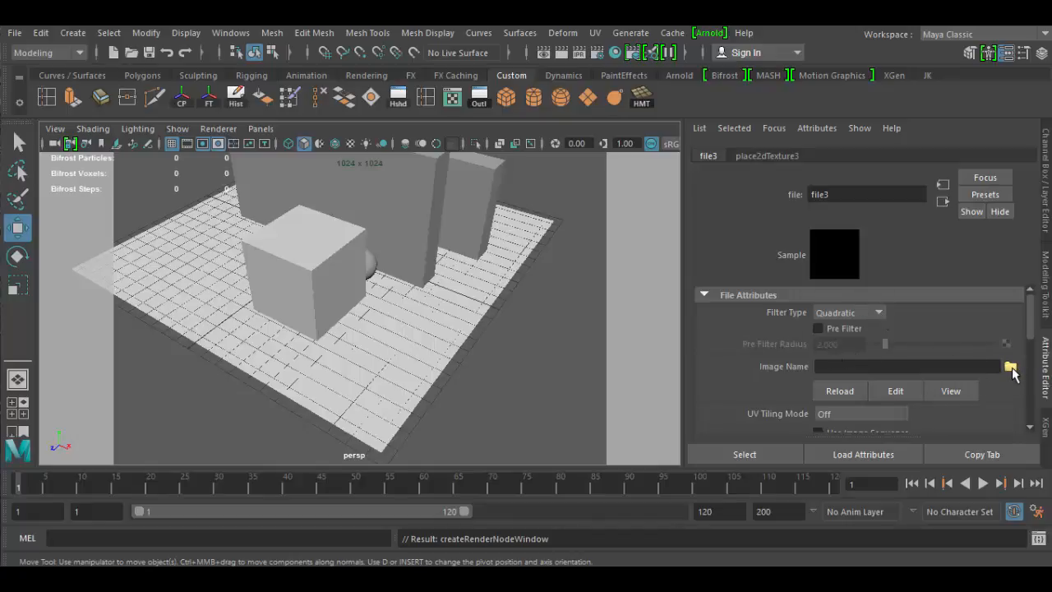
pyautogui.moveTo(798, 319)
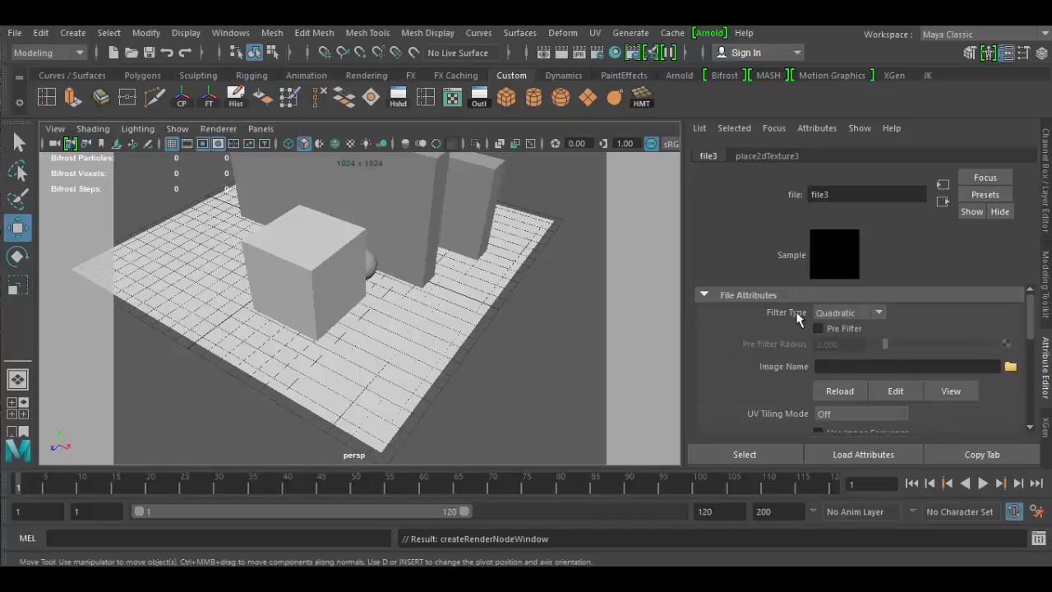
pyautogui.click(879, 313)
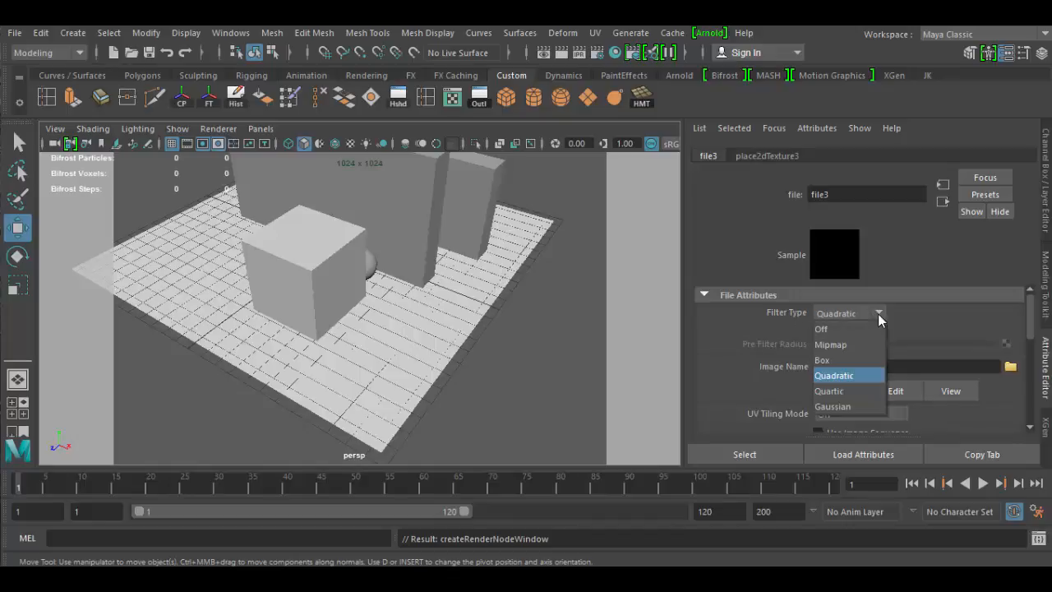
pyautogui.click(821, 329)
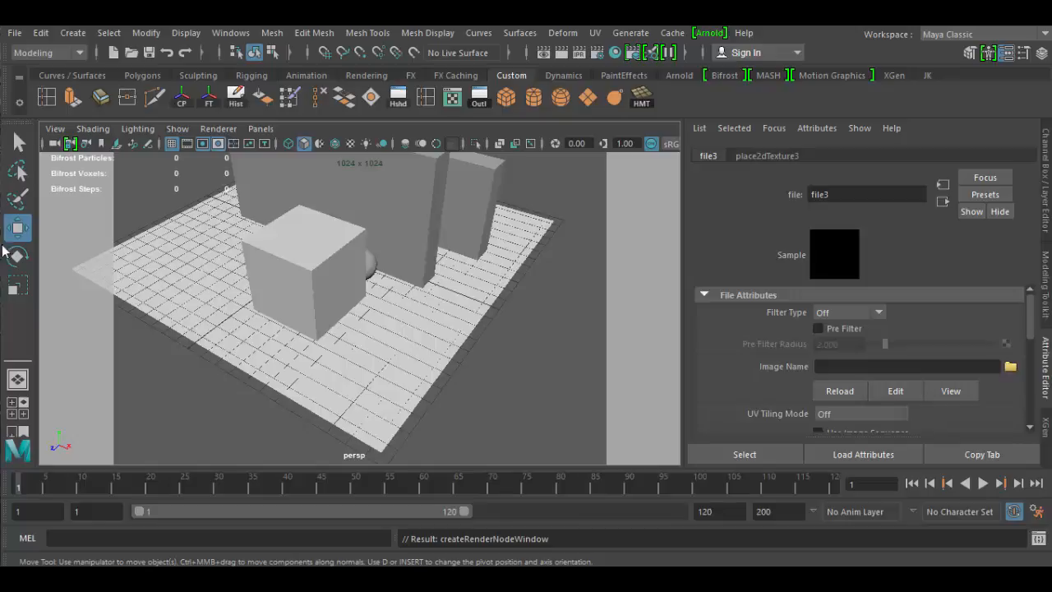
pyautogui.click(1011, 366)
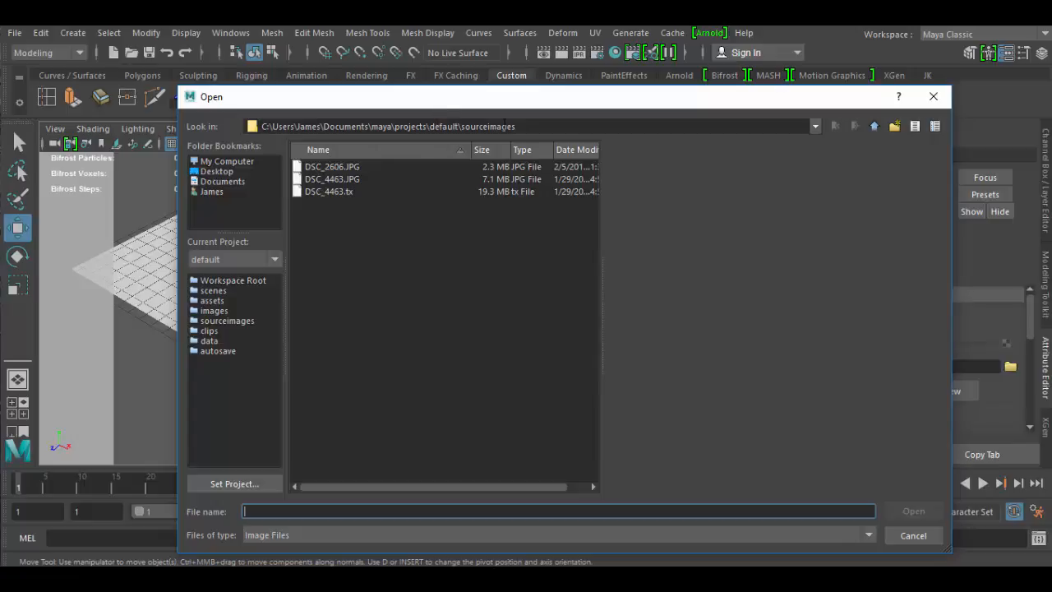
# Load DSC_2606.JPG from sourceimages as file3's image
pyautogui.doubleClick(487, 125)
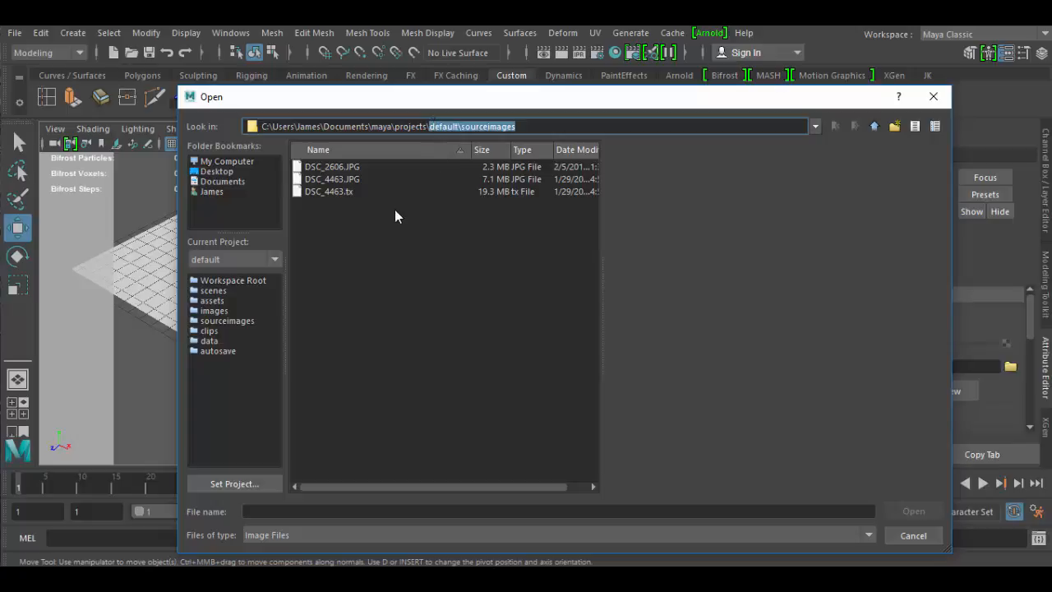
pyautogui.click(333, 179)
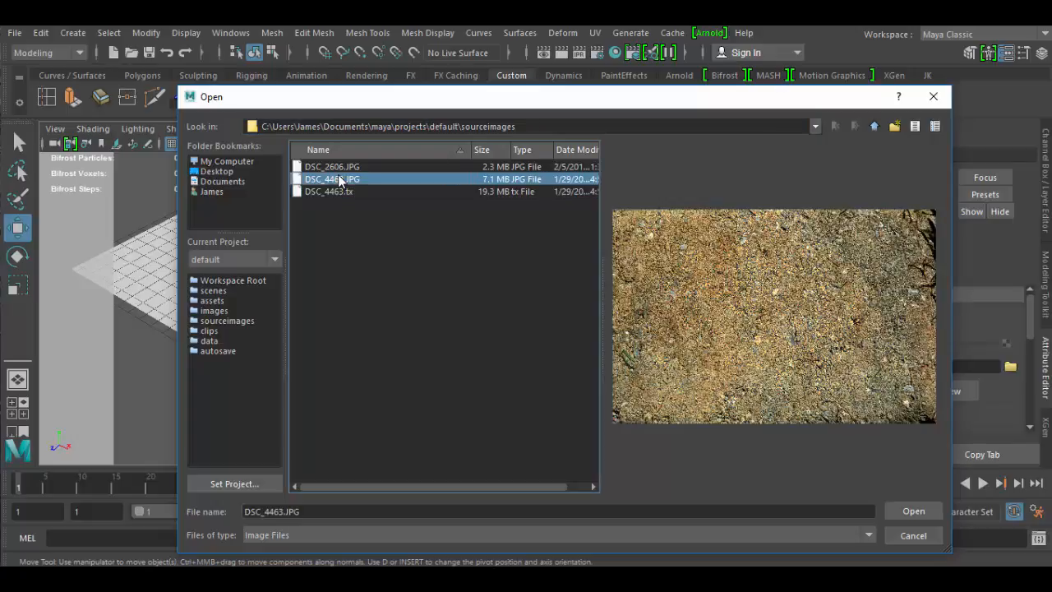
pyautogui.click(332, 166)
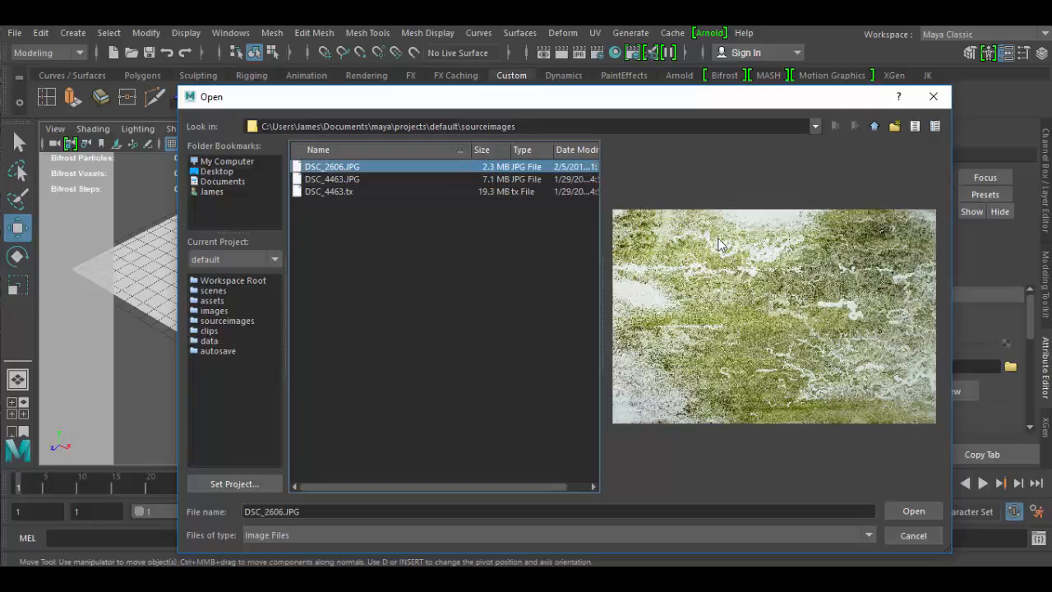
pyautogui.moveTo(886, 500)
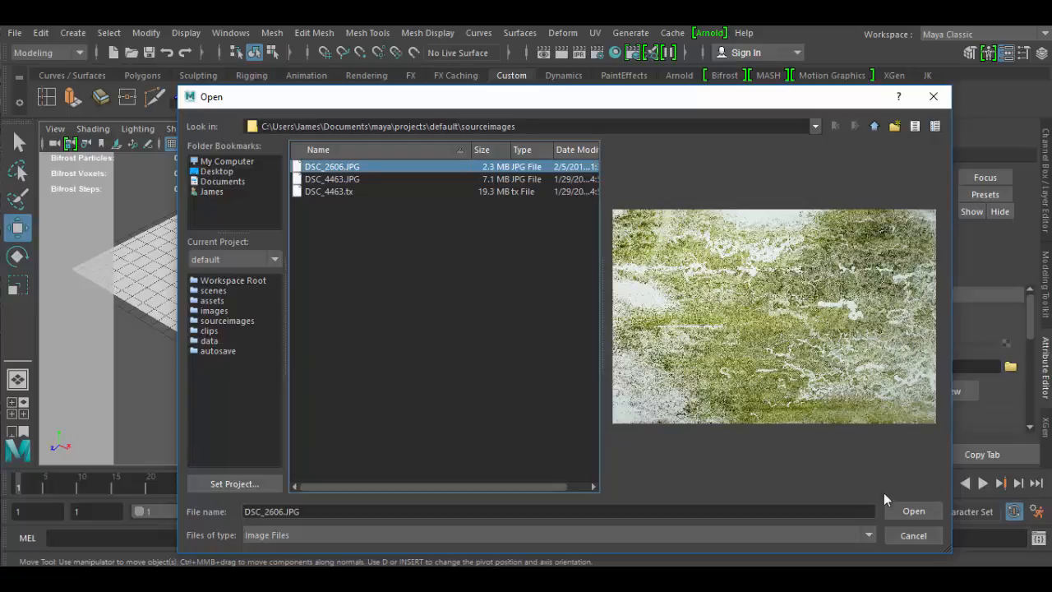
pyautogui.click(914, 510)
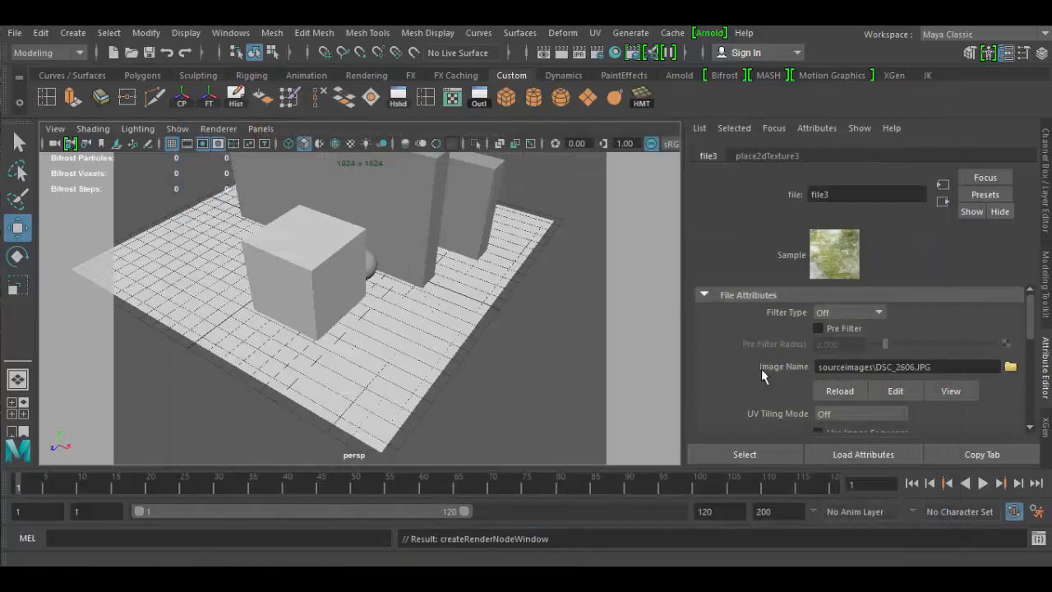
pyautogui.moveTo(835, 251)
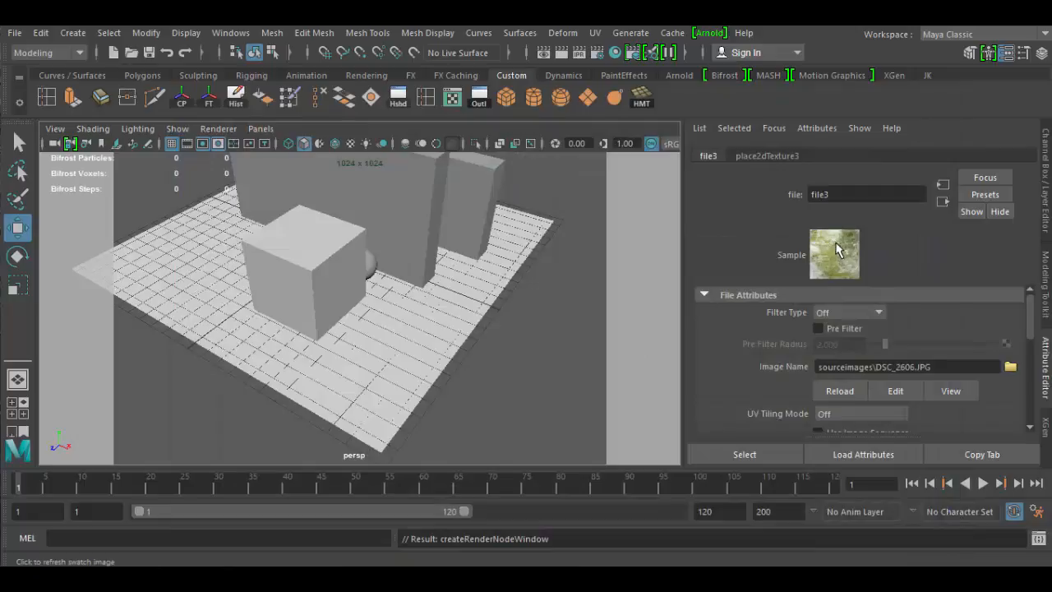
# Set place2dTexture3's Repeat UV to 1, display textures, and orbit the mossy cube
pyautogui.click(767, 156)
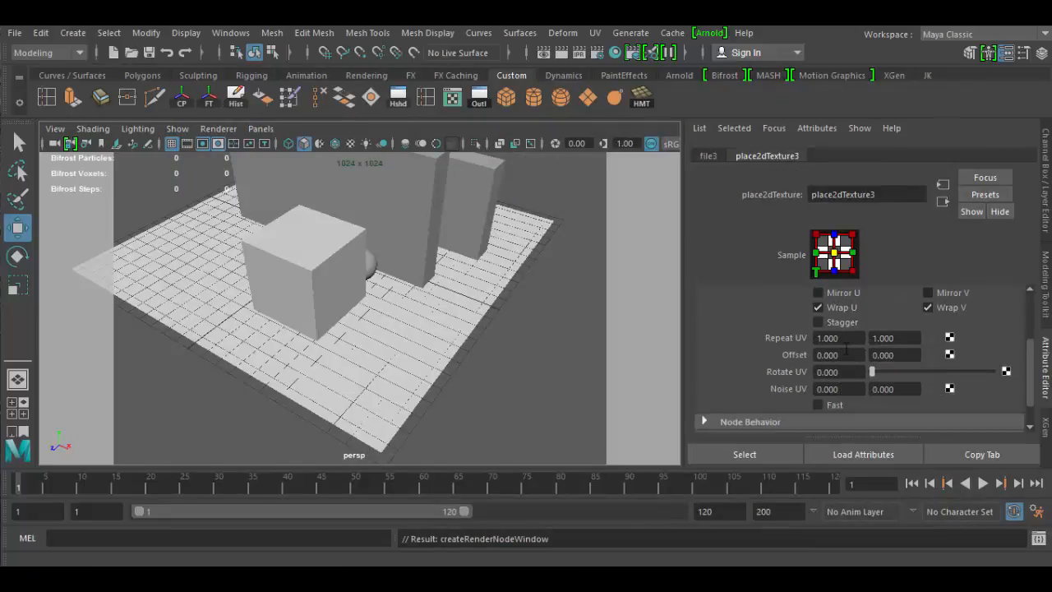
pyautogui.tripleClick(839, 337)
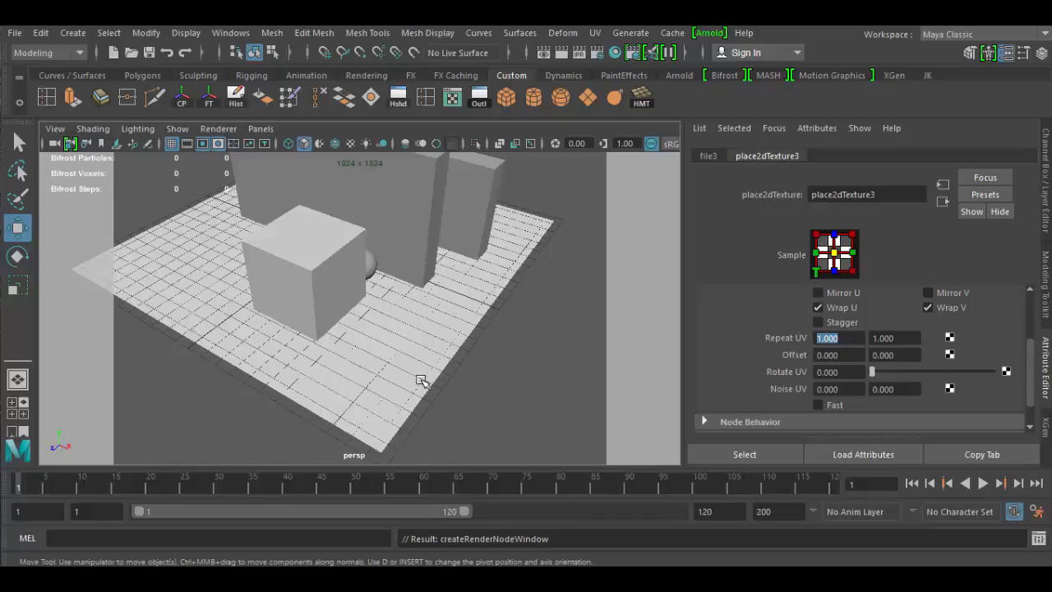
pyautogui.moveTo(419, 383); pyautogui.dragTo(424, 389)
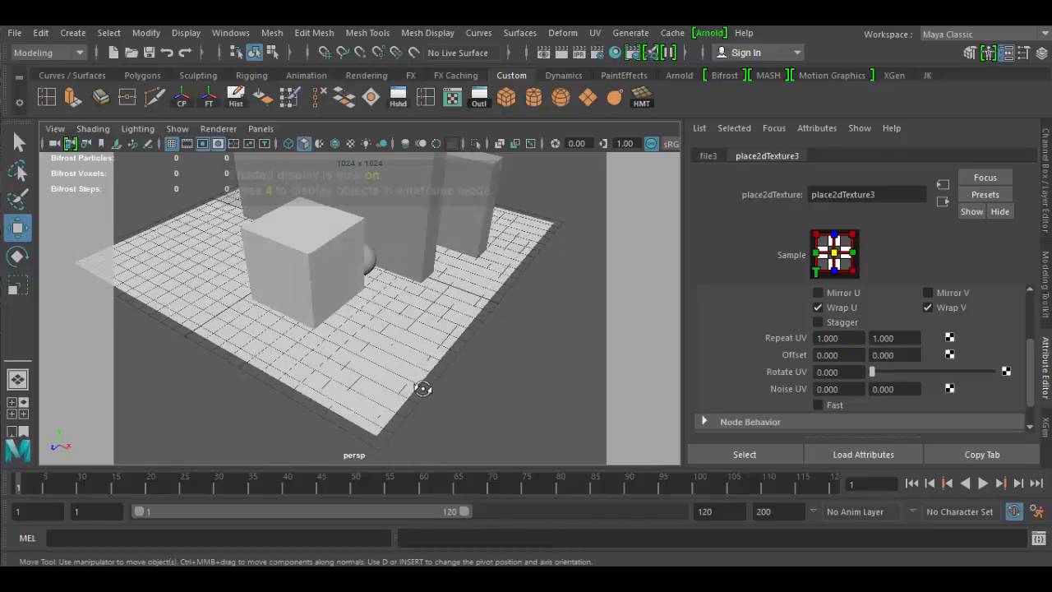
pyautogui.press('6')
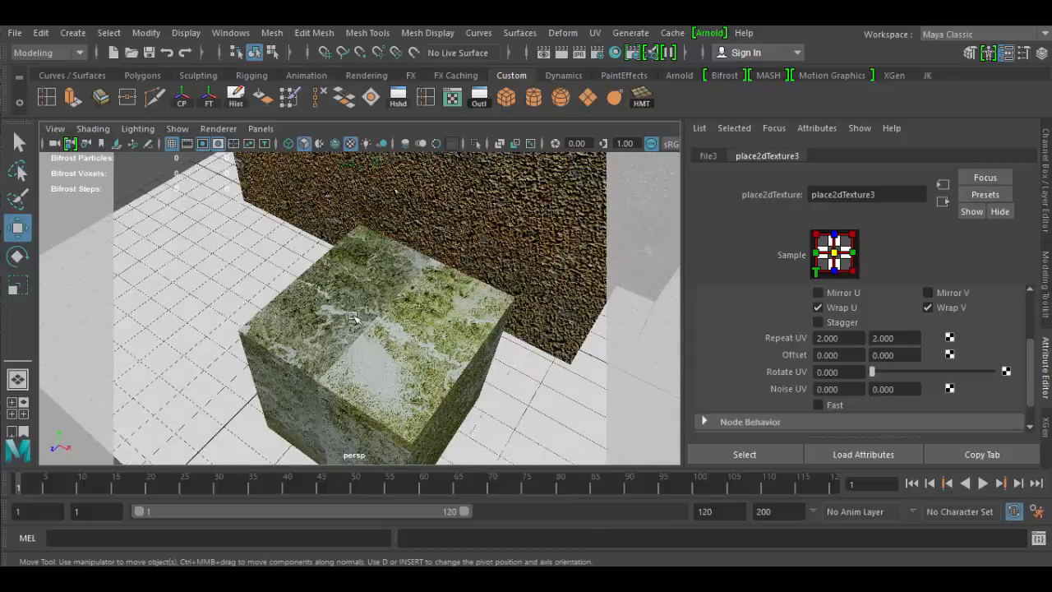
pyautogui.moveTo(354, 319)
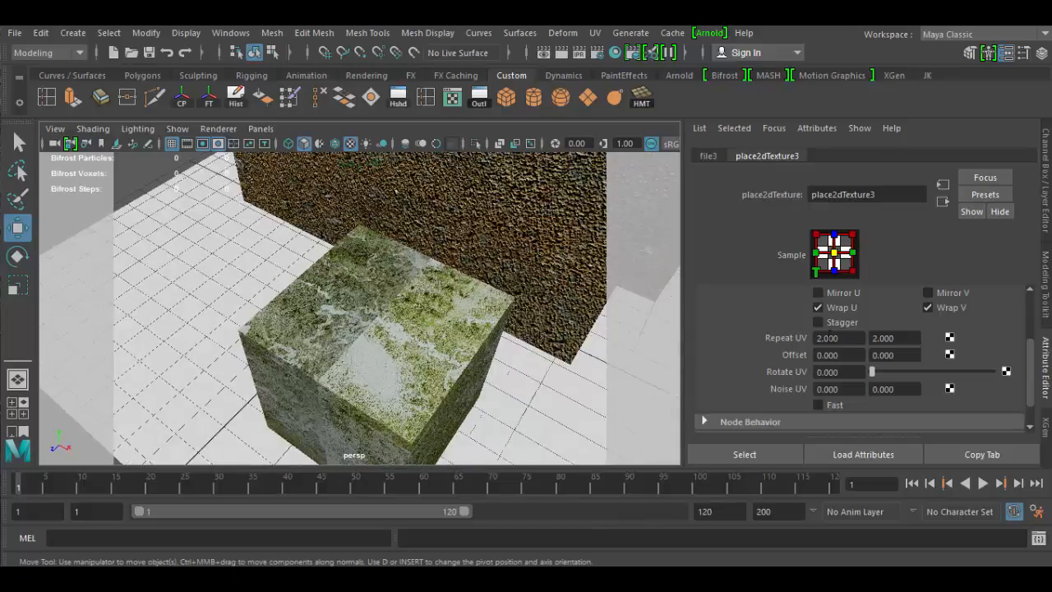
pyautogui.tripleClick(832, 338)
pyautogui.write('1')
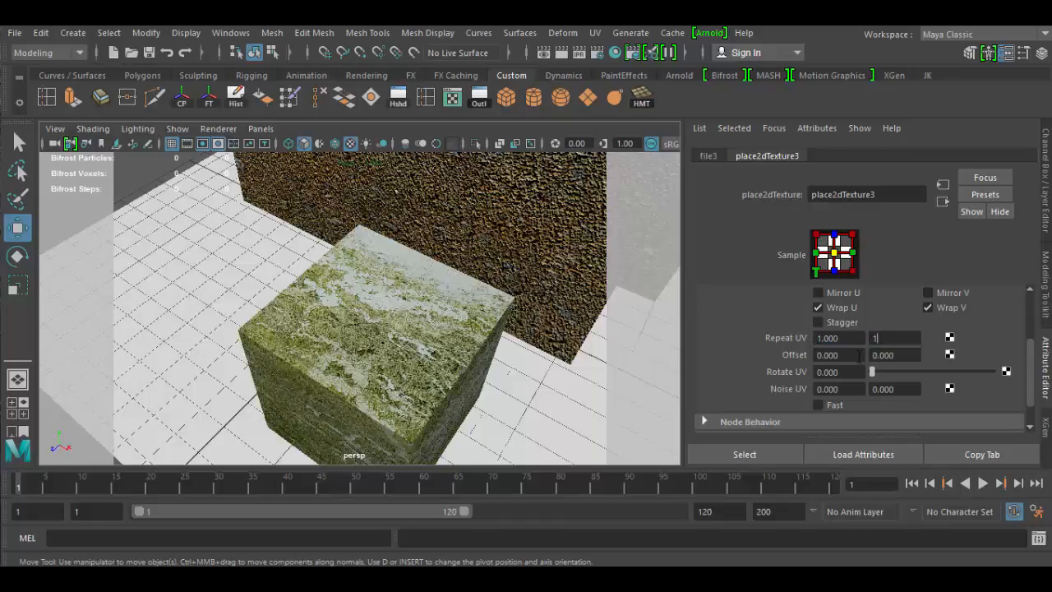
pyautogui.moveTo(411, 329); pyautogui.dragTo(366, 364)
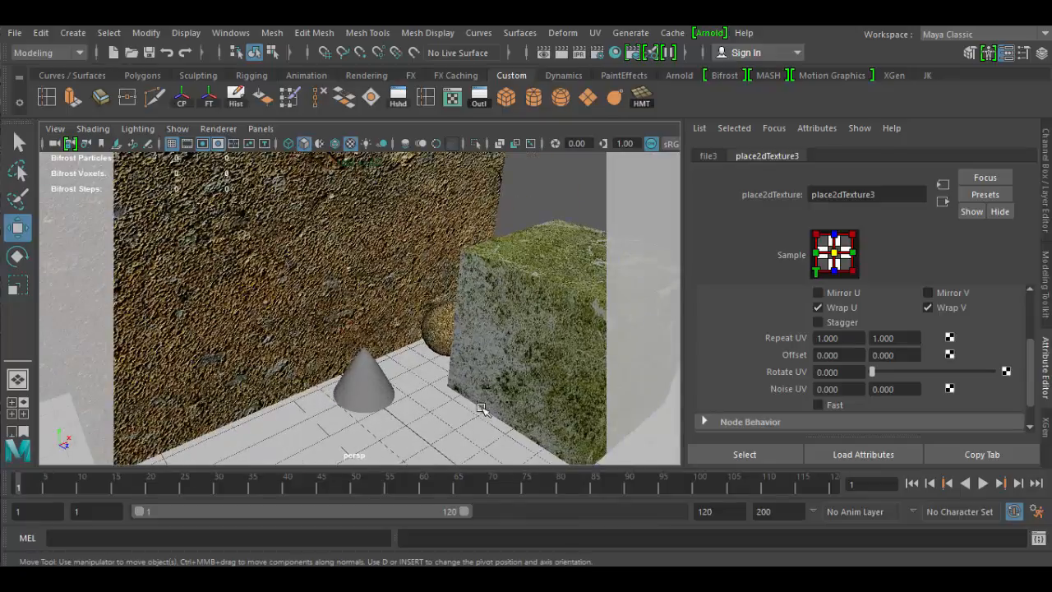
pyautogui.moveTo(481, 409); pyautogui.dragTo(400, 388)
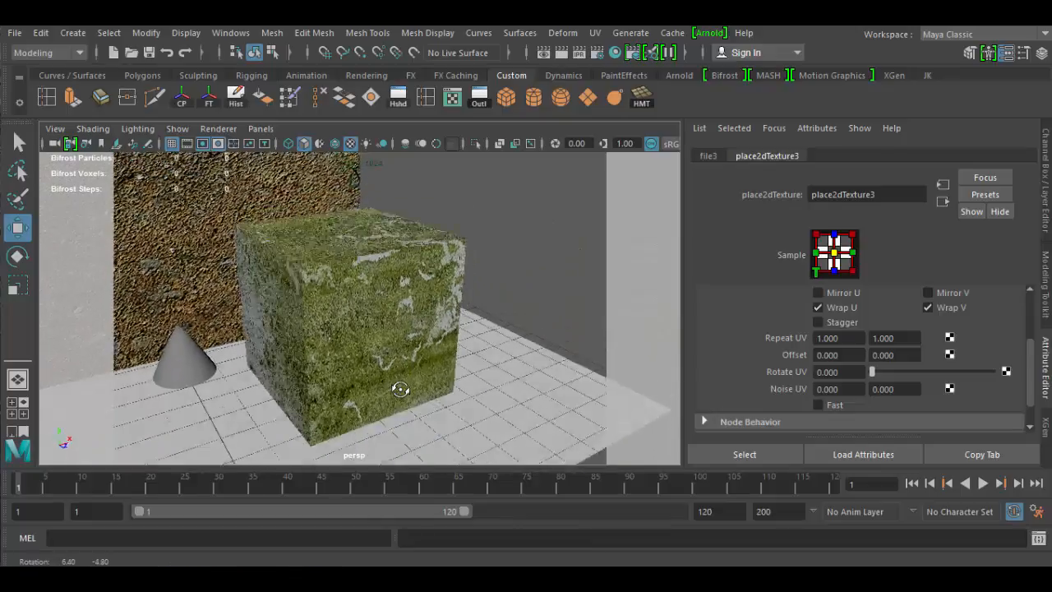
pyautogui.moveTo(398, 390); pyautogui.dragTo(485, 205)
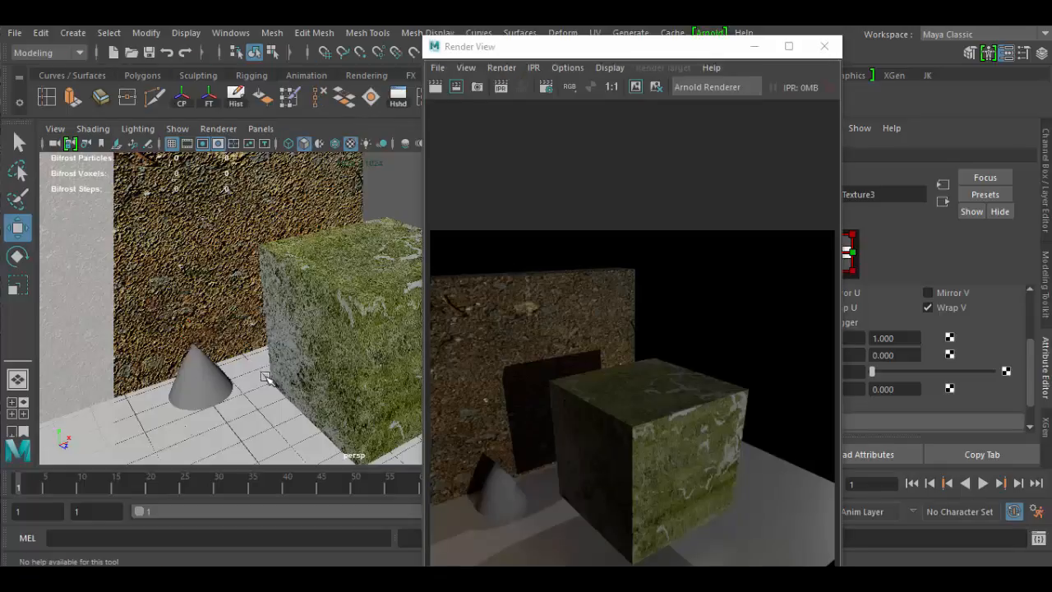
pyautogui.moveTo(666, 389)
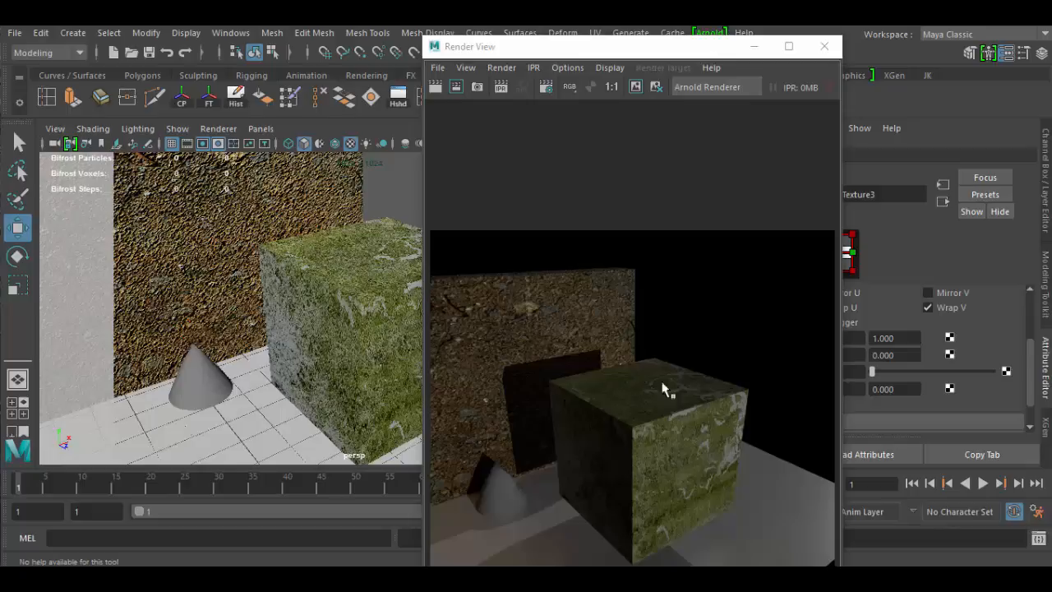
pyautogui.moveTo(628, 435)
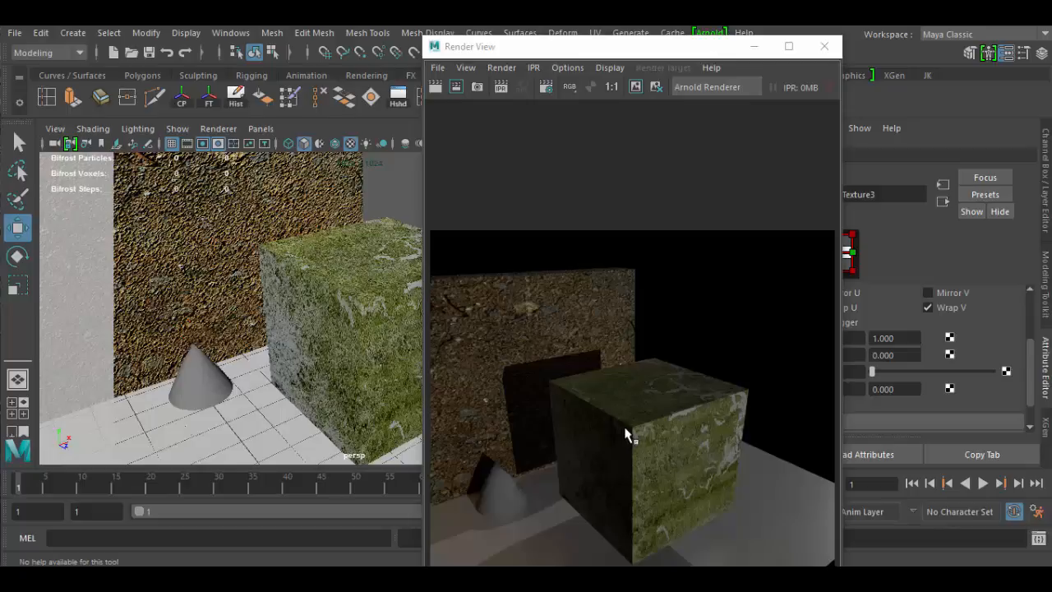
pyautogui.moveTo(673, 493)
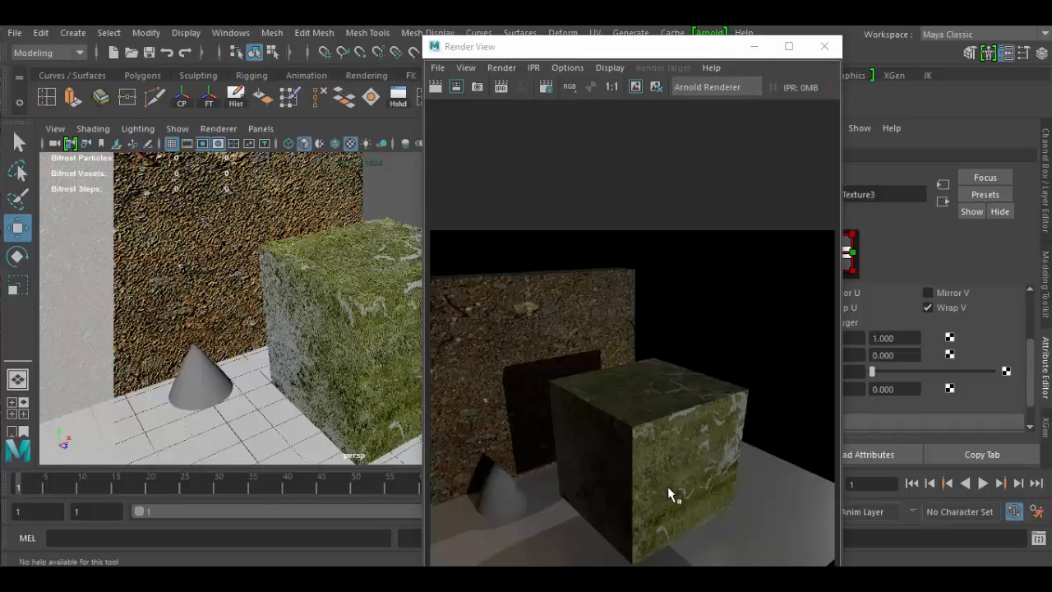
pyautogui.moveTo(604, 63)
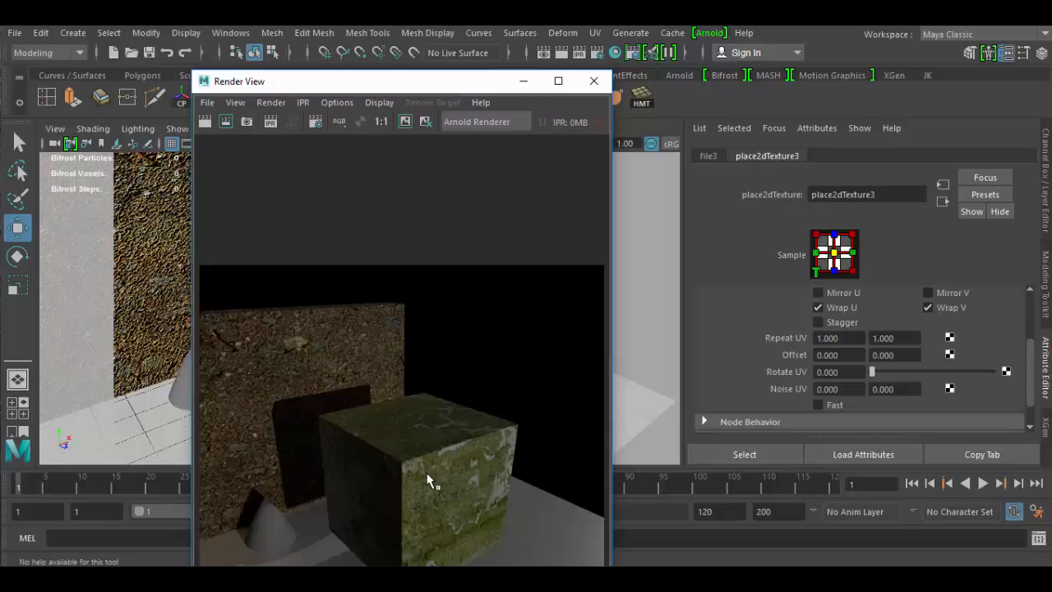
pyautogui.moveTo(438, 479)
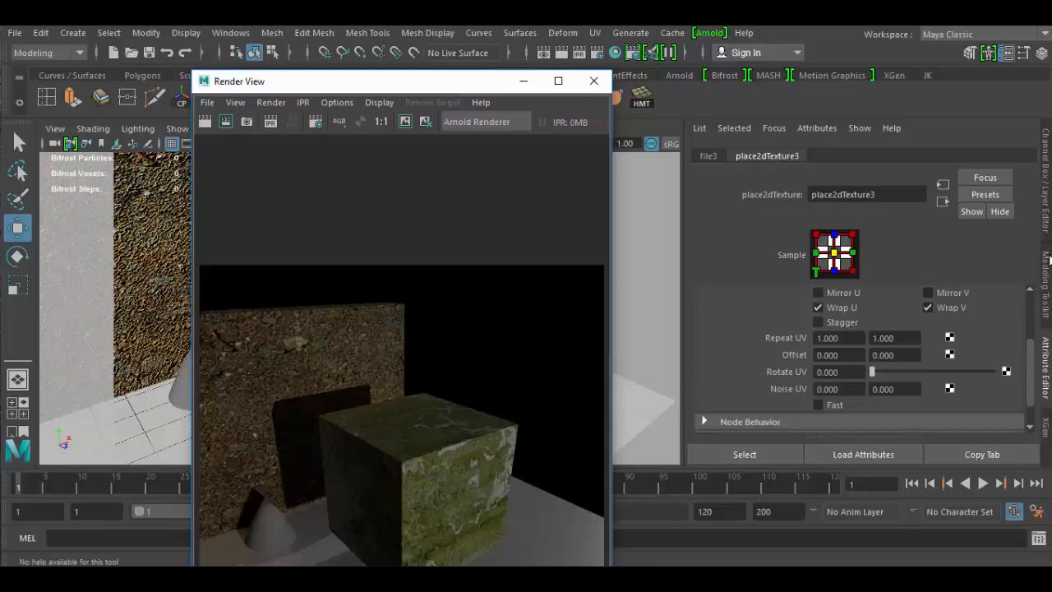
# Show the file3 colour texture node (DSC_2606.JPG) in the Attribute Editor
pyautogui.click(708, 155)
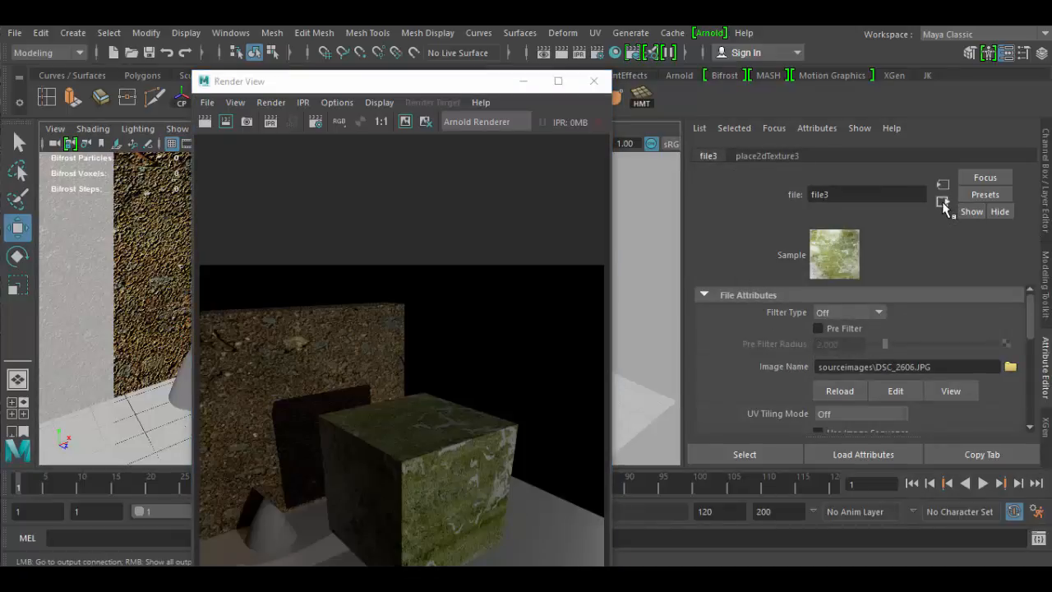
# Go to the aiStandard1 material and expand its Bump Mapping section
pyautogui.click(723, 156)
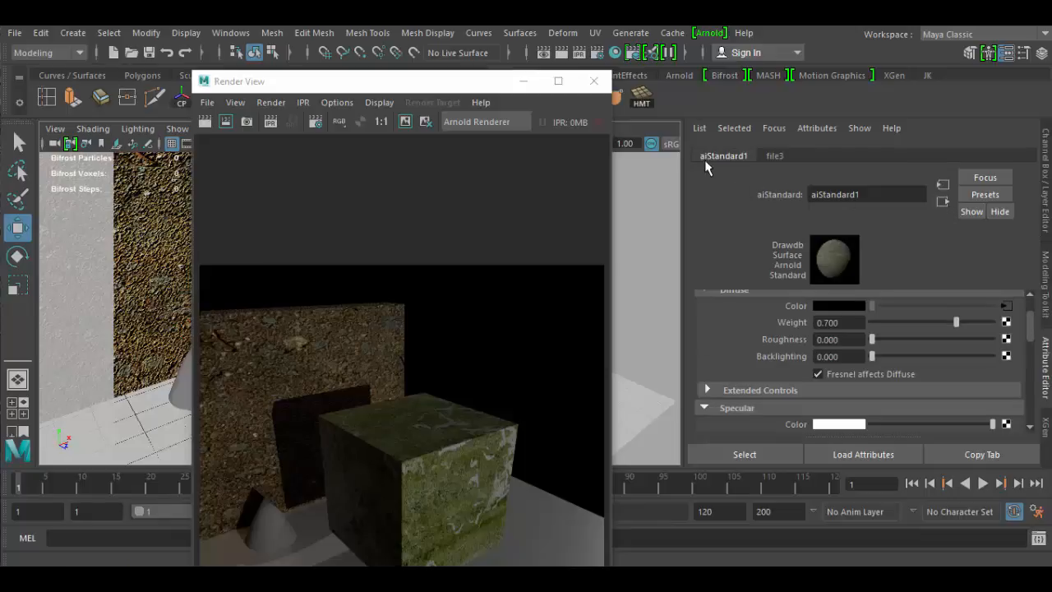
pyautogui.scroll(-3)
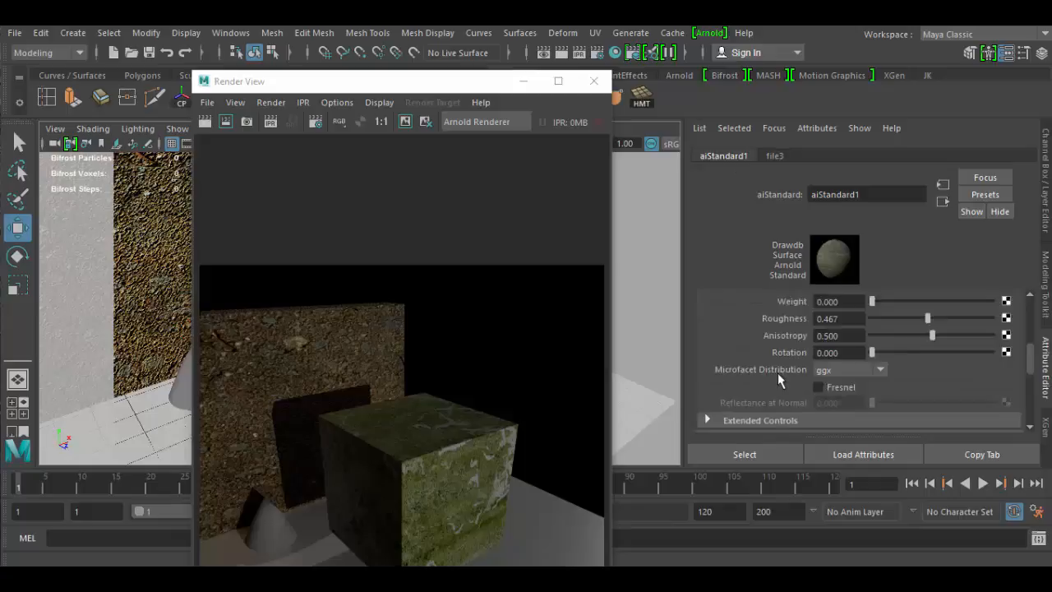
pyautogui.scroll(-3)
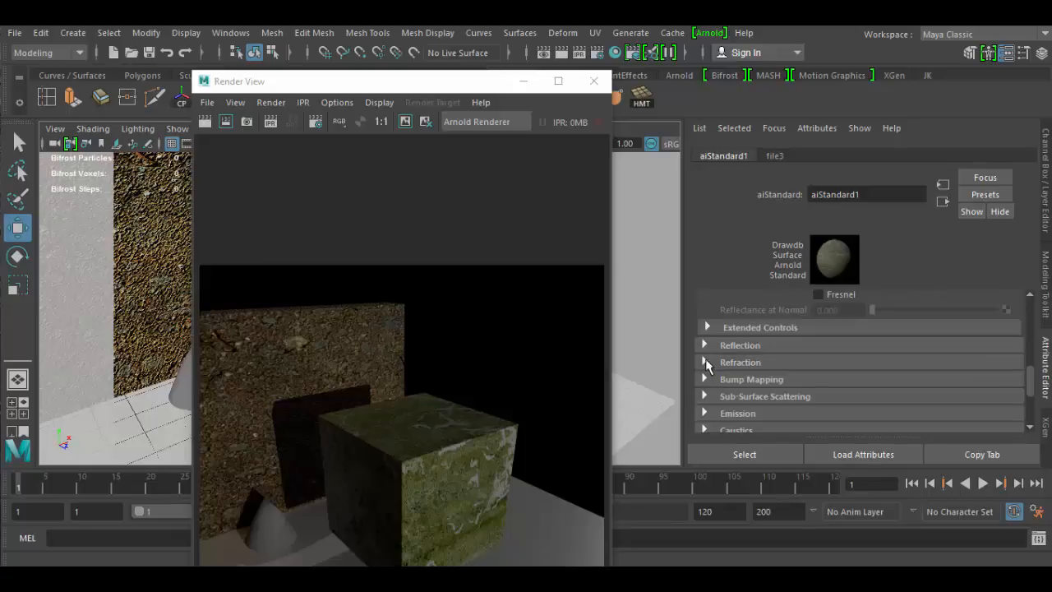
pyautogui.click(707, 362)
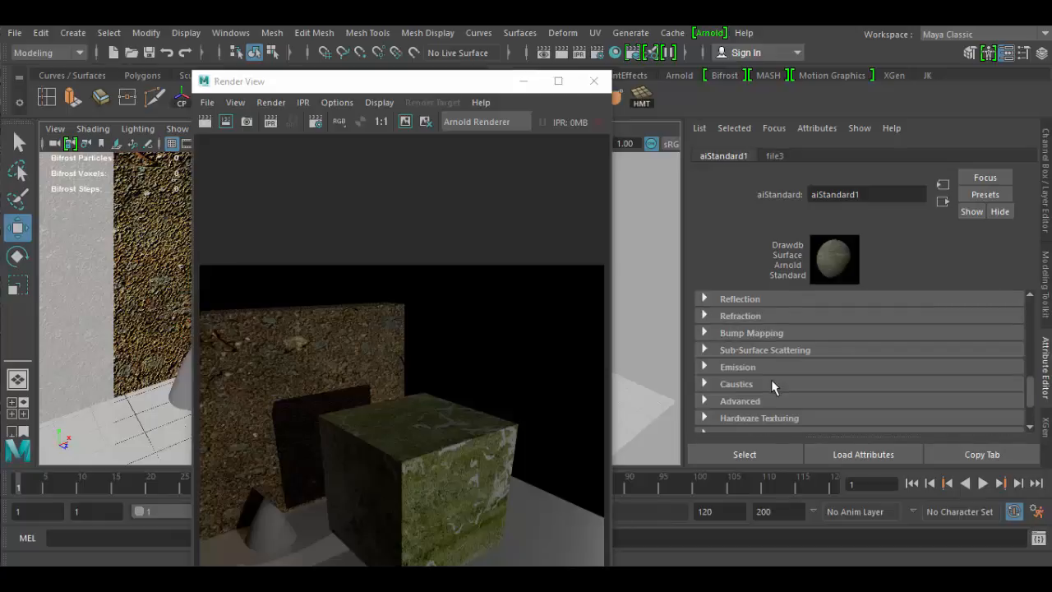
pyautogui.moveTo(794, 339)
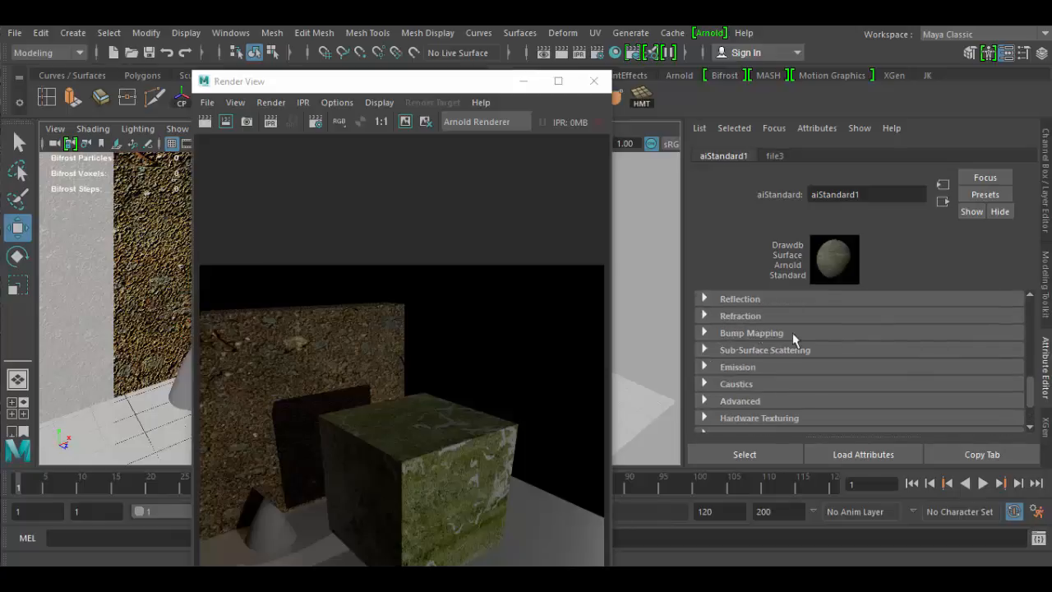
pyautogui.click(705, 333)
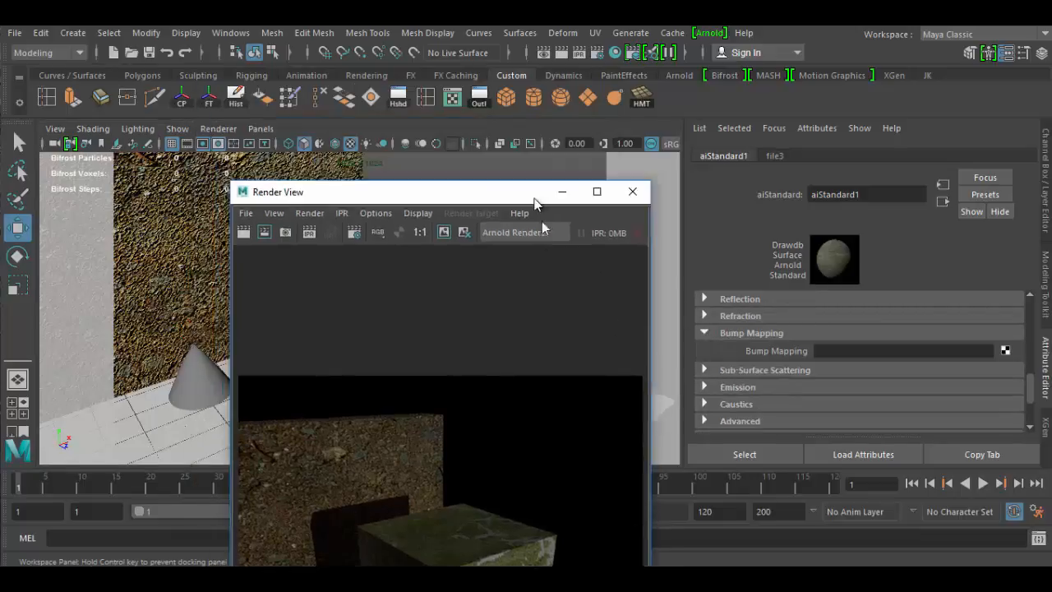
# Connect a bump2d2 node with file4 texture to Bump Mapping, used as Bump, depth 1.0
pyautogui.moveTo(411, 192); pyautogui.dragTo(436, 272)
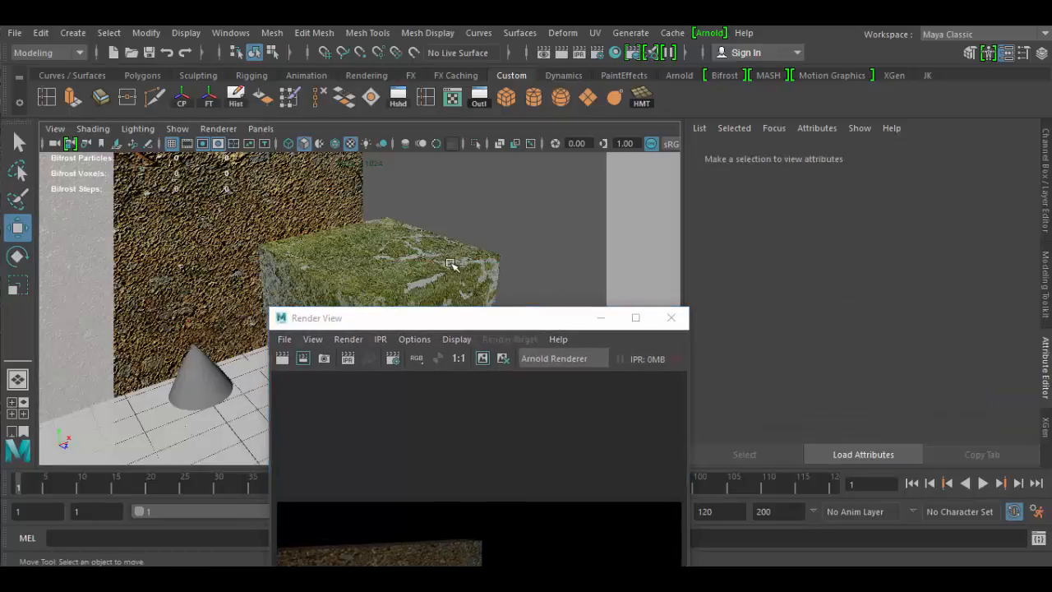
pyautogui.click(378, 263)
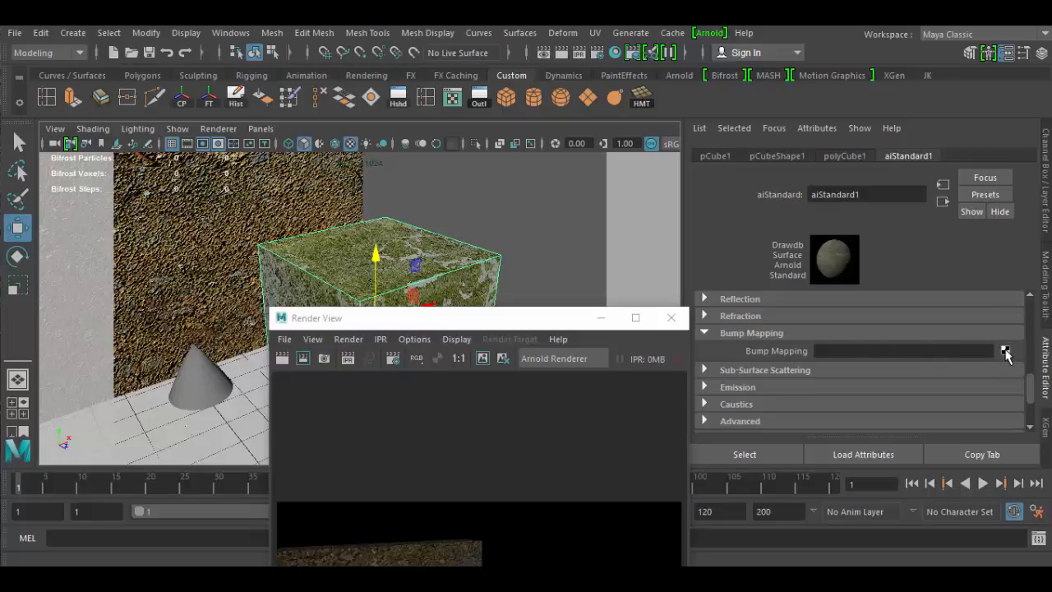
pyautogui.click(1007, 351)
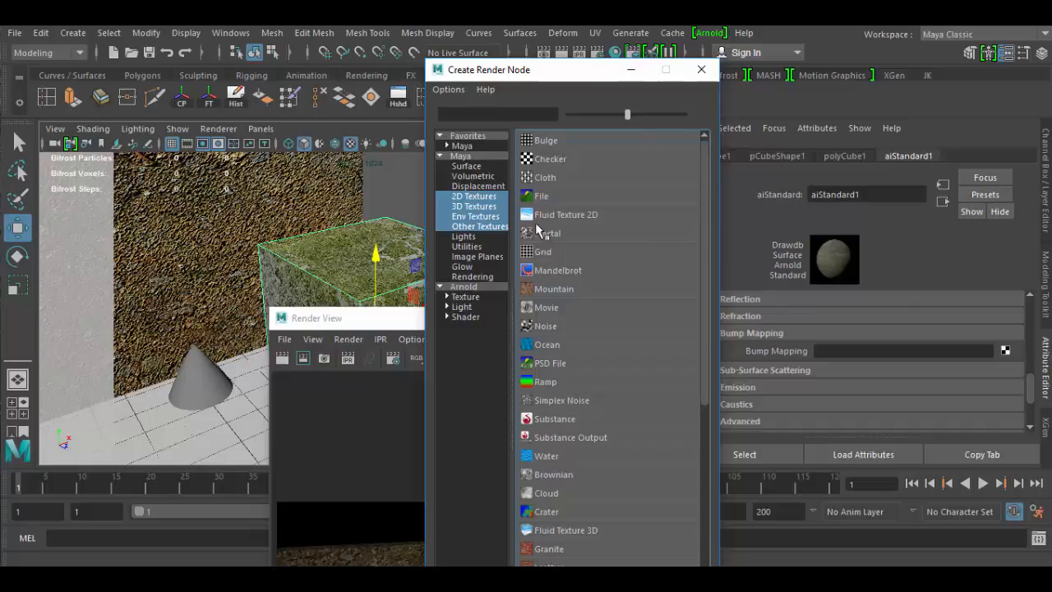
pyautogui.moveTo(569, 202)
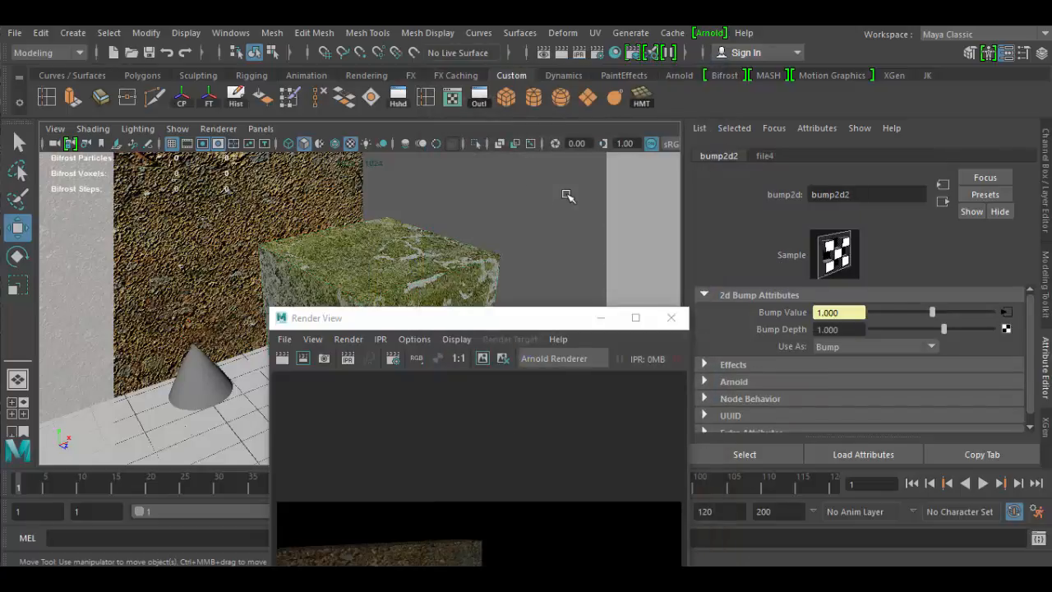
pyautogui.moveTo(461, 317); pyautogui.dragTo(555, 396)
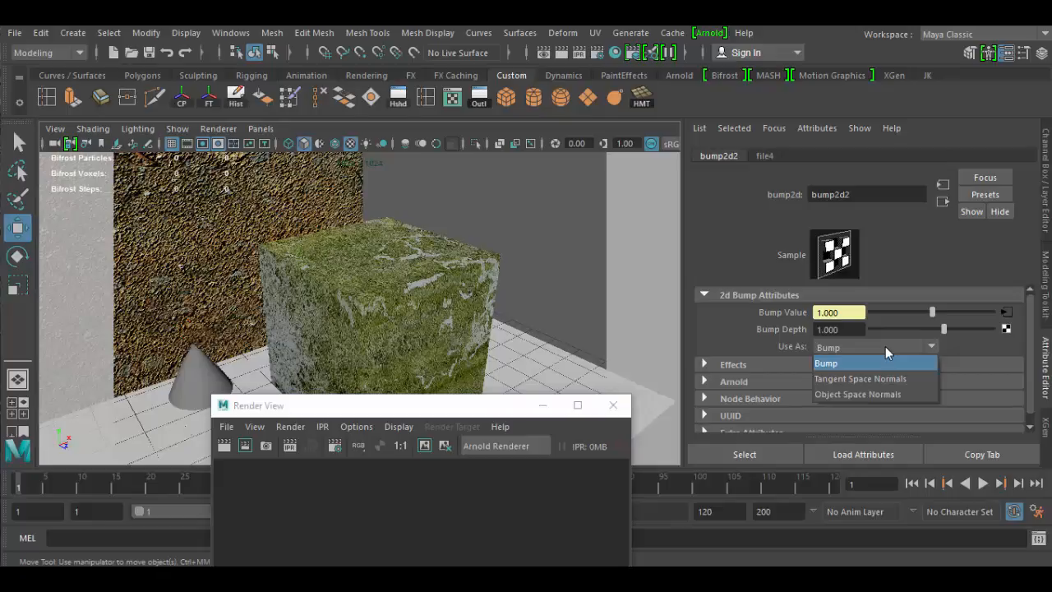
pyautogui.moveTo(881, 379)
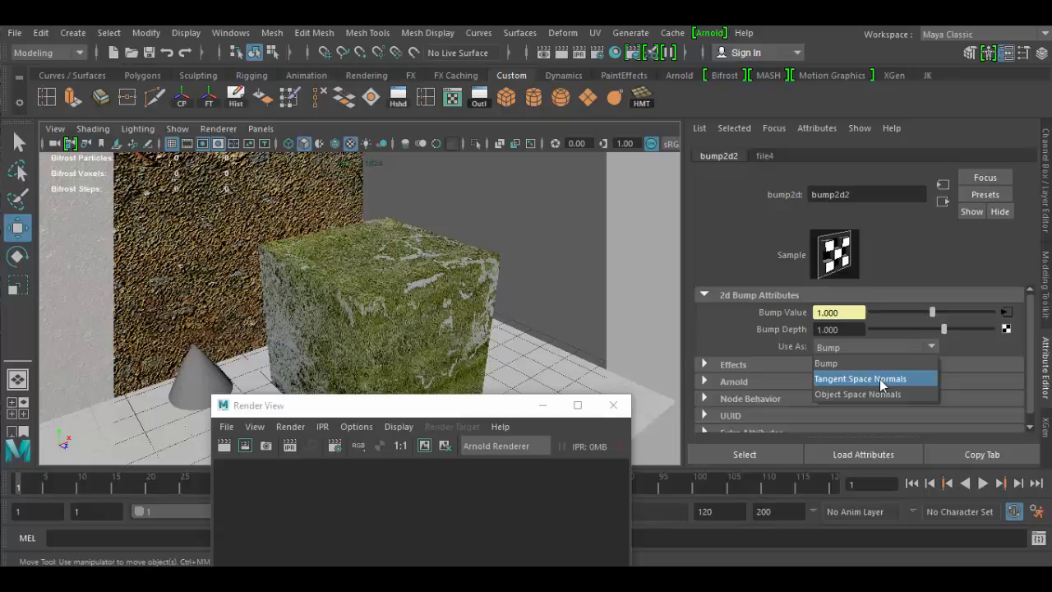
pyautogui.moveTo(849, 364)
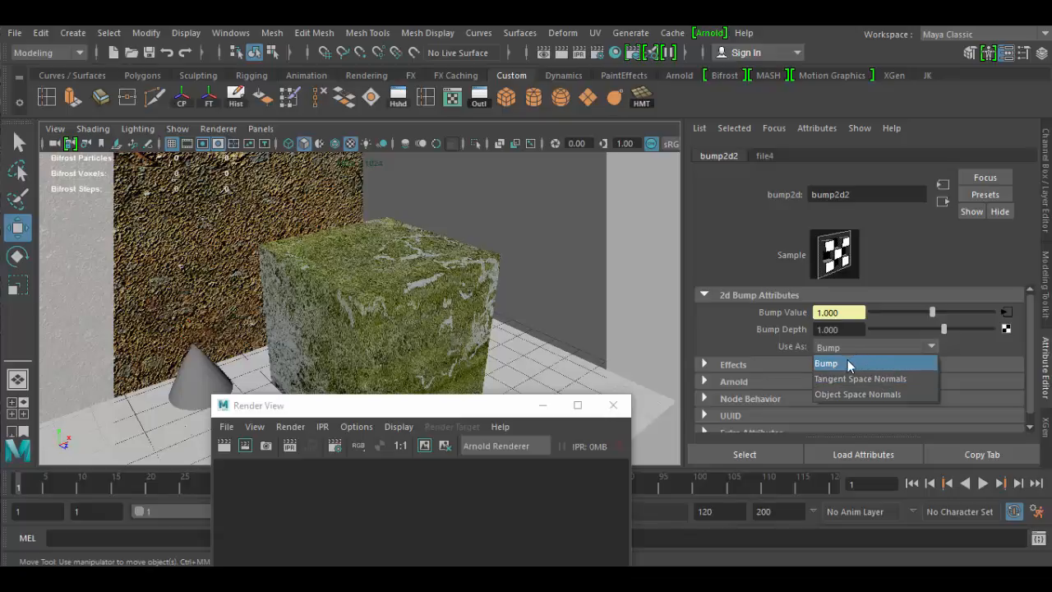
pyautogui.click(826, 362)
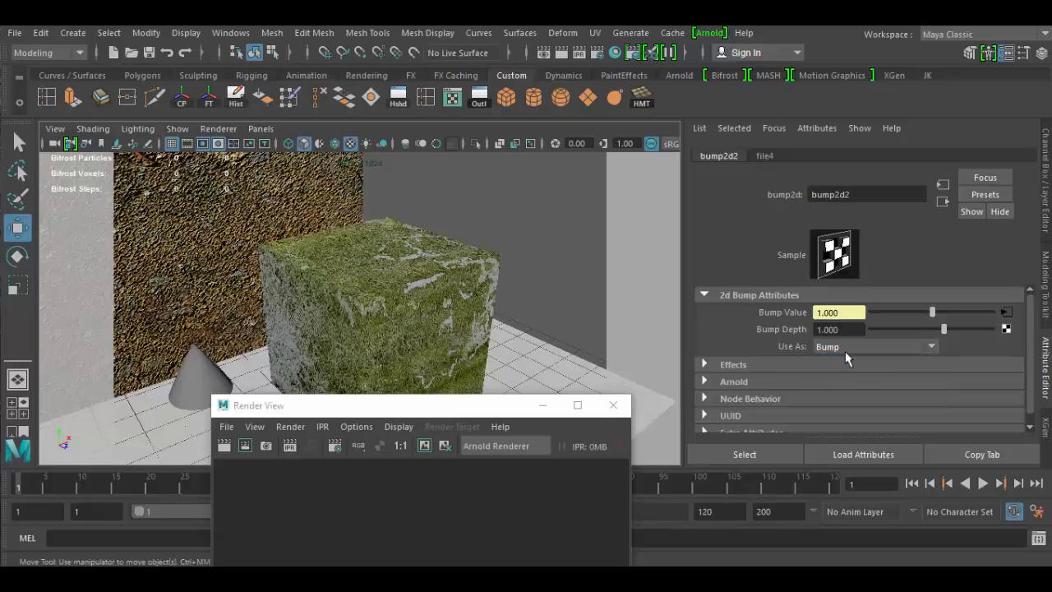
pyautogui.moveTo(875, 352)
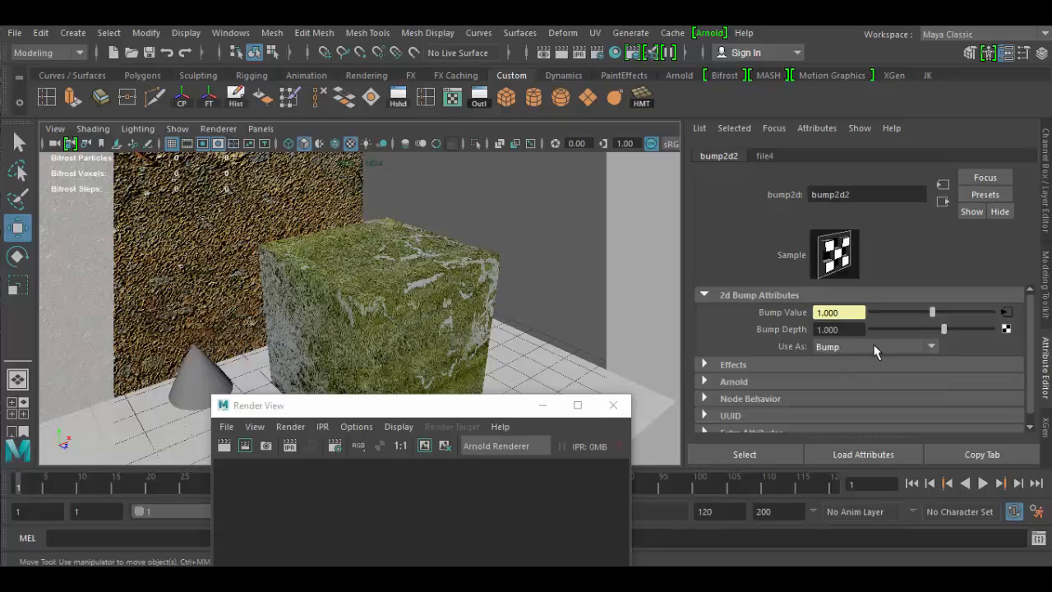
pyautogui.moveTo(944, 329); pyautogui.dragTo(943, 328)
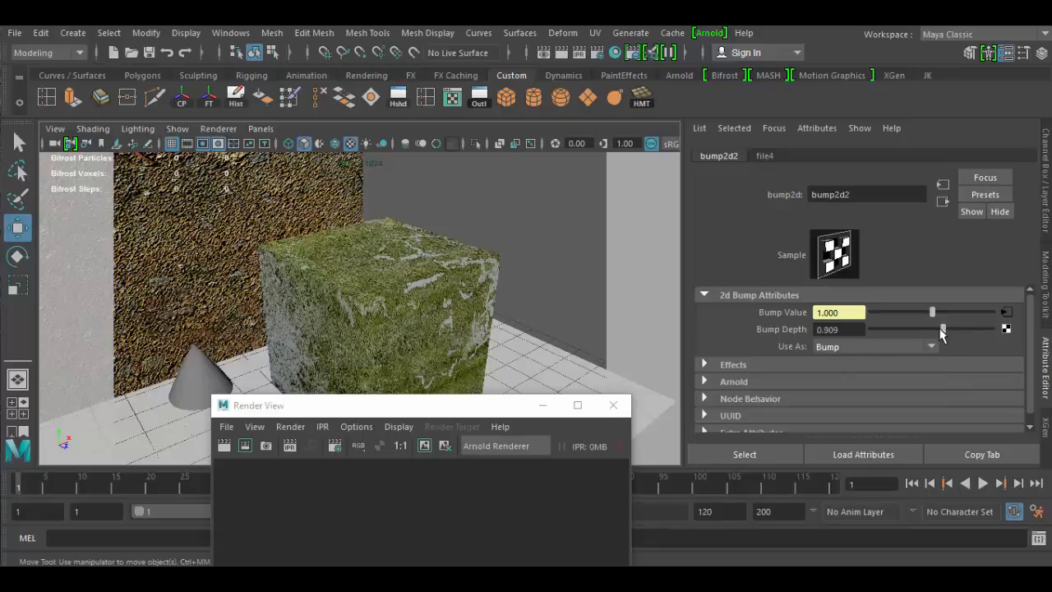
pyautogui.moveTo(943, 329); pyautogui.dragTo(935, 329)
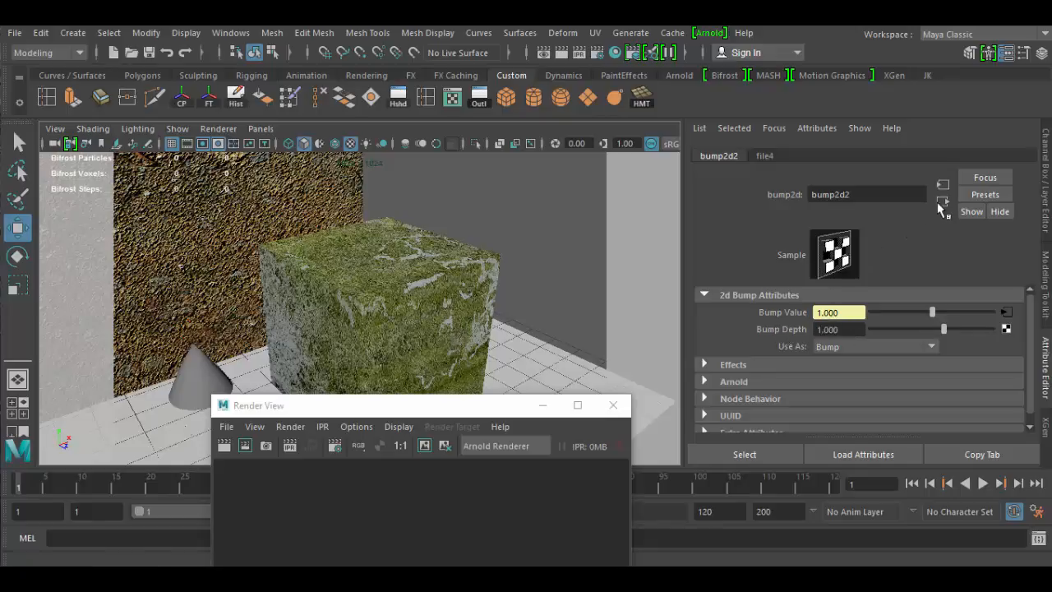
# Set the bump texture file4's Filter Type to Off
pyautogui.click(942, 203)
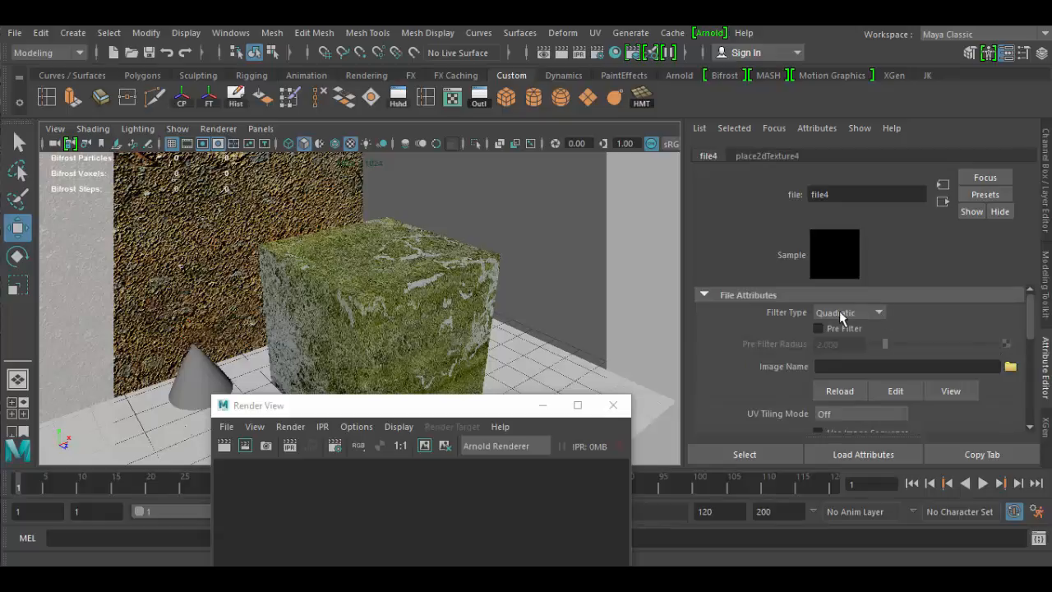
pyautogui.moveTo(876, 323)
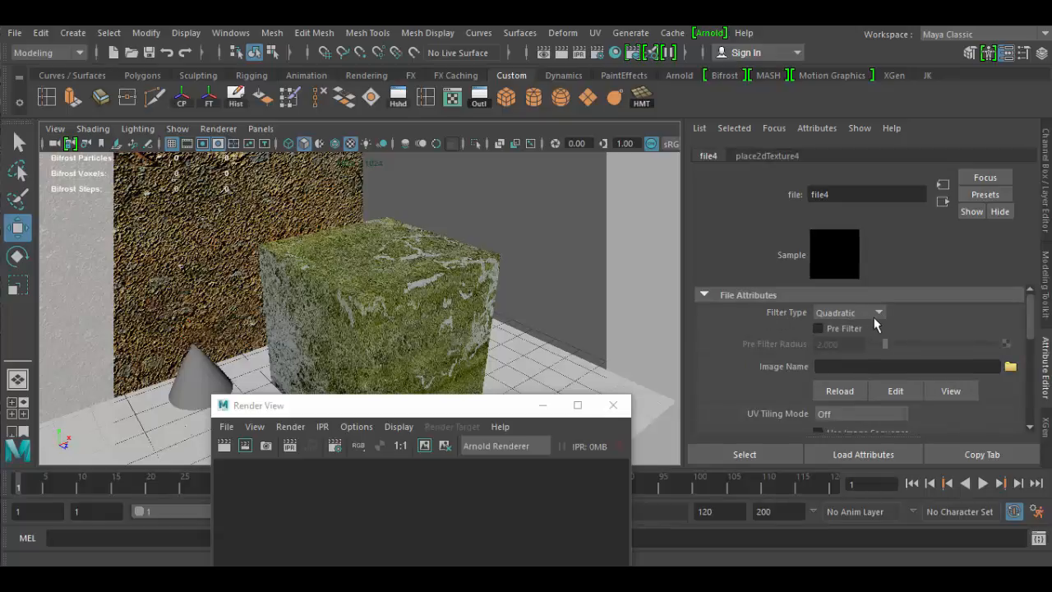
pyautogui.click(849, 313)
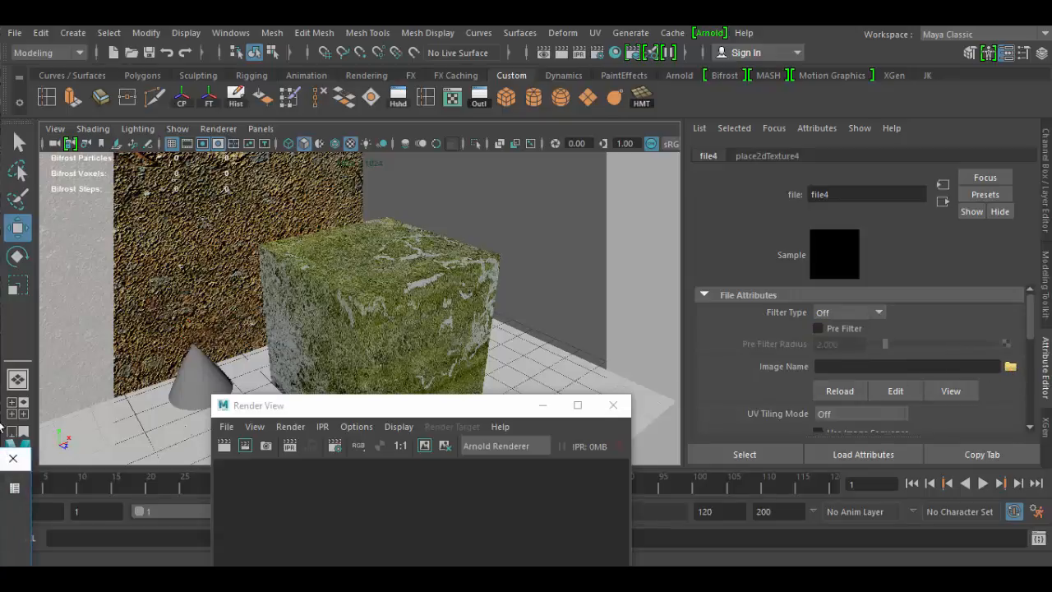
pyautogui.click(1011, 365)
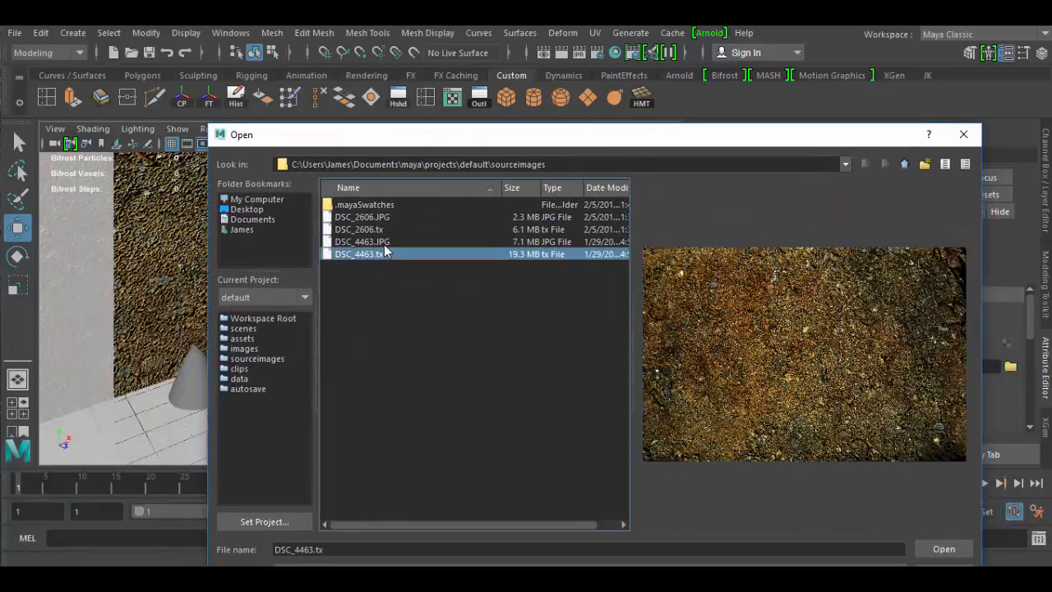
pyautogui.click(359, 229)
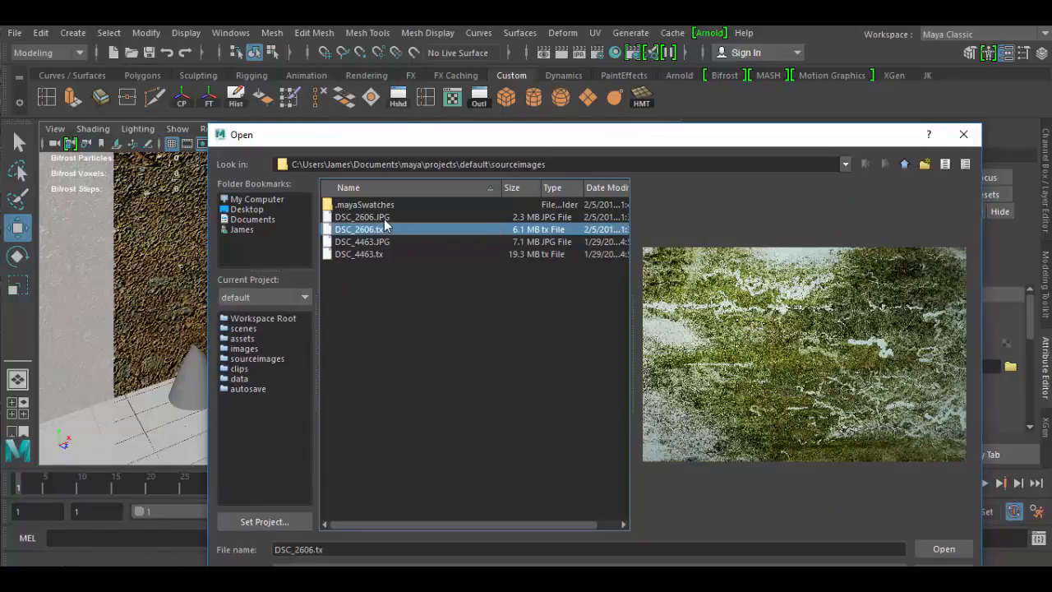
pyautogui.click(359, 229)
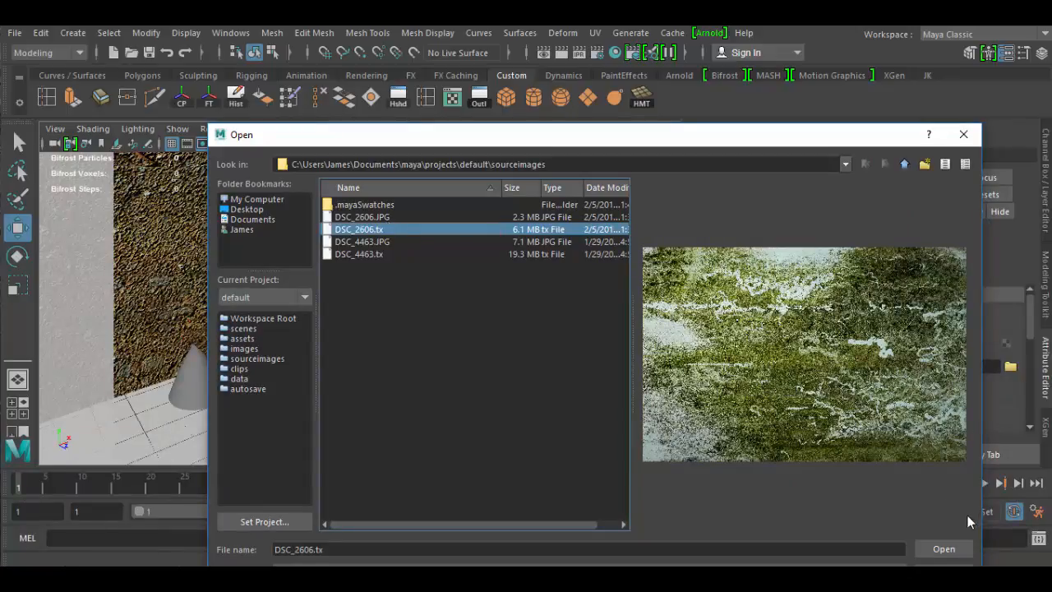
pyautogui.click(943, 548)
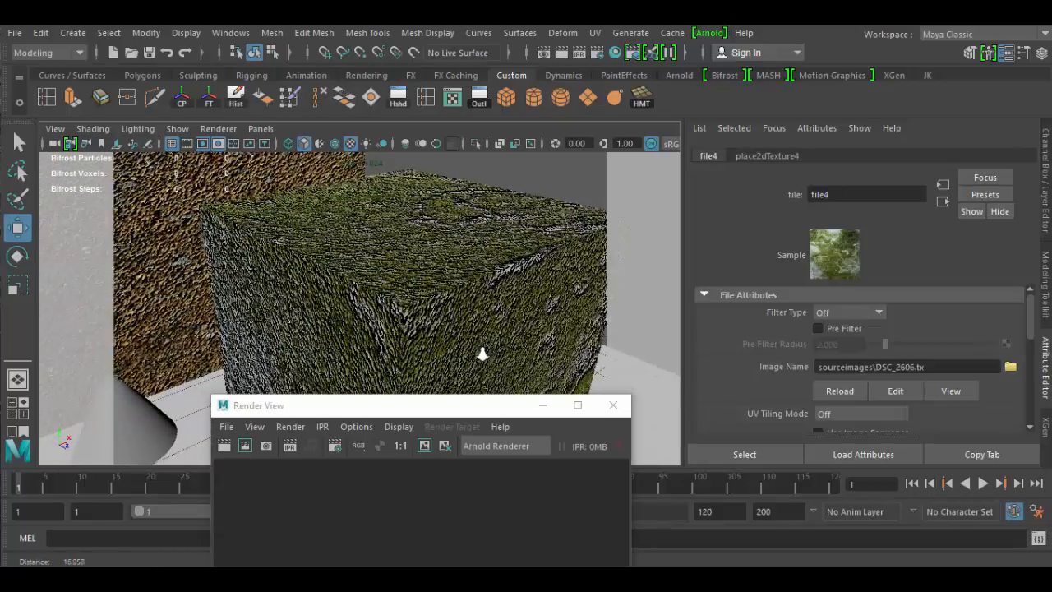
pyautogui.moveTo(411, 288); pyautogui.dragTo(411, 247)
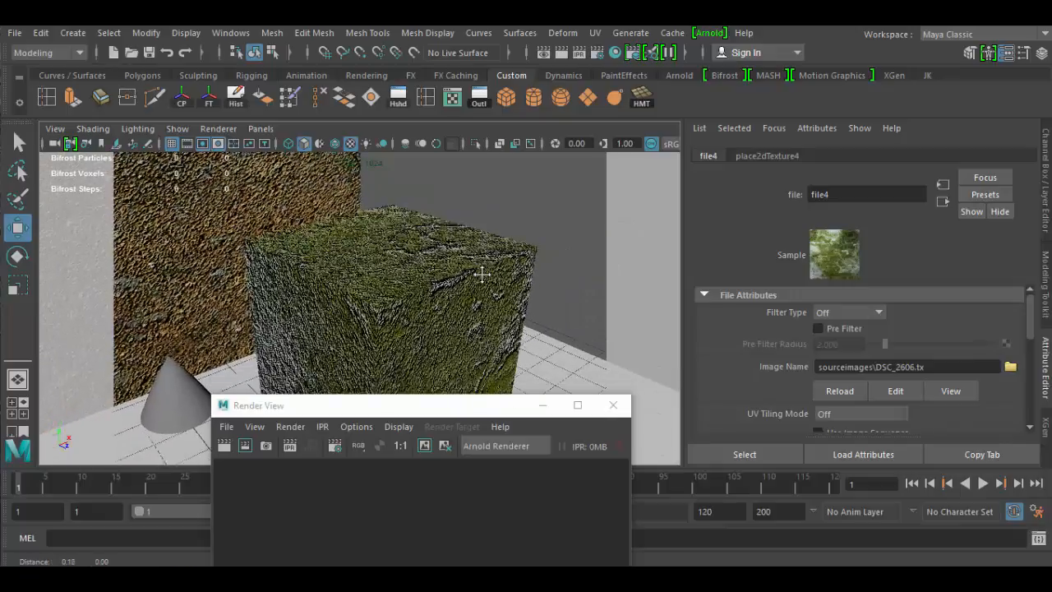
pyautogui.moveTo(481, 275); pyautogui.dragTo(495, 294)
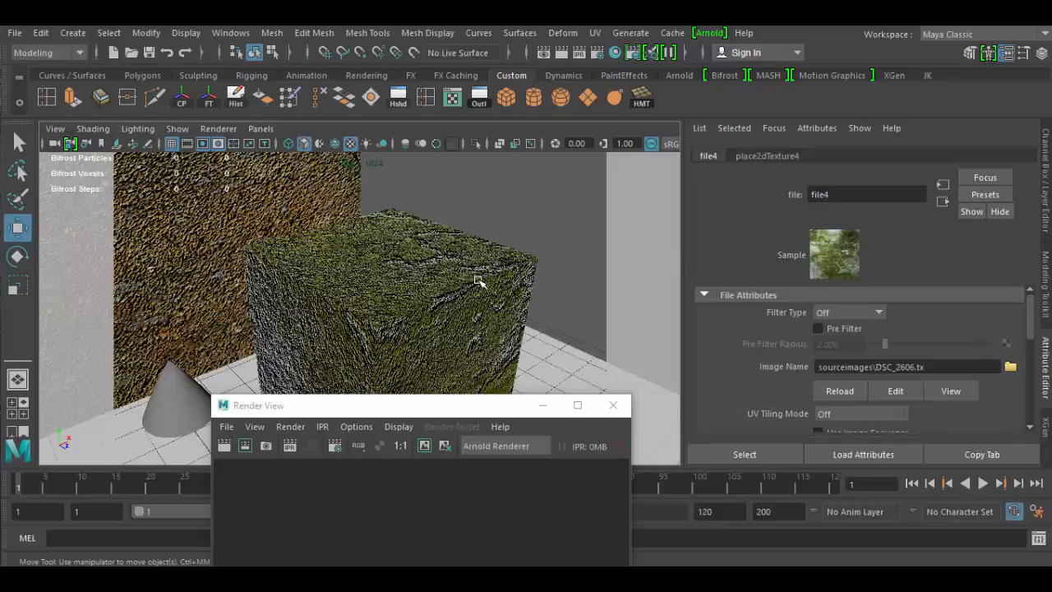
pyautogui.moveTo(441, 322)
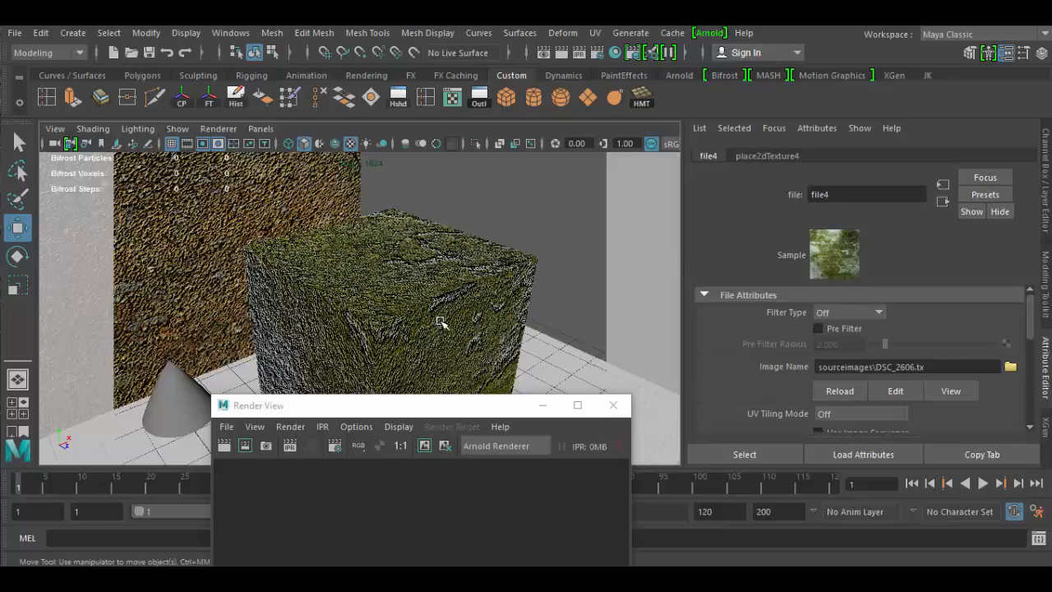
pyautogui.moveTo(499, 318)
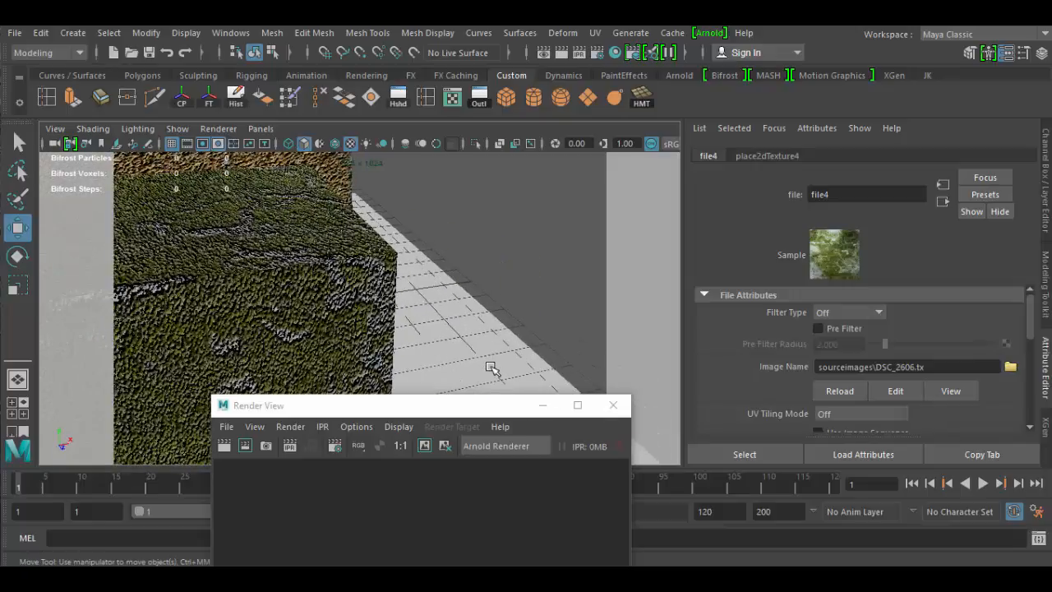
pyautogui.moveTo(493, 366); pyautogui.dragTo(499, 314)
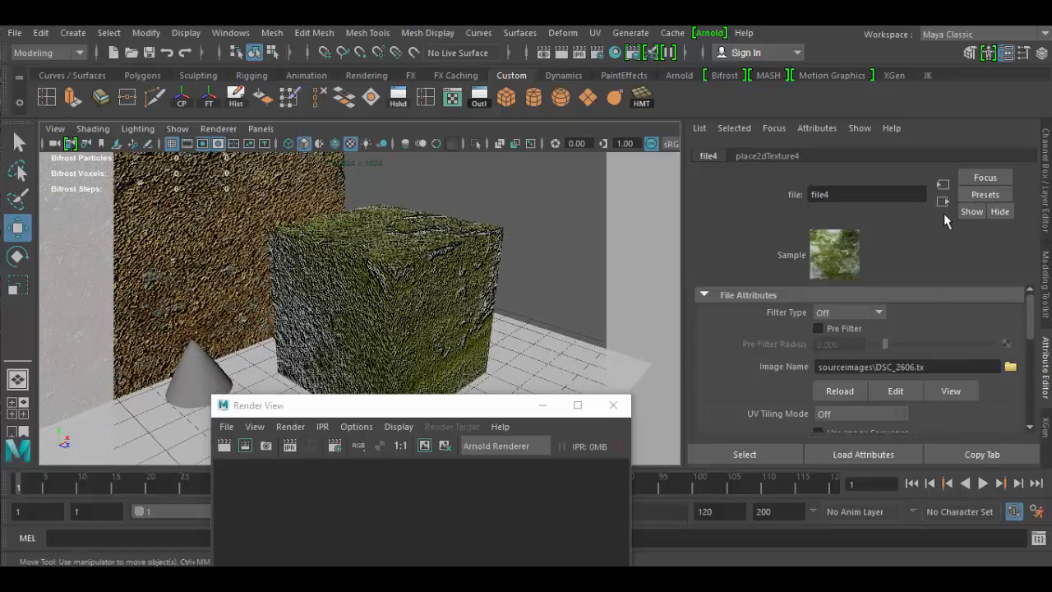
# Trace file4's output through bump2d2 to aiStandard1, then return to file4
pyautogui.click(943, 202)
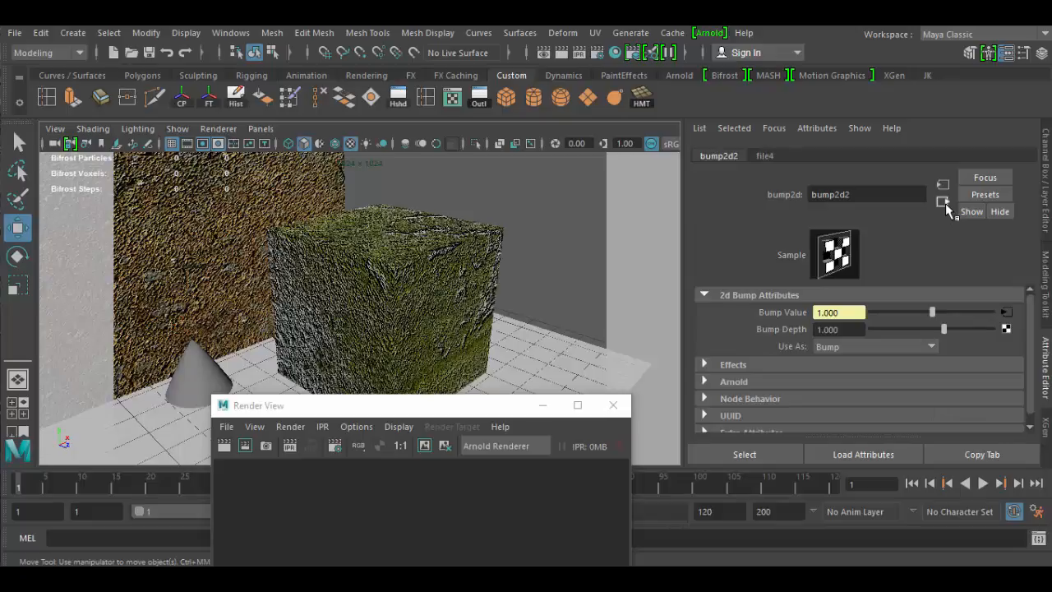
pyautogui.click(943, 185)
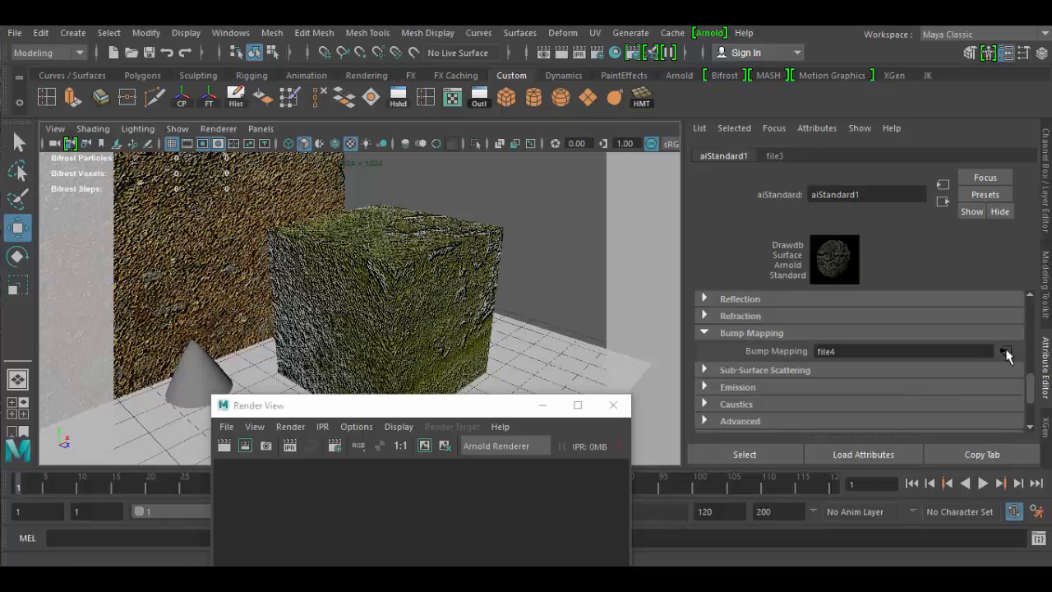
pyautogui.click(1009, 351)
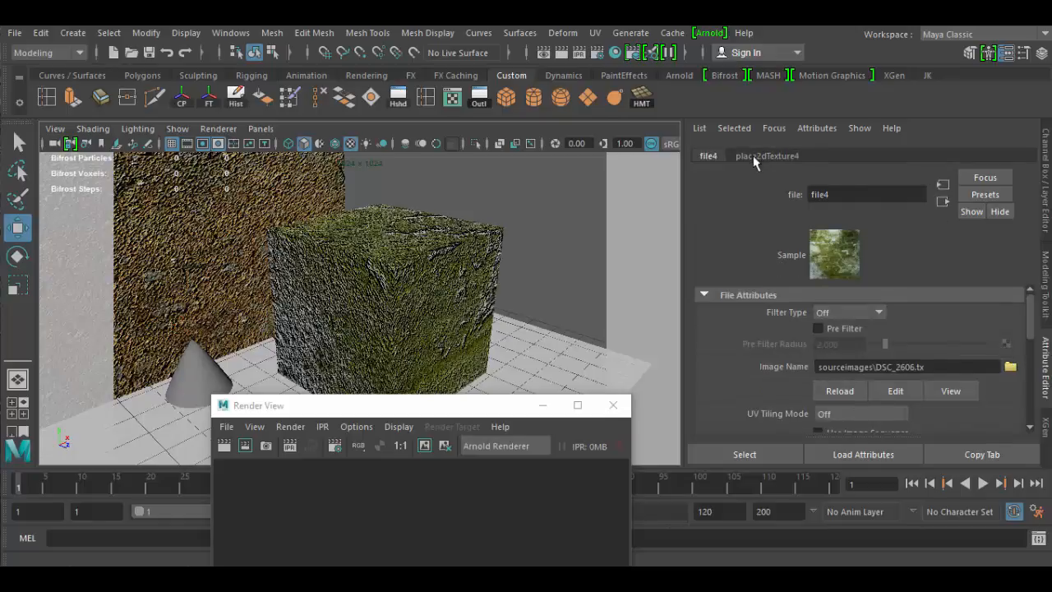
# Confirm place2dTexture4 Repeat UV is still 1.0 and reselect the cube
pyautogui.click(768, 155)
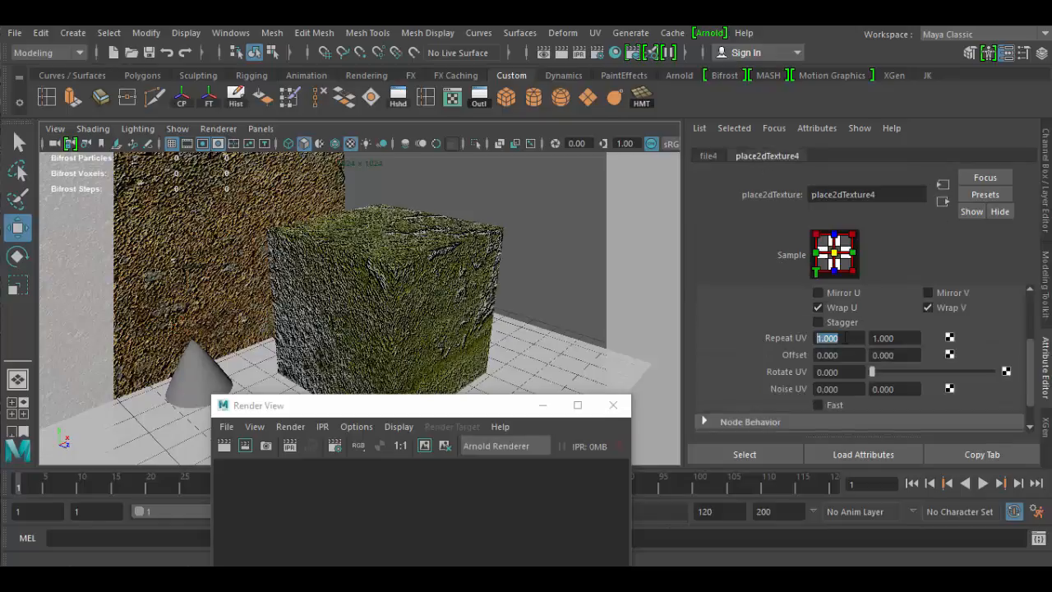
pyautogui.click(894, 338)
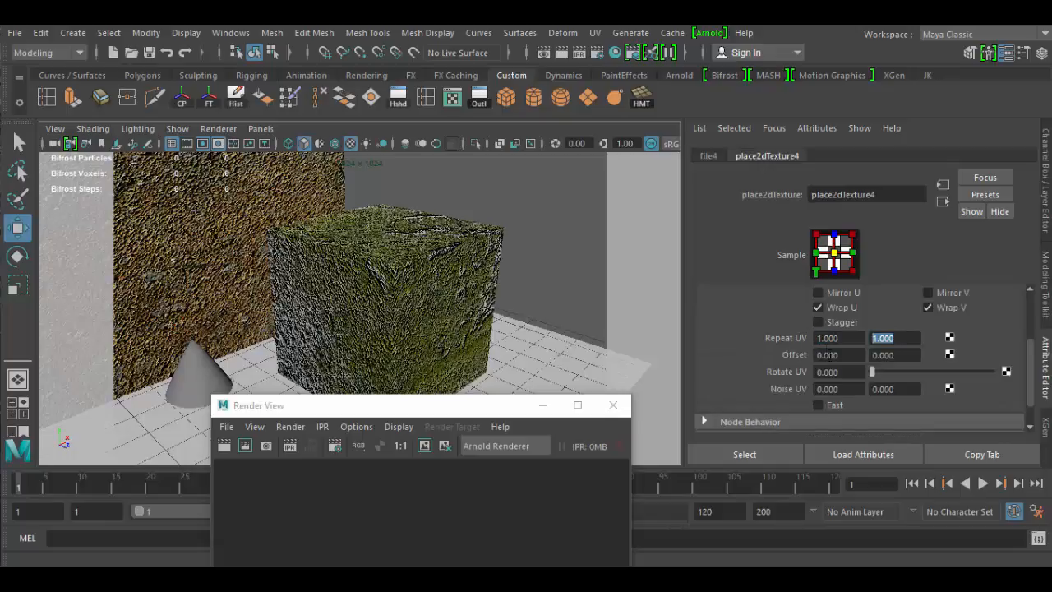
pyautogui.click(708, 156)
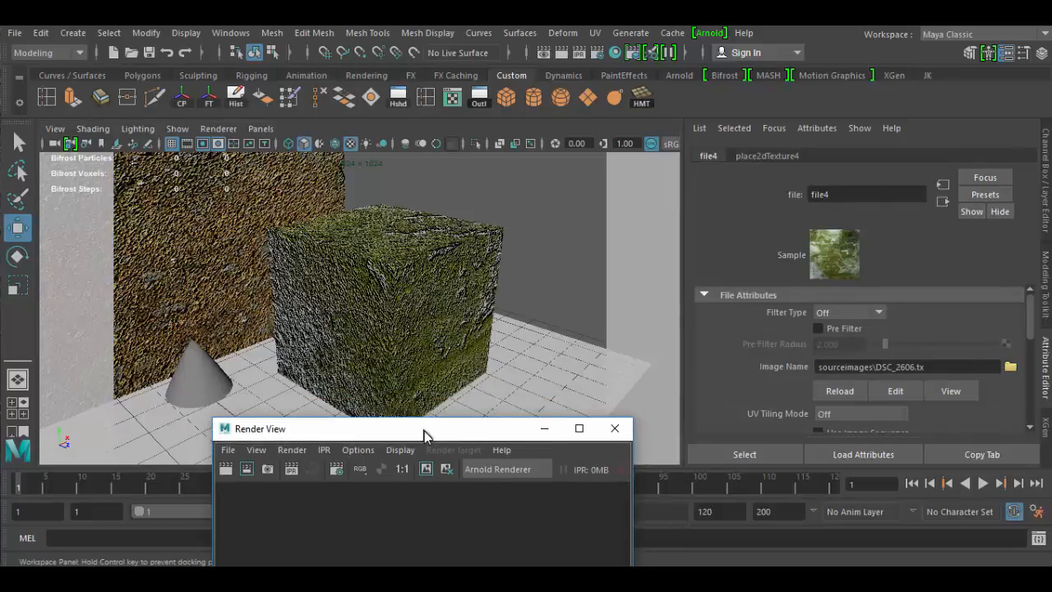
pyautogui.click(386, 287)
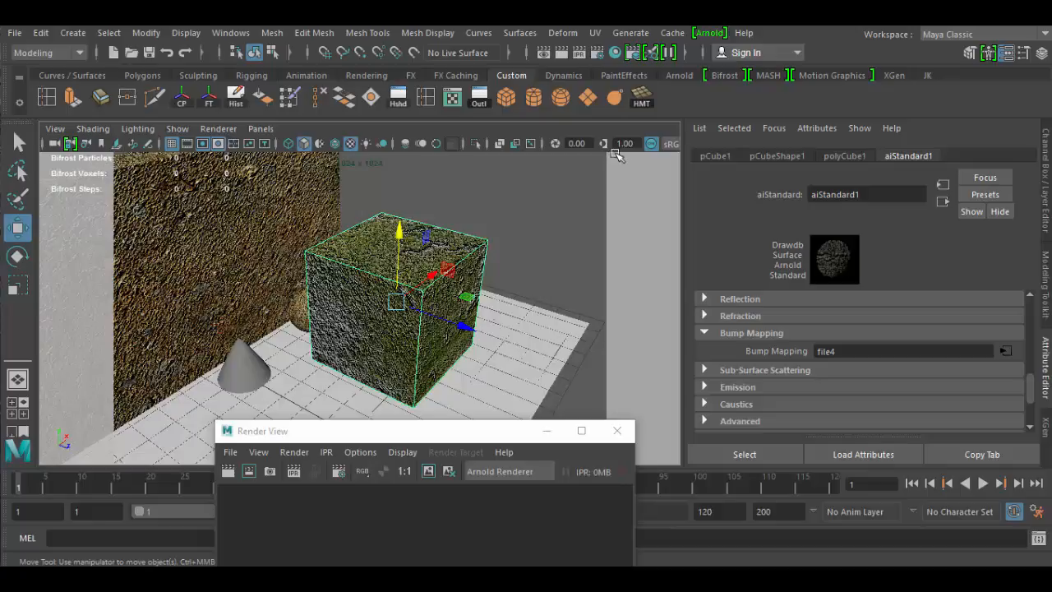
# Render the bump-mapped mossy cube with Arnold and park Render View at the bottom
pyautogui.click(561, 53)
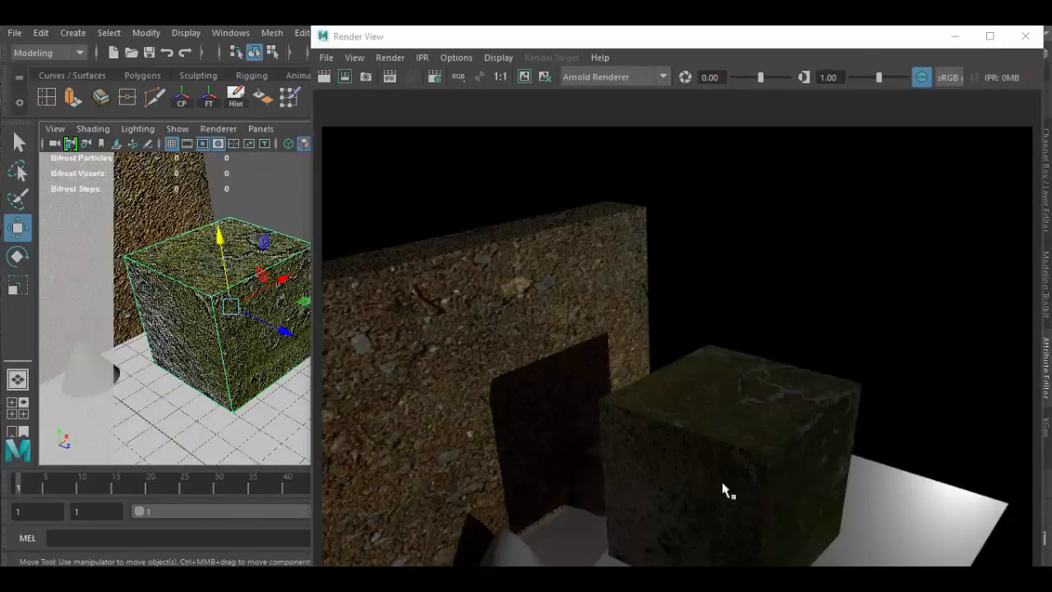
pyautogui.moveTo(681, 523)
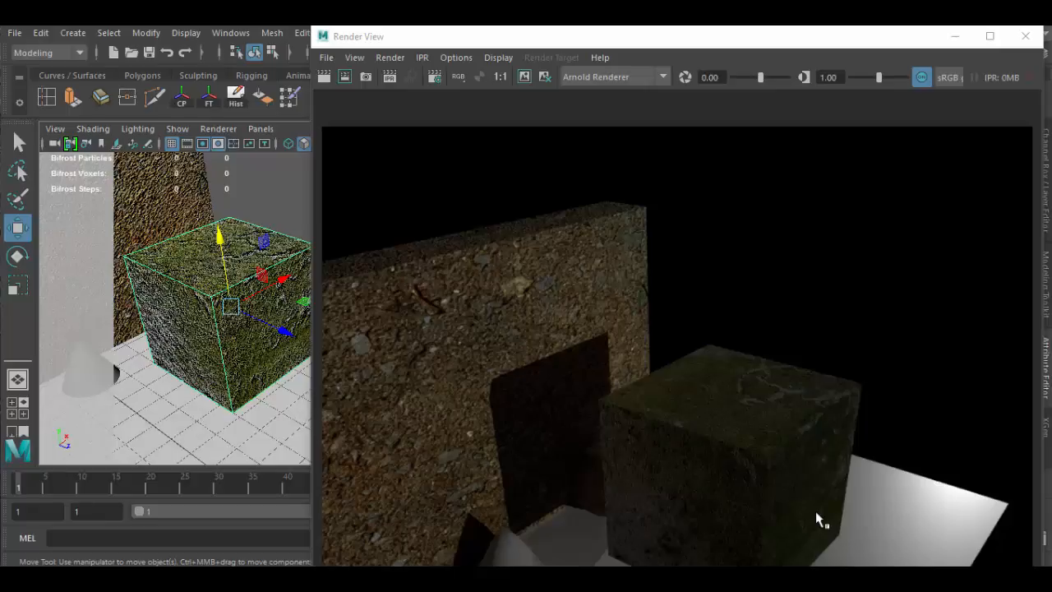
pyautogui.moveTo(741, 367)
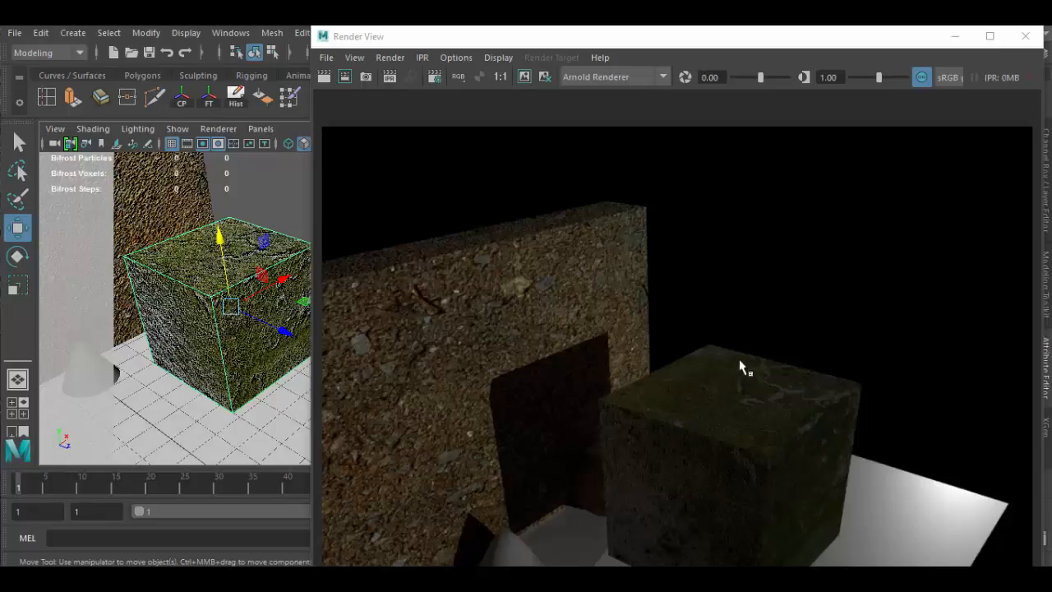
pyautogui.moveTo(849, 469)
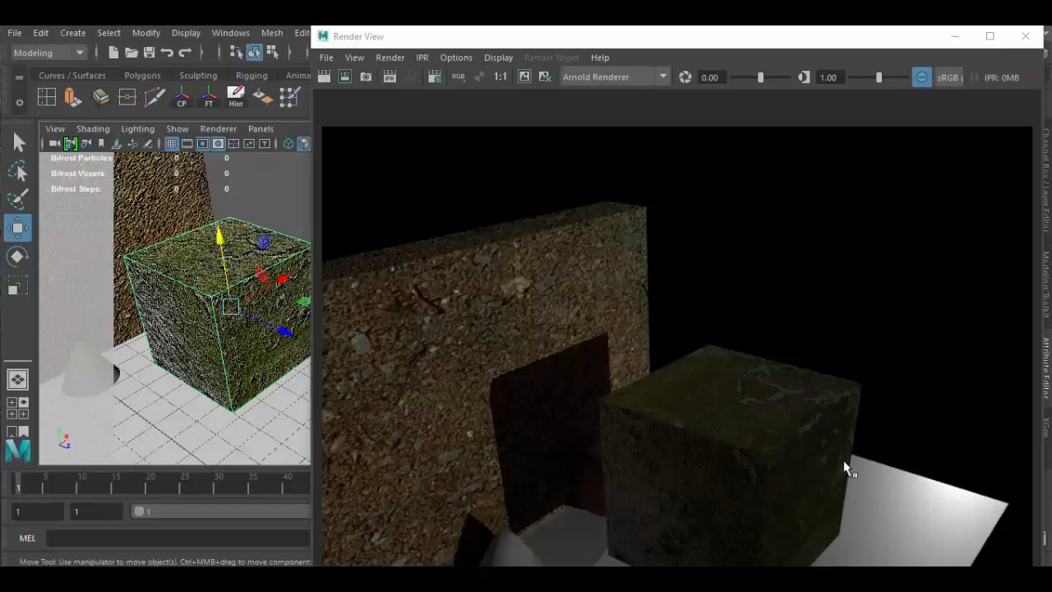
pyautogui.moveTo(673, 408)
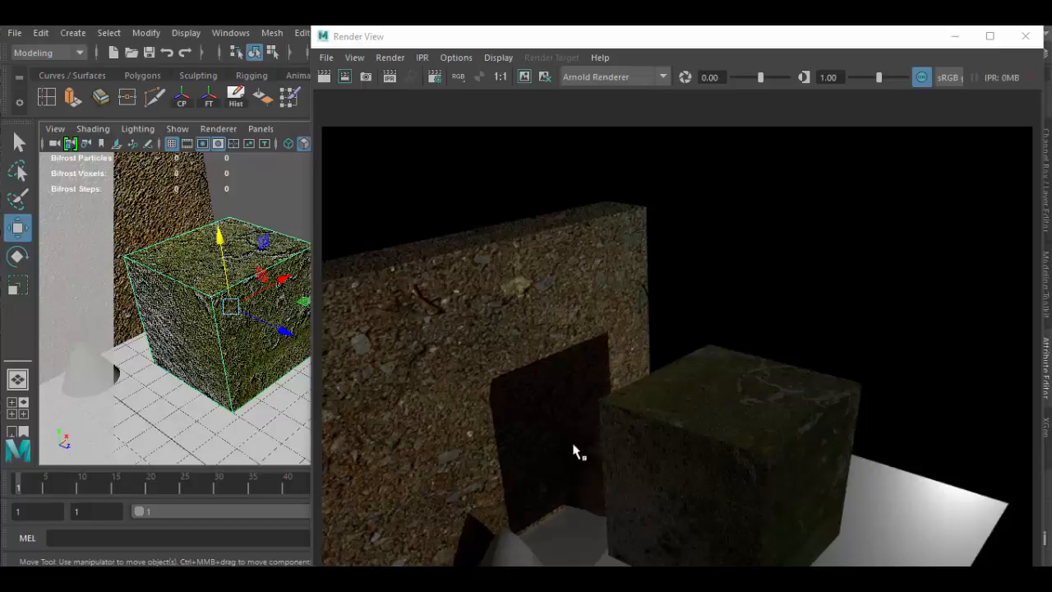
pyautogui.moveTo(818, 482)
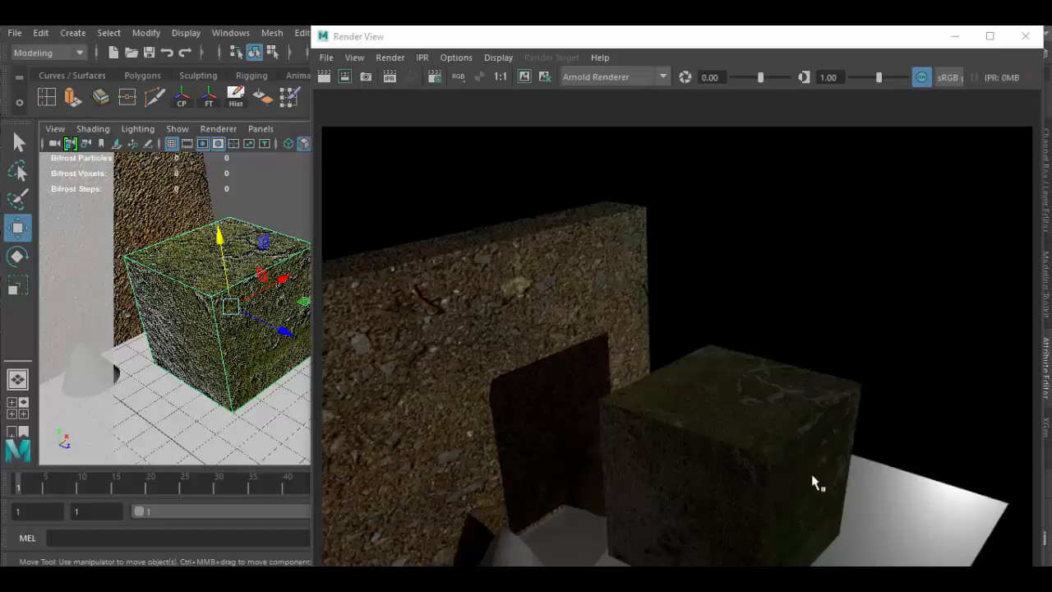
pyautogui.moveTo(364, 36); pyautogui.dragTo(714, 41)
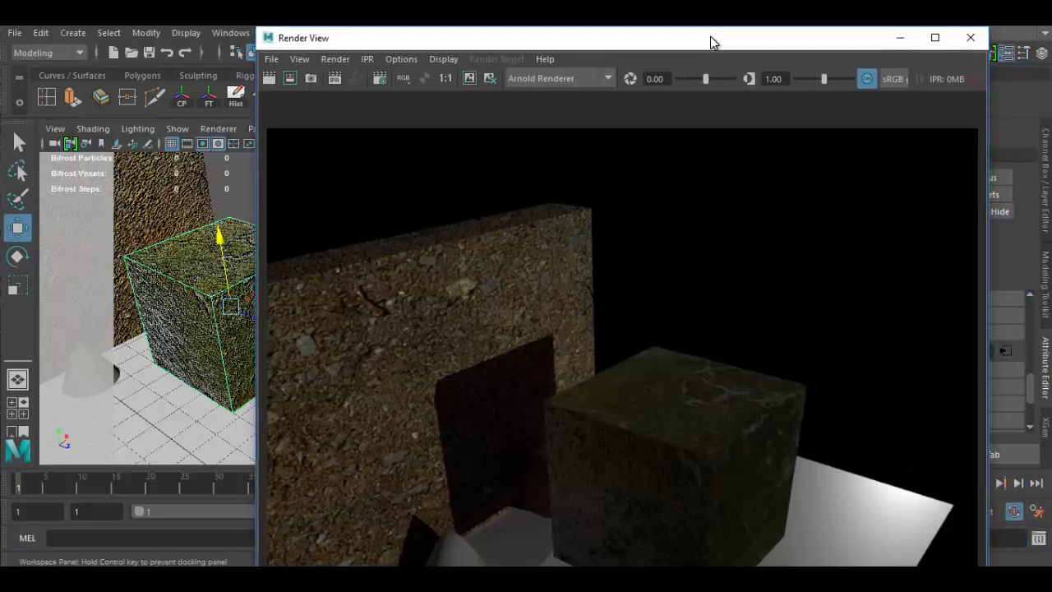
pyautogui.moveTo(714, 38); pyautogui.dragTo(685, 27)
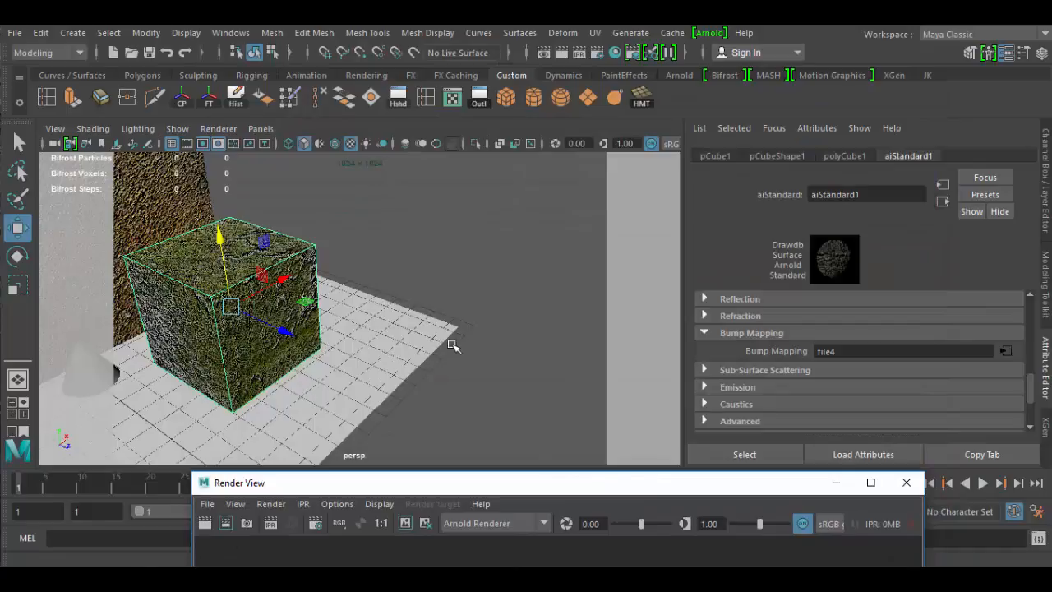
pyautogui.moveTo(465, 385)
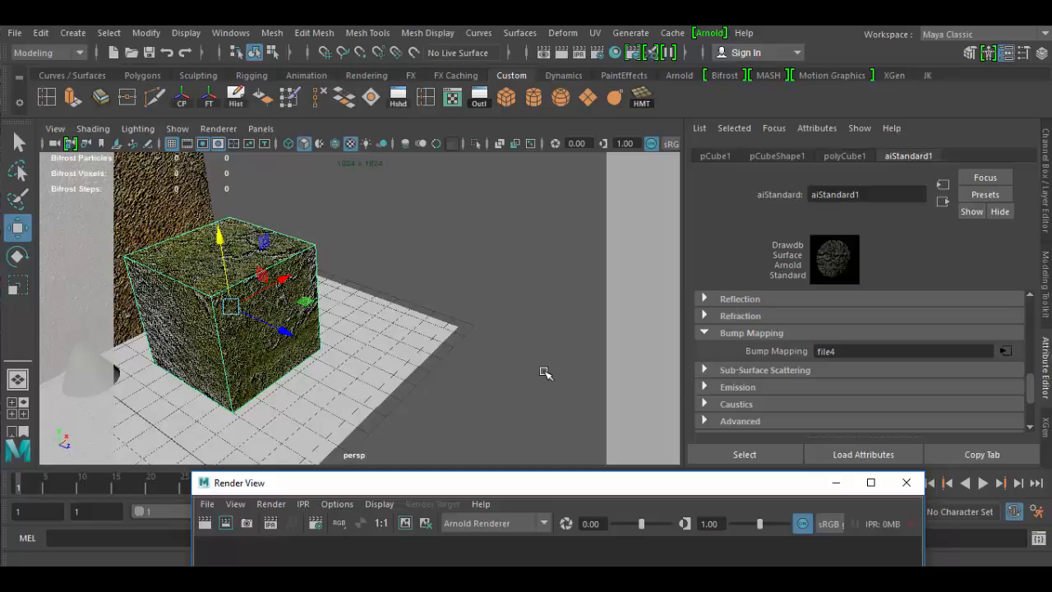
pyautogui.moveTo(1014, 354)
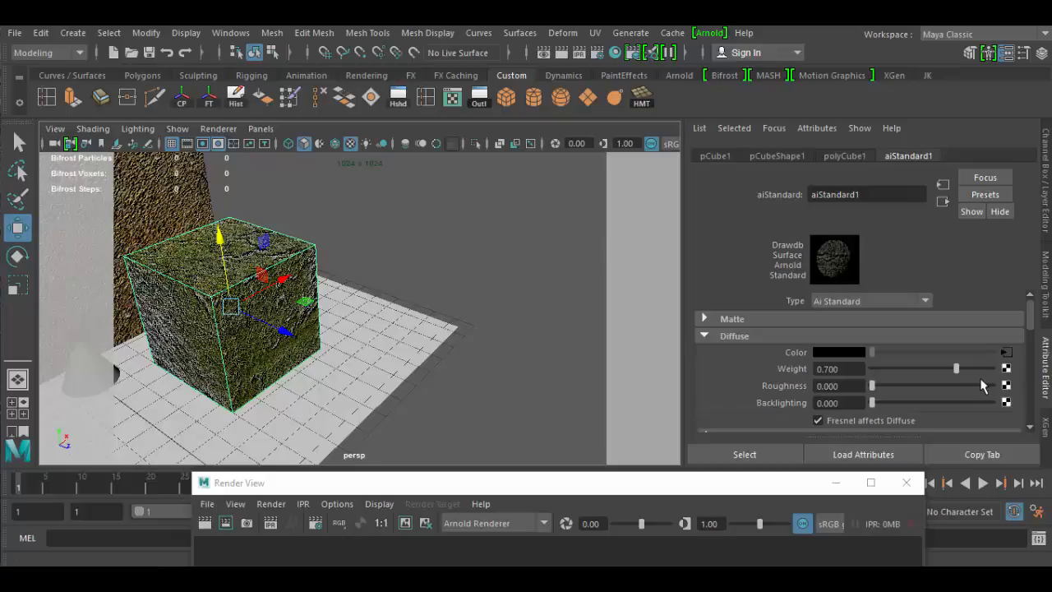
pyautogui.moveTo(754, 355)
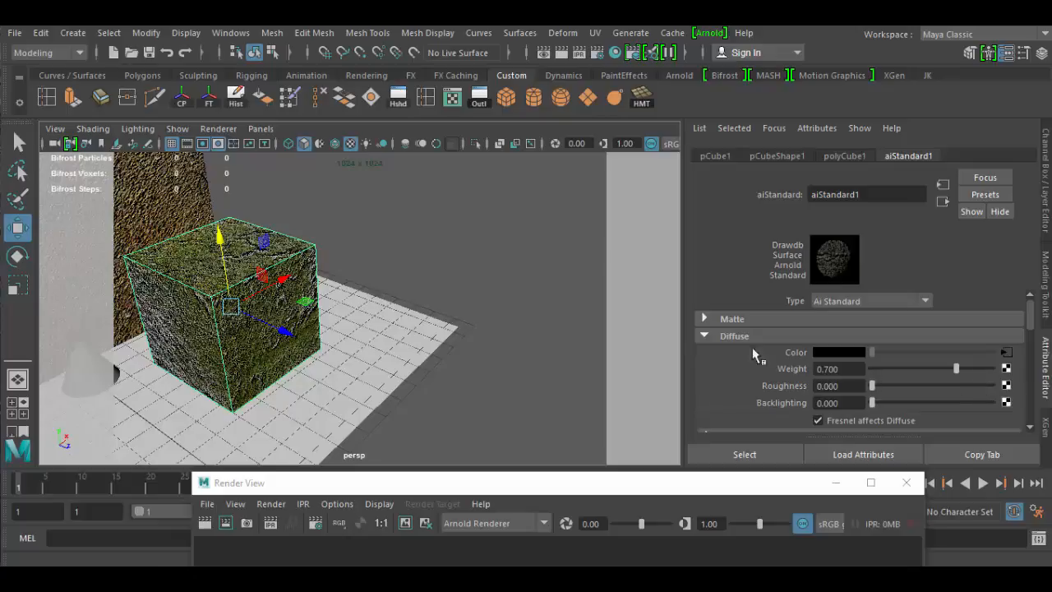
pyautogui.moveTo(739, 355)
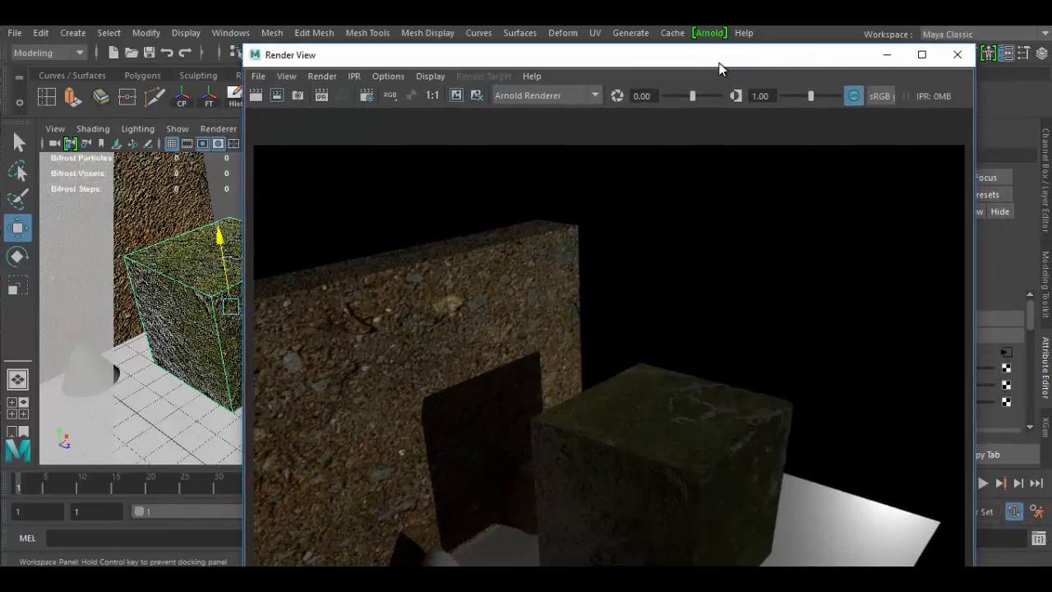
pyautogui.moveTo(694, 216)
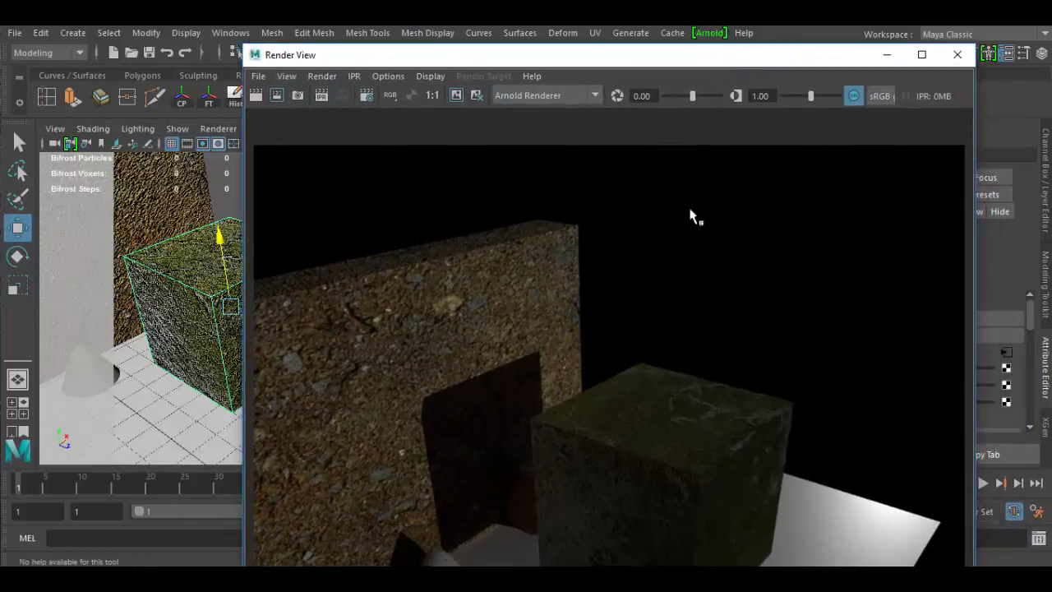